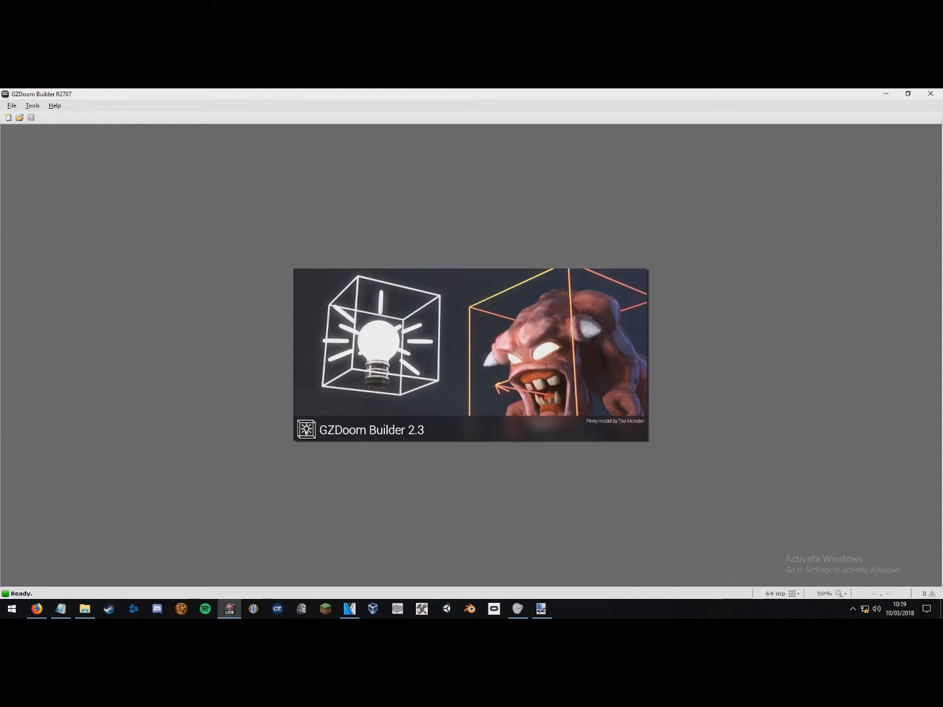
pyautogui.moveTo(433, 352)
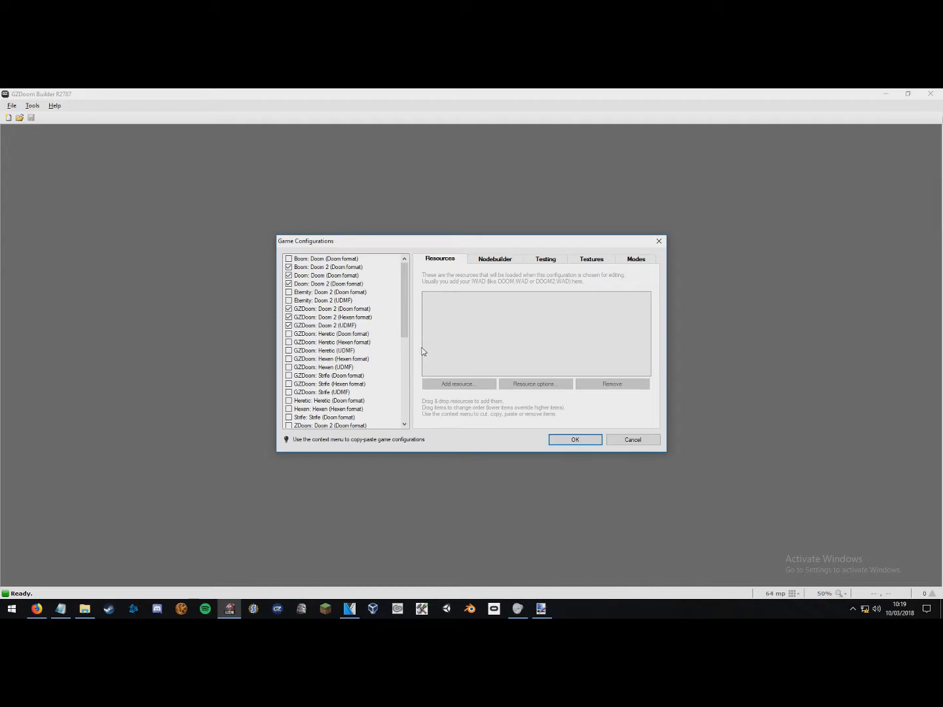
pyautogui.moveTo(364, 325)
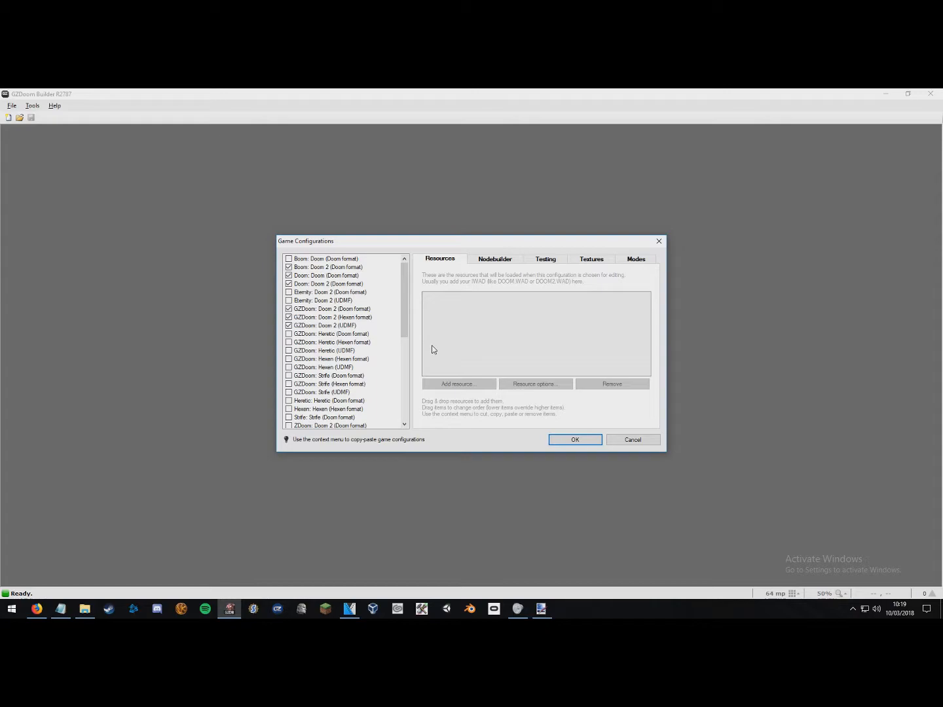
pyautogui.moveTo(394, 349)
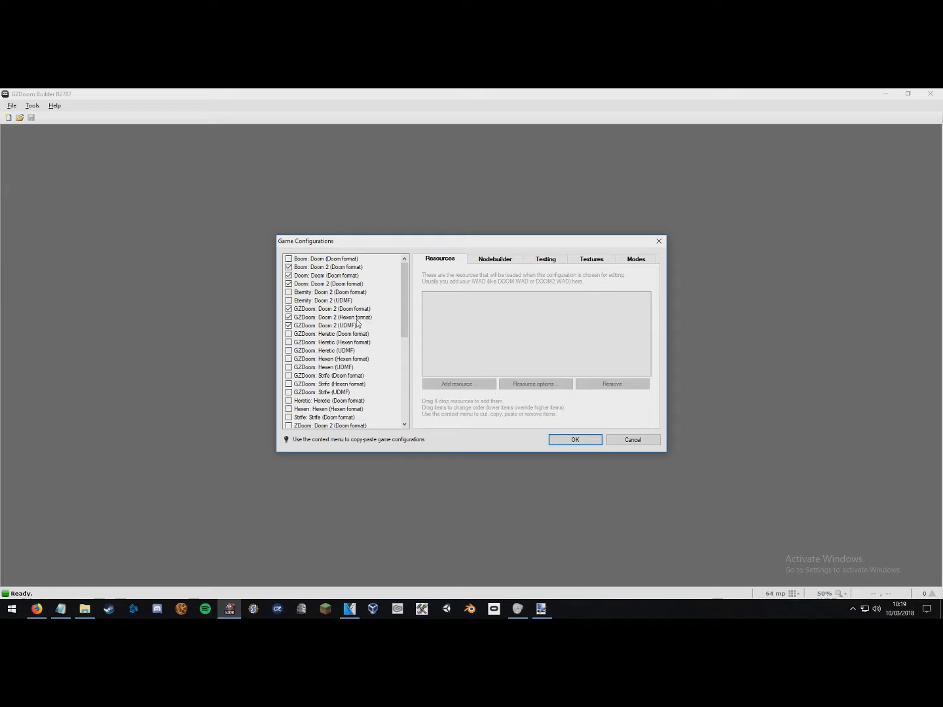
# Add DOOM2.WAD as a resource to the GZDoom Doom 2 Hexen and UDMF configurations
pyautogui.click(331, 316)
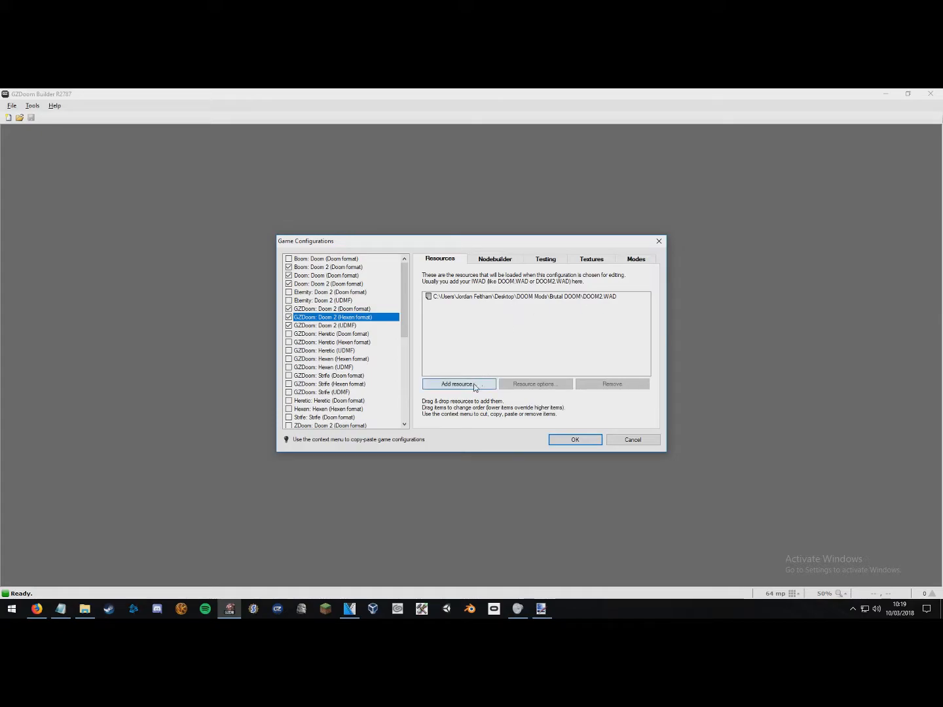
pyautogui.click(458, 384)
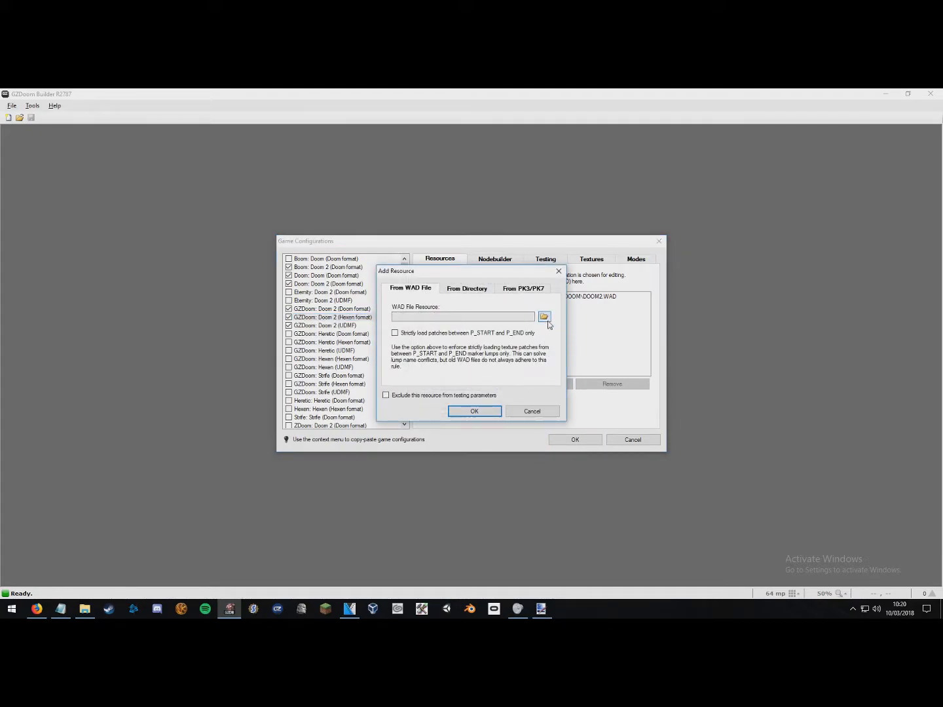
pyautogui.click(544, 316)
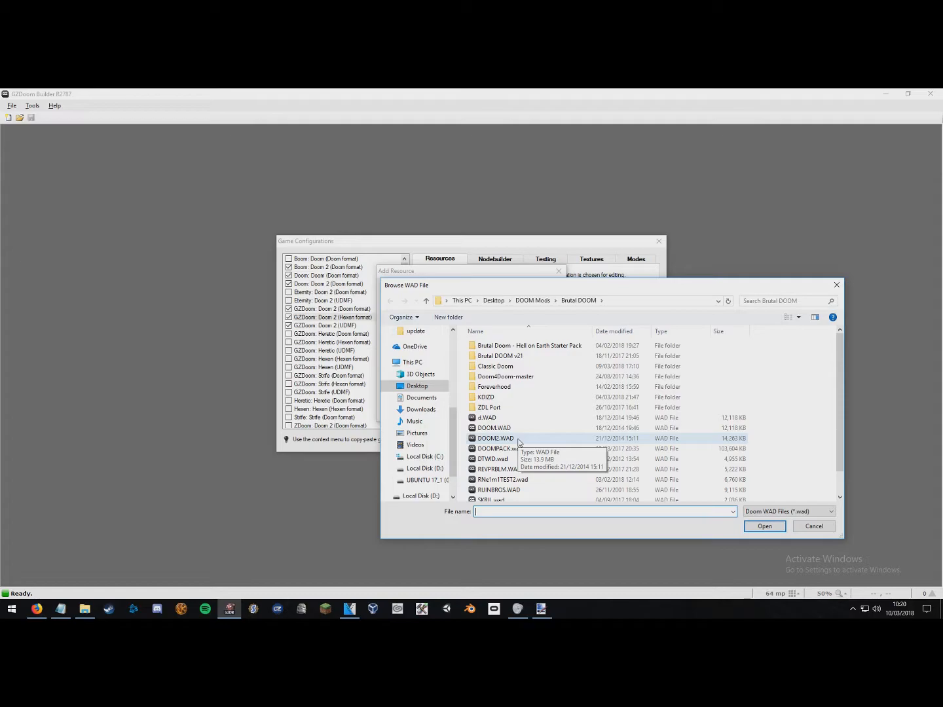
pyautogui.click(763, 525)
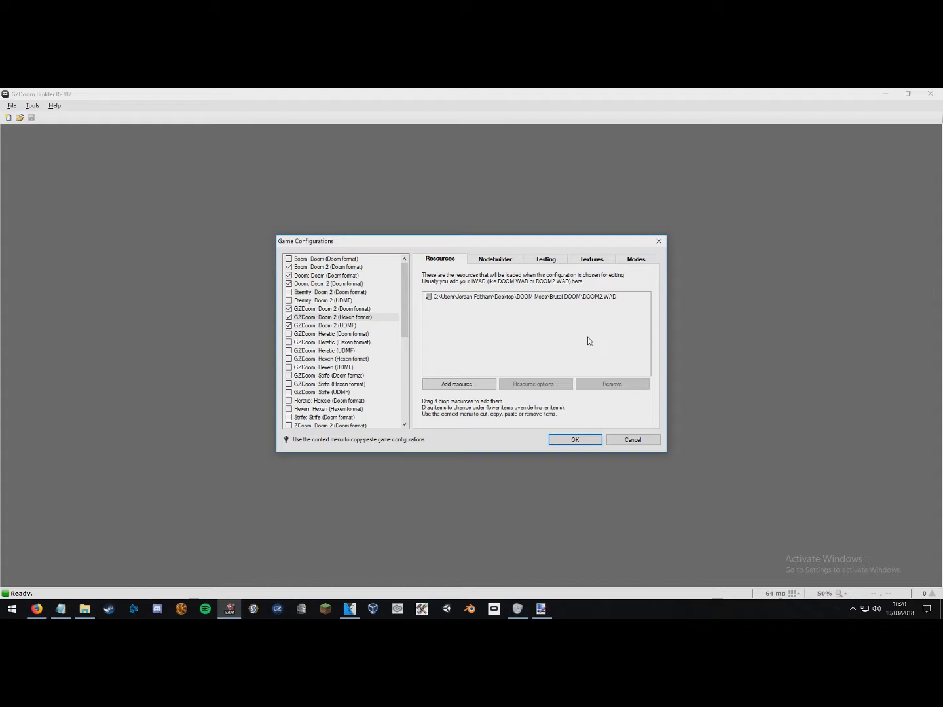
pyautogui.click(340, 326)
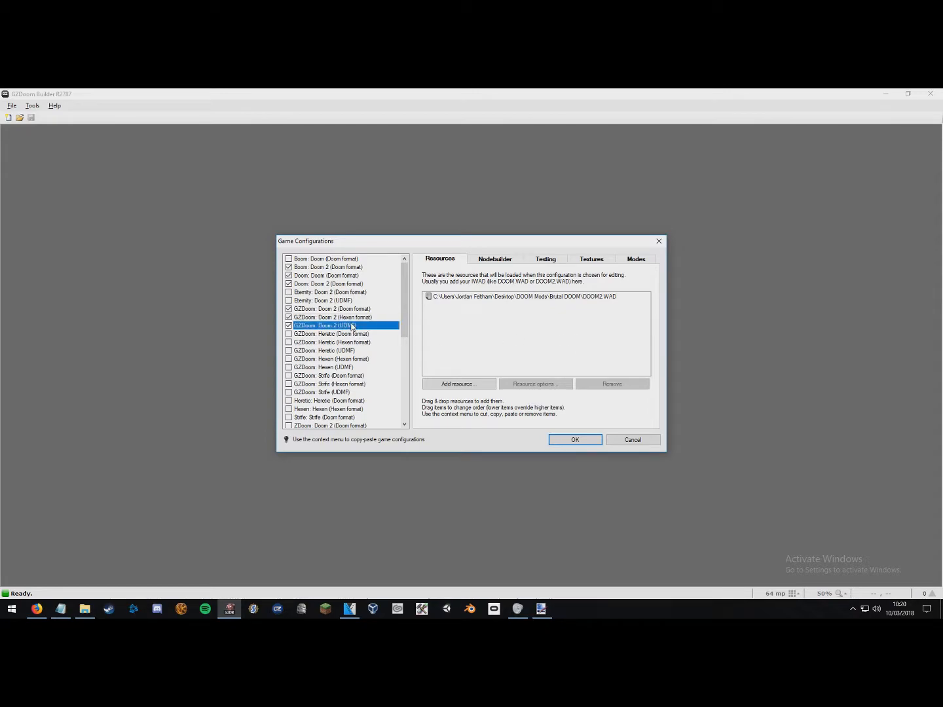
pyautogui.moveTo(395, 326)
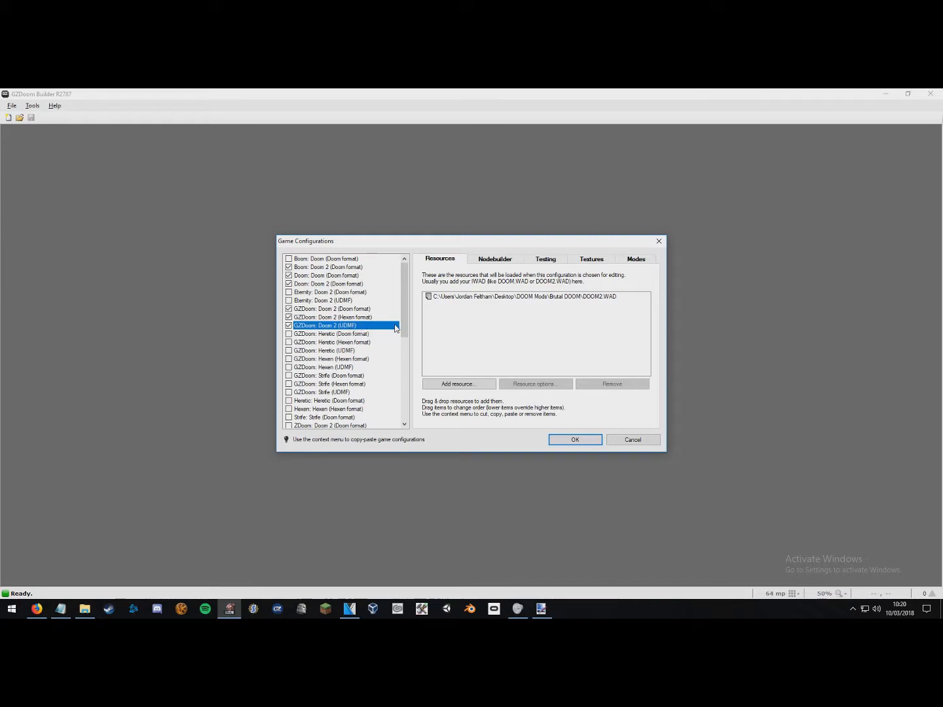
pyautogui.moveTo(470, 315)
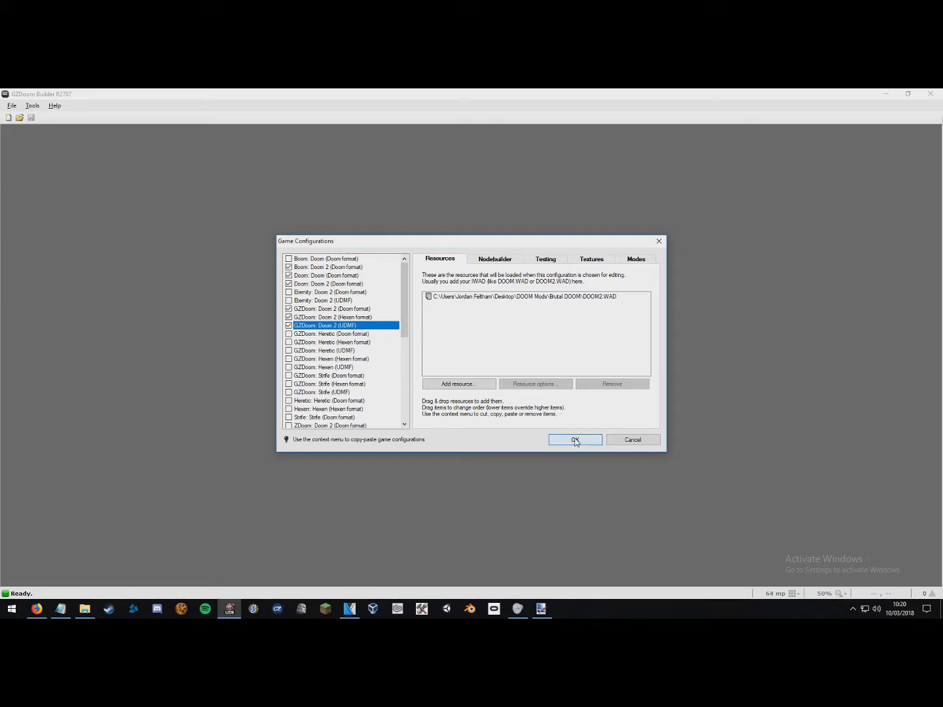
pyautogui.click(574, 439)
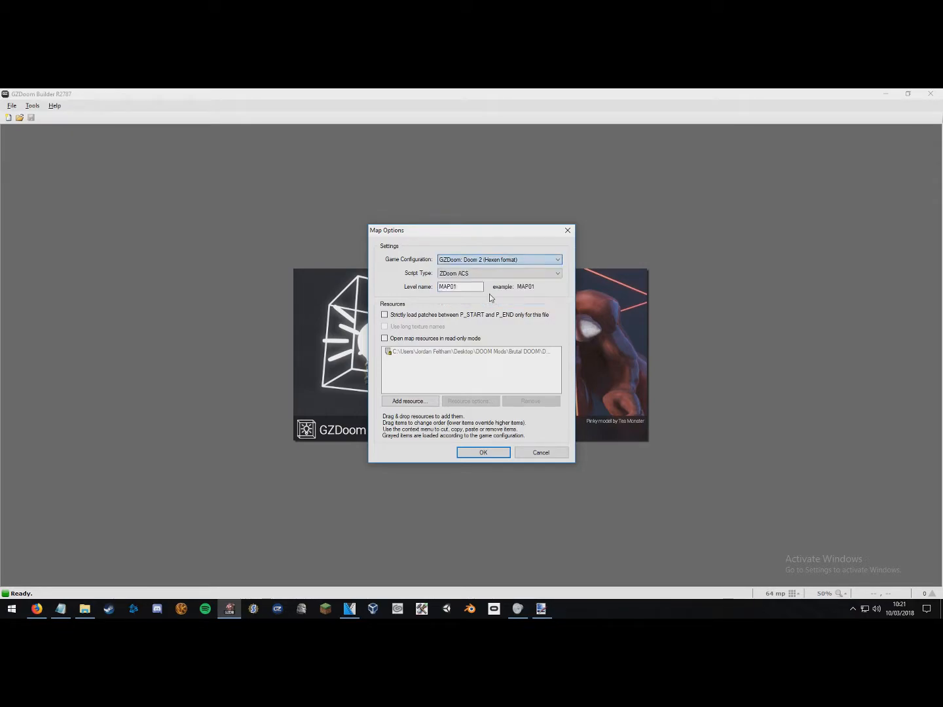
pyautogui.moveTo(484, 283)
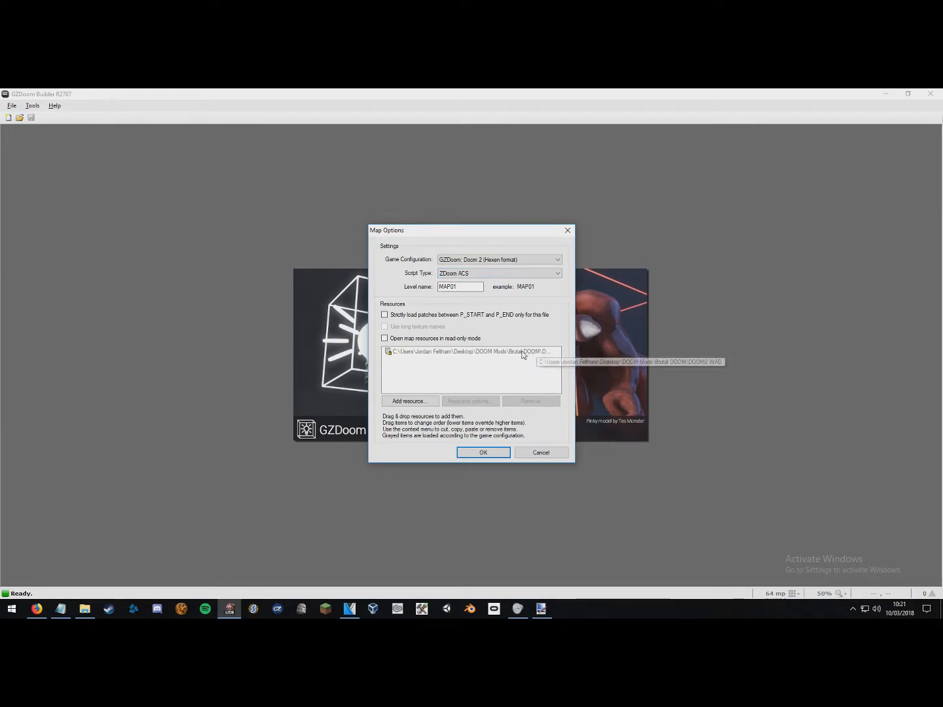
pyautogui.moveTo(484, 370)
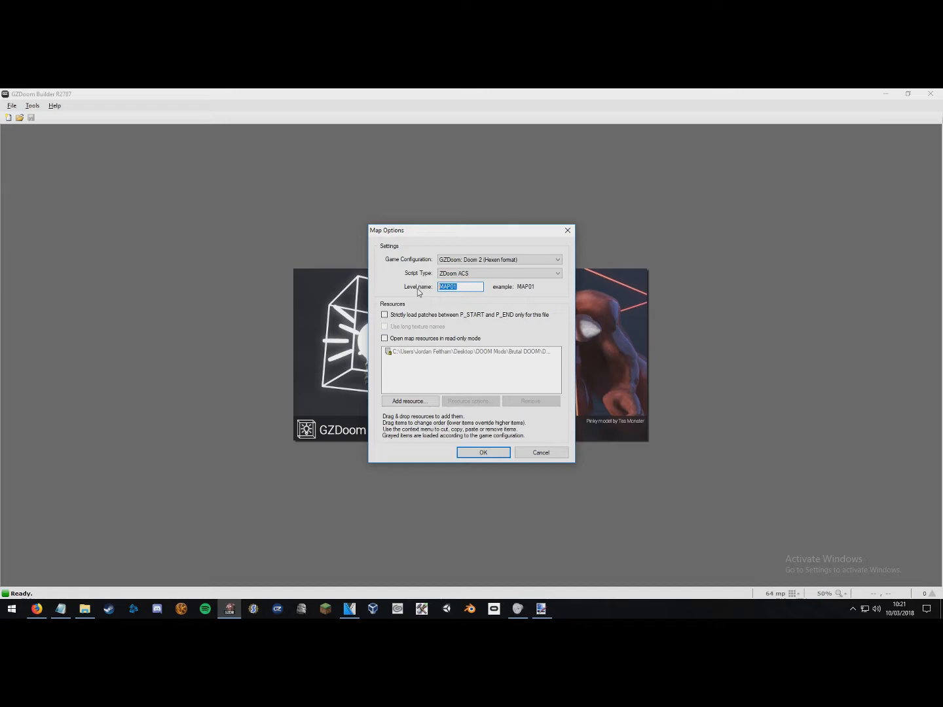
# Enter EXAMPLE1 as the level name and confirm the Map Options
pyautogui.write('EXAMPLE')
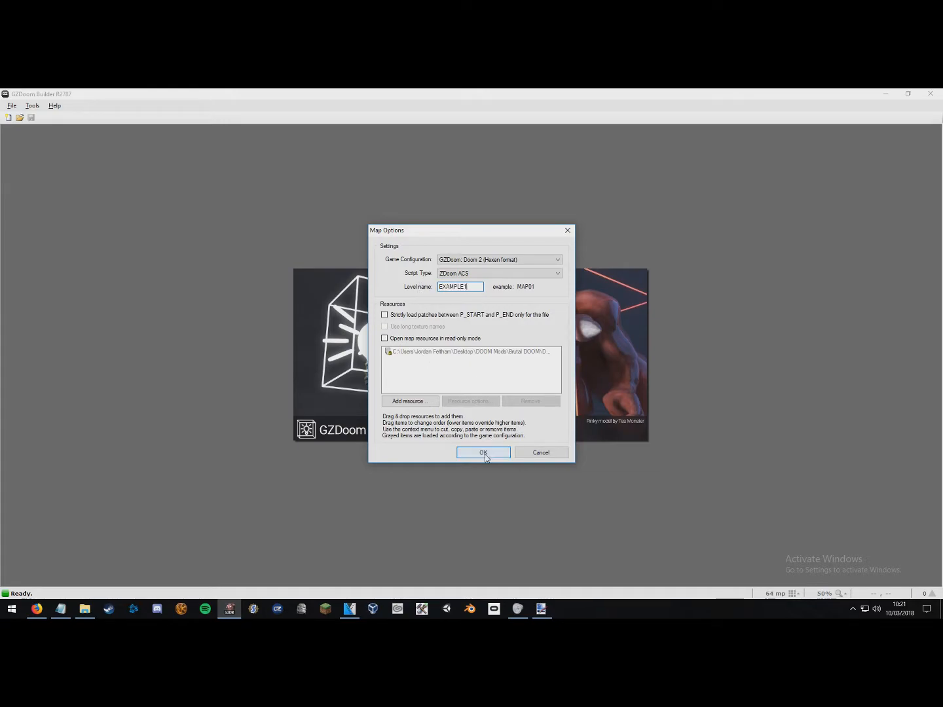
pyautogui.click(483, 452)
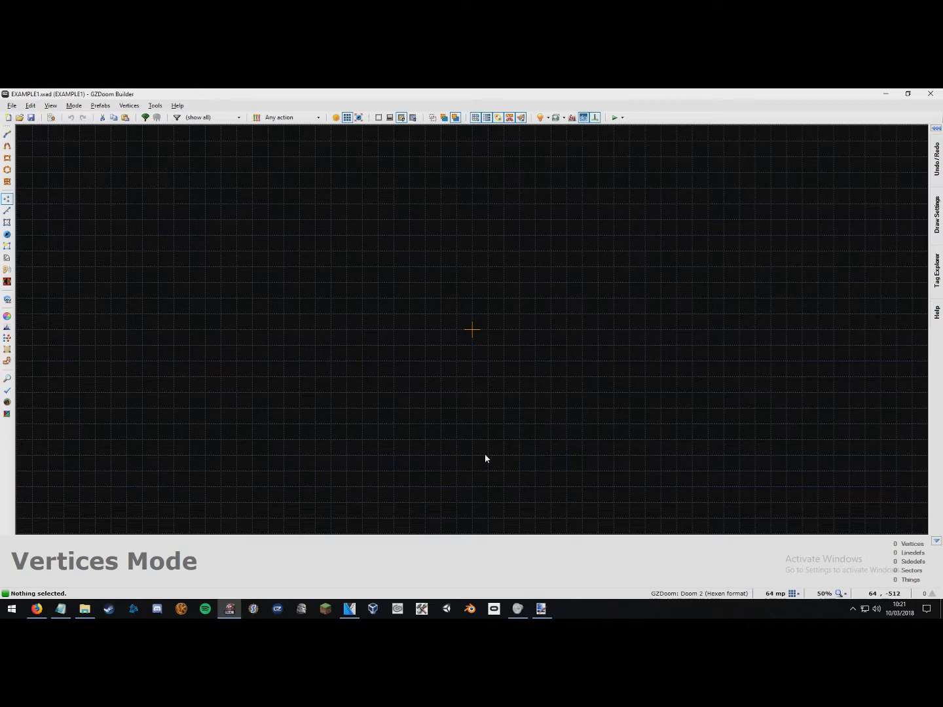
pyautogui.scroll(-3)
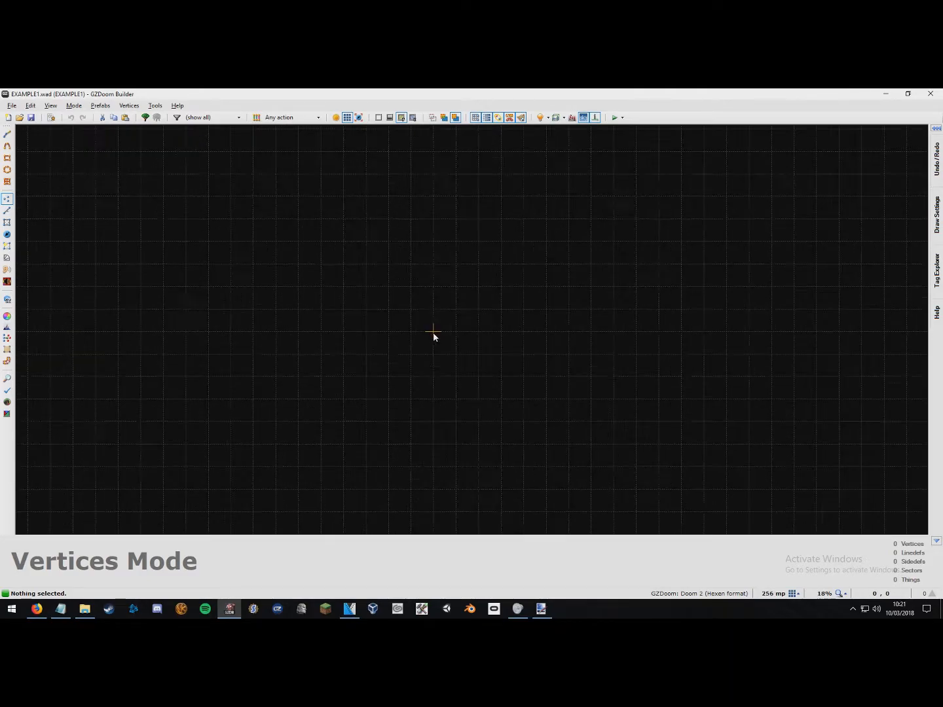
pyautogui.scroll(3)
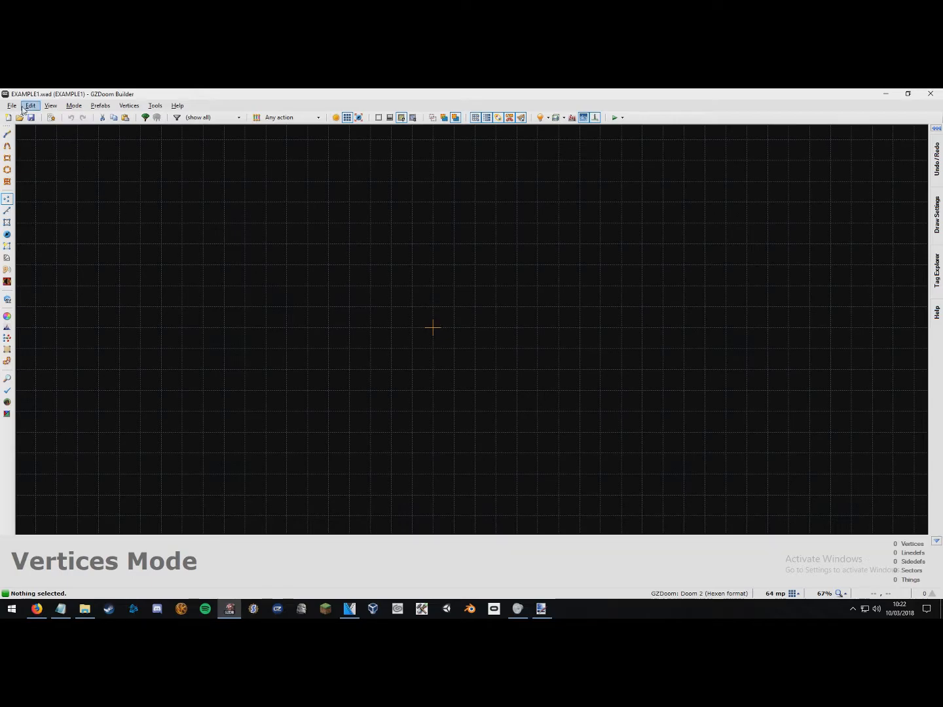
pyautogui.click(30, 105)
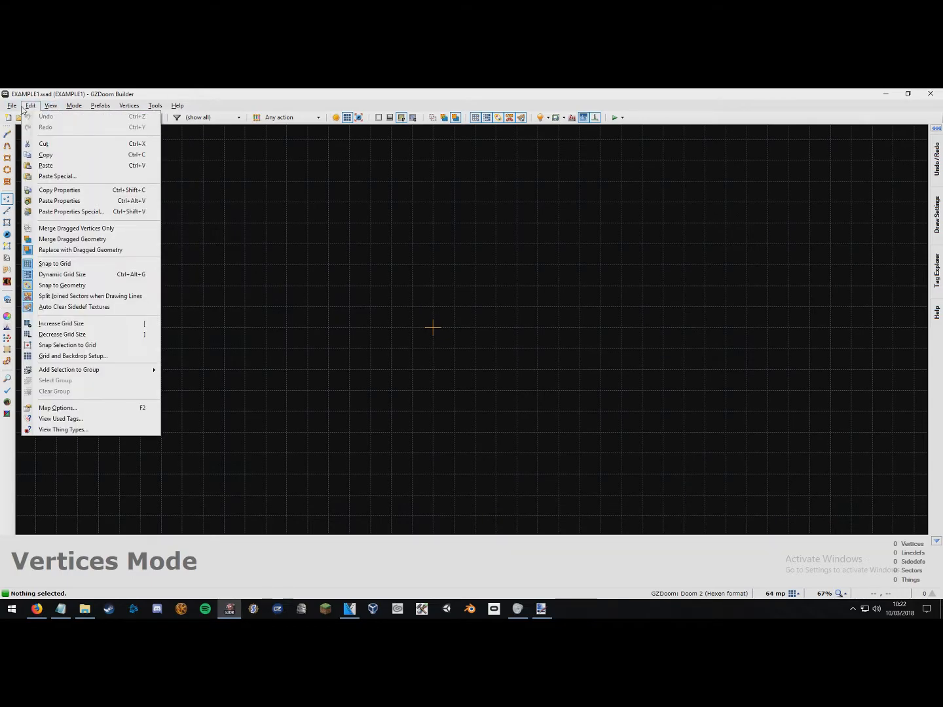
pyautogui.click(201, 251)
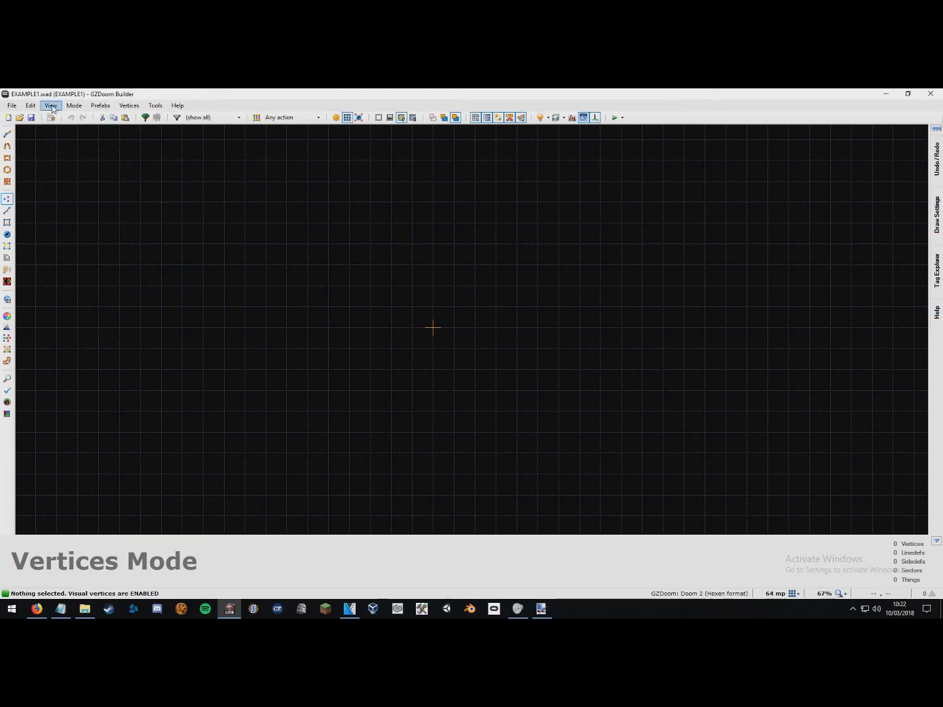
pyautogui.click(50, 106)
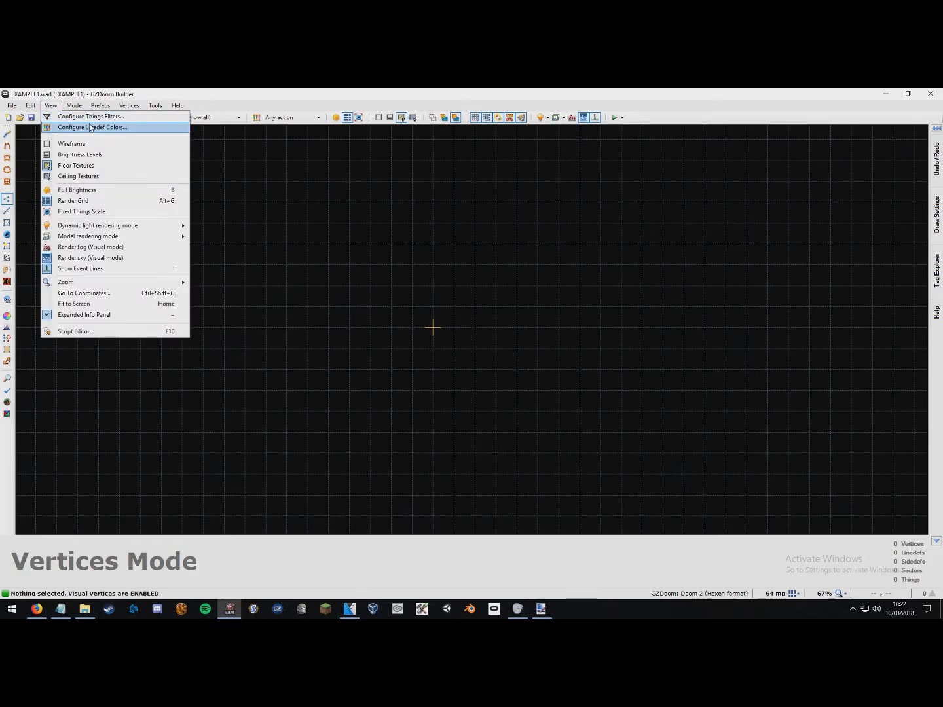
pyautogui.click(73, 106)
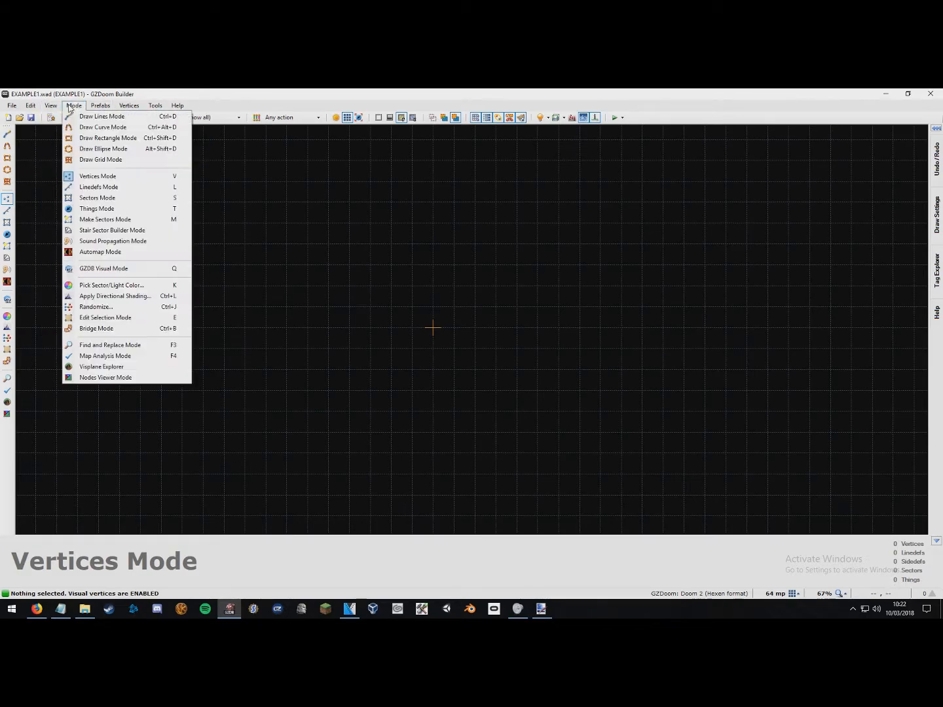
pyautogui.click(100, 105)
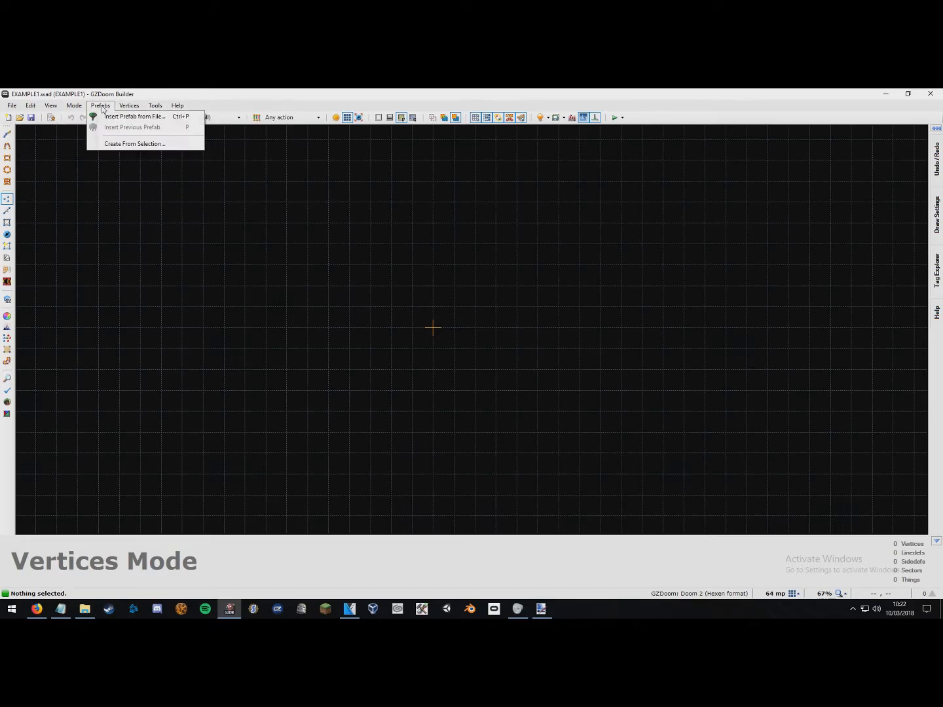
pyautogui.click(51, 106)
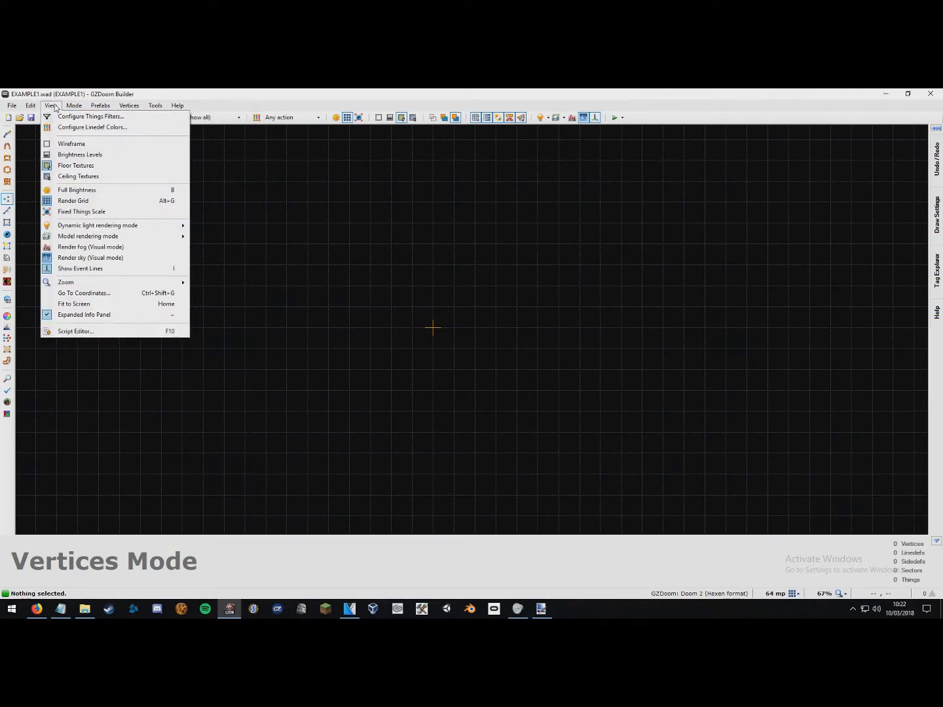
pyautogui.moveTo(80, 154)
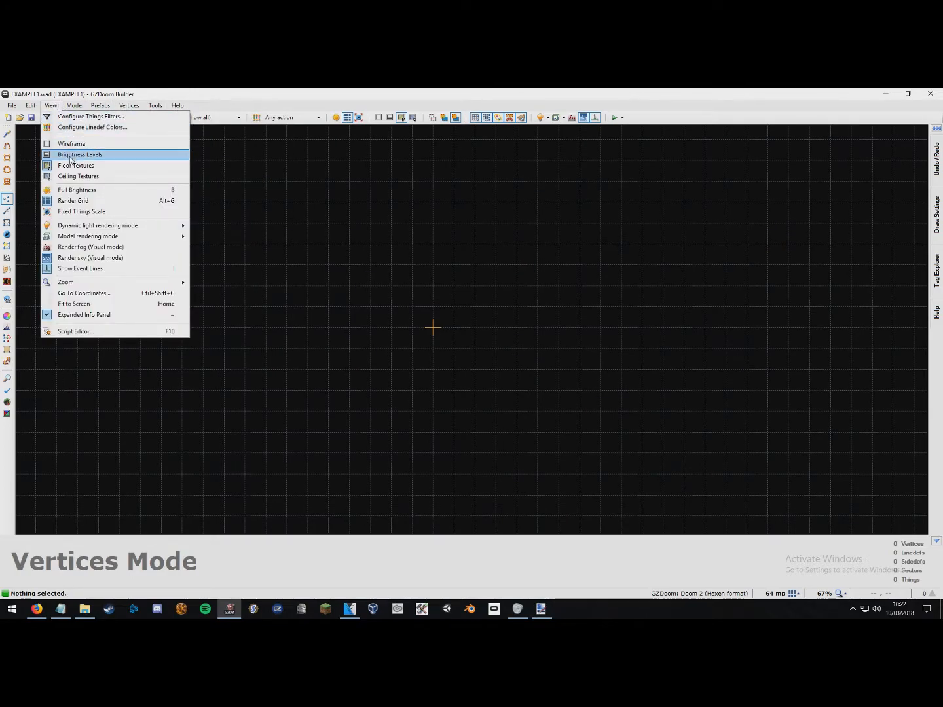
pyautogui.moveTo(78, 176)
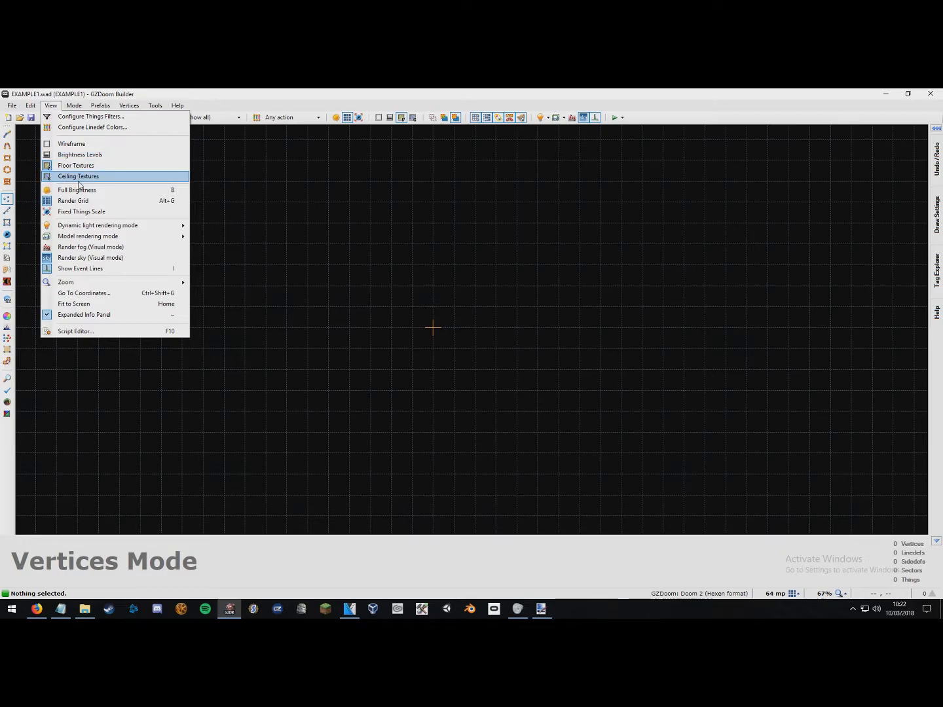
pyautogui.moveTo(78, 201)
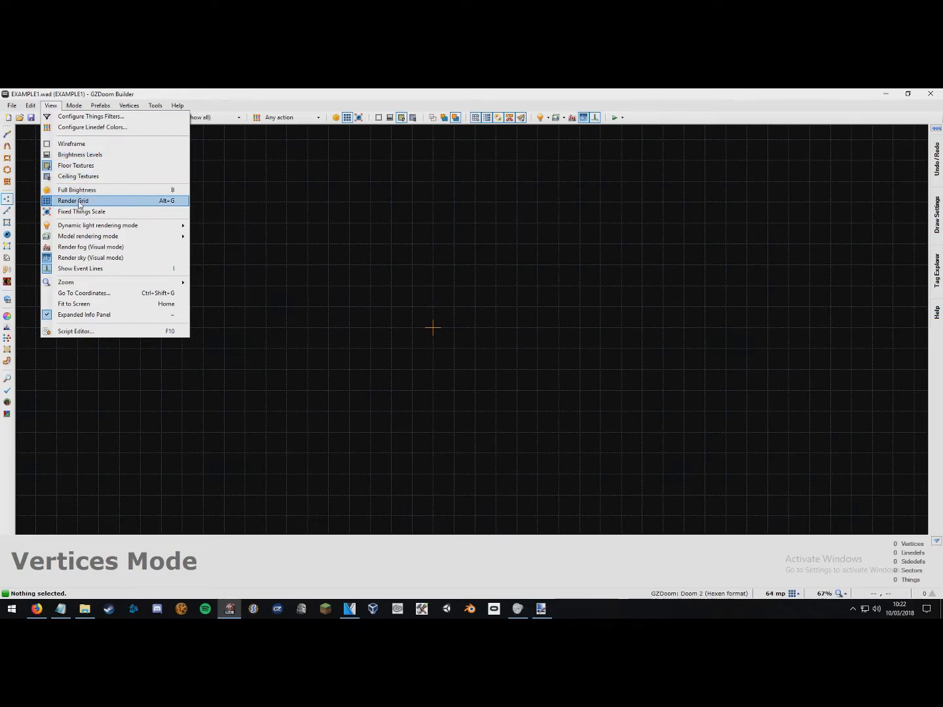
pyautogui.click(73, 200)
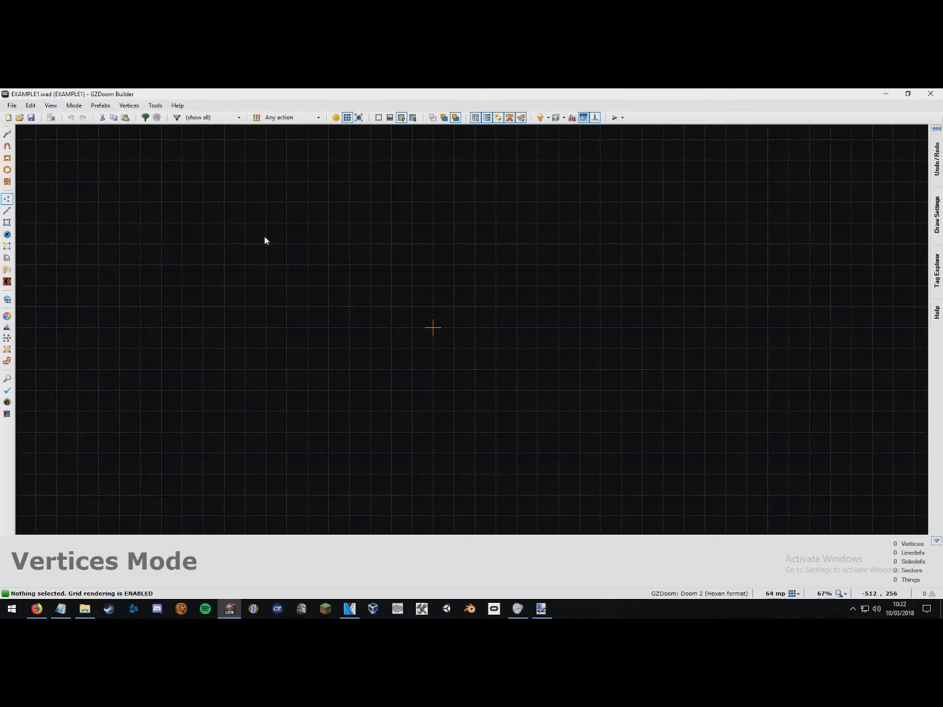
pyautogui.click(347, 118)
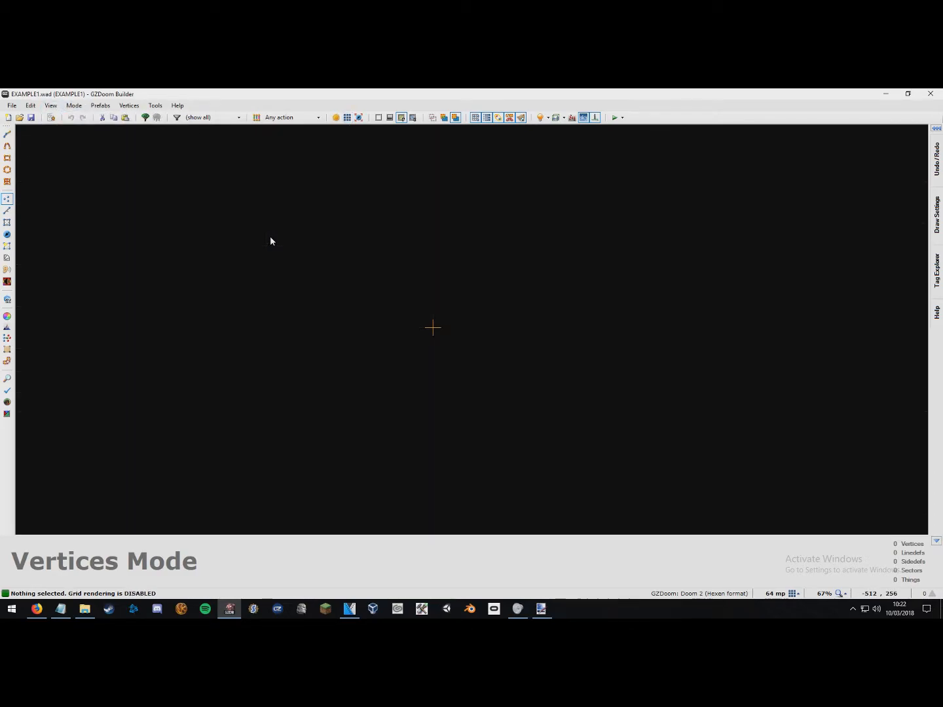
pyautogui.click(347, 117)
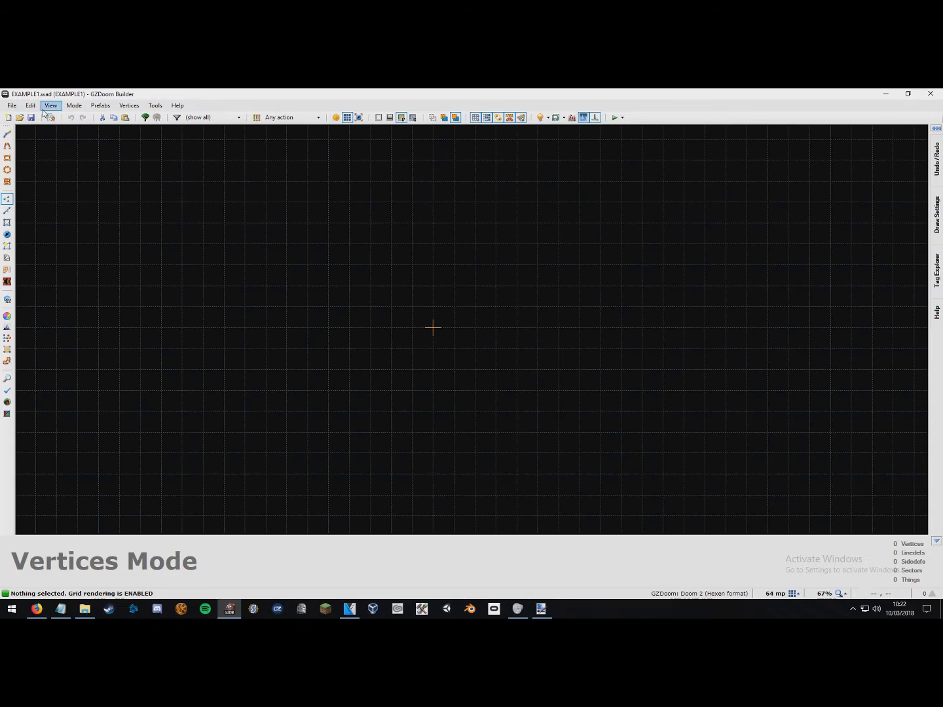
pyautogui.click(51, 105)
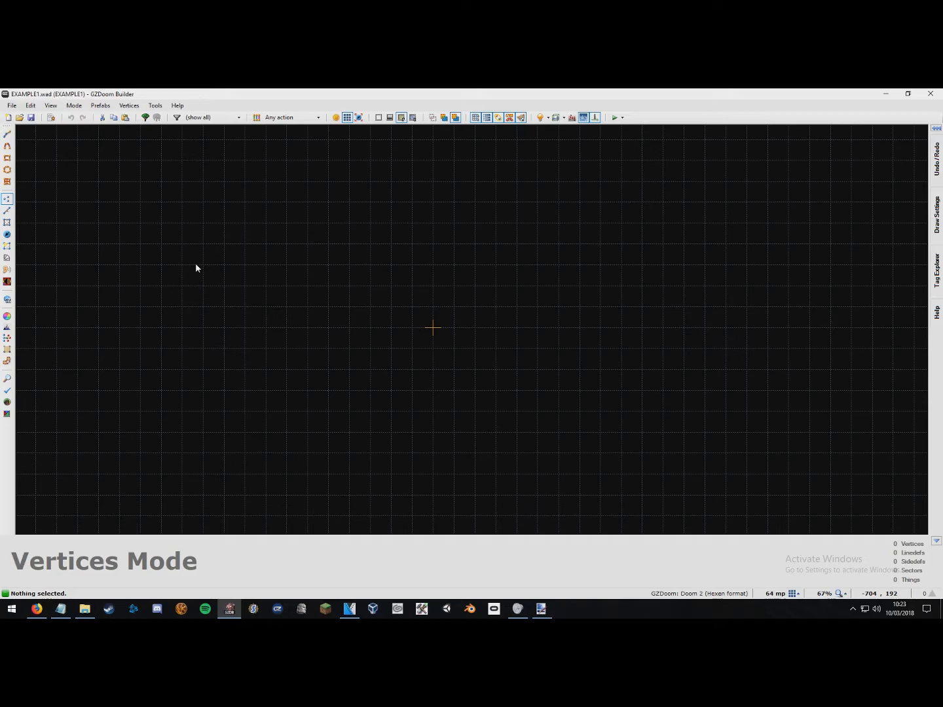
pyautogui.moveTo(181, 264)
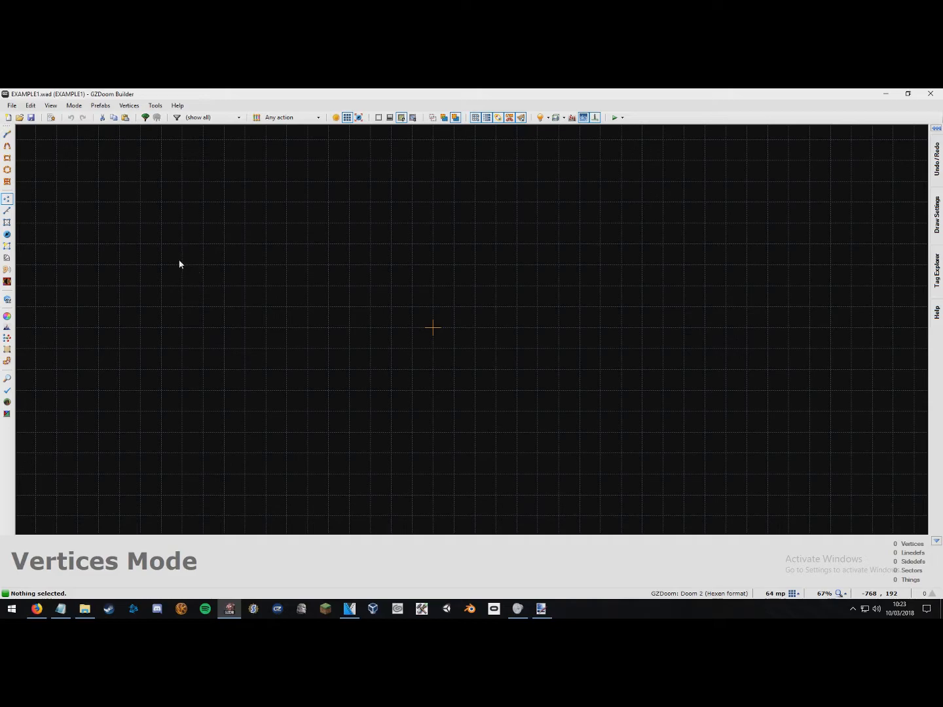
pyautogui.click(225, 269)
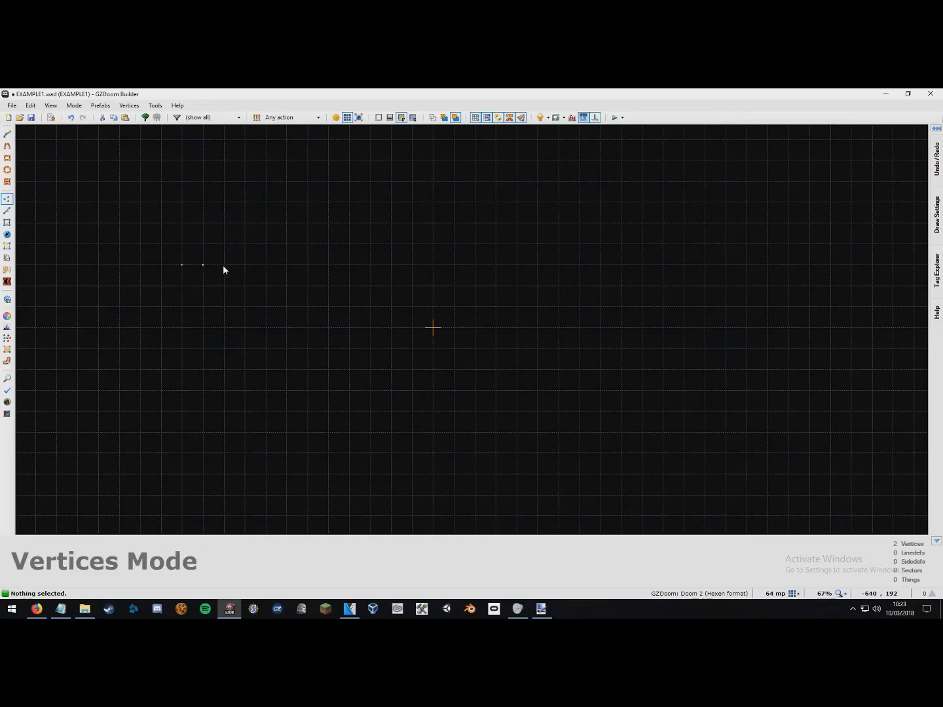
pyautogui.click(265, 265)
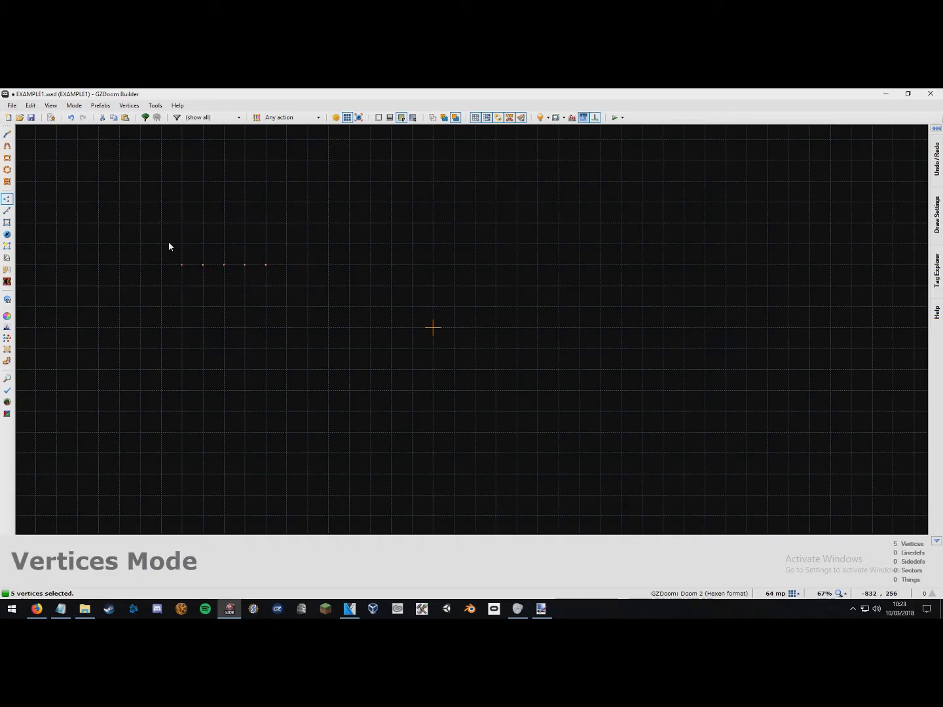
pyautogui.press('Delete')
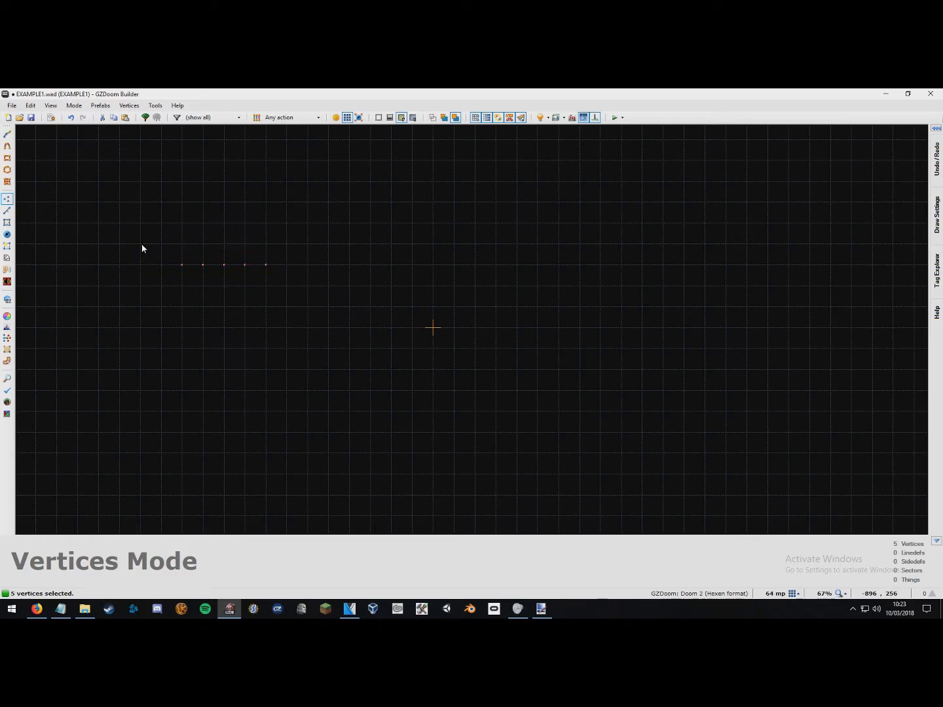
pyautogui.press('Delete')
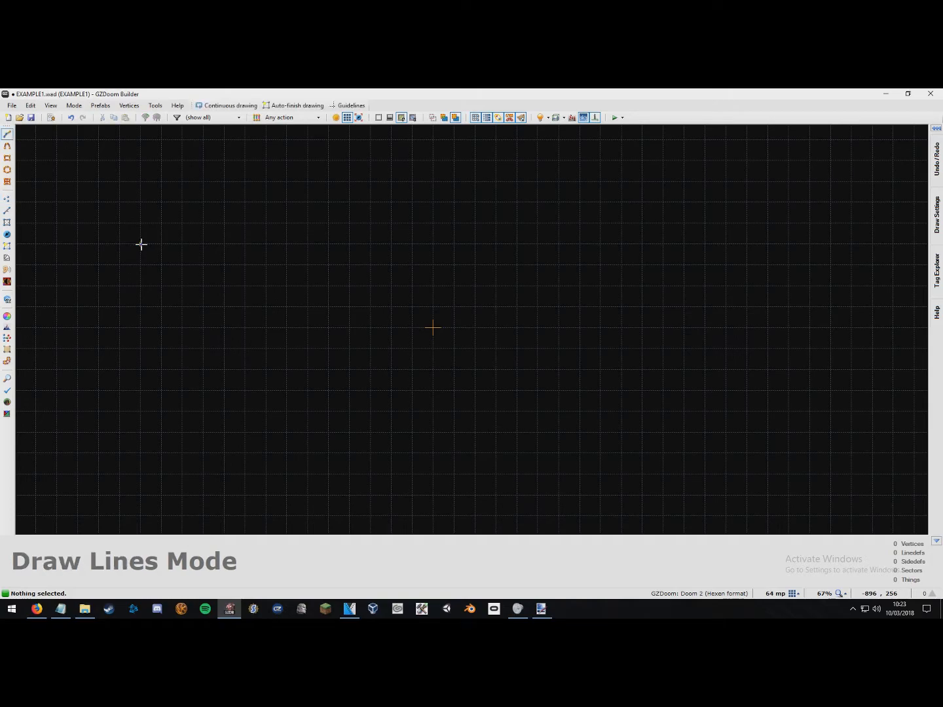
pyautogui.click(140, 244)
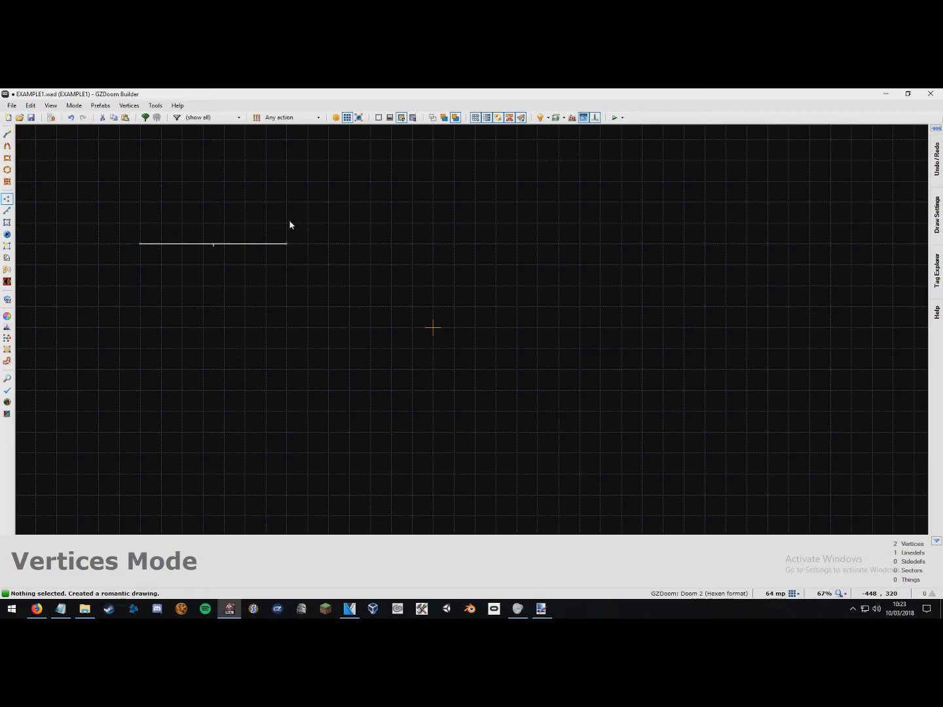
pyautogui.moveTo(204, 247)
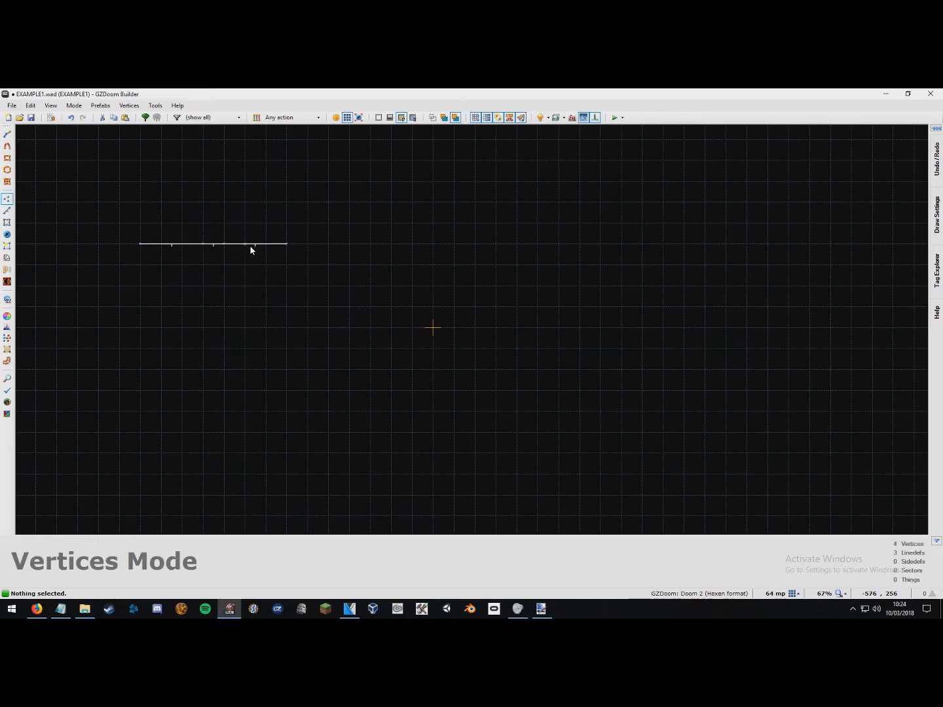
pyautogui.click(161, 244)
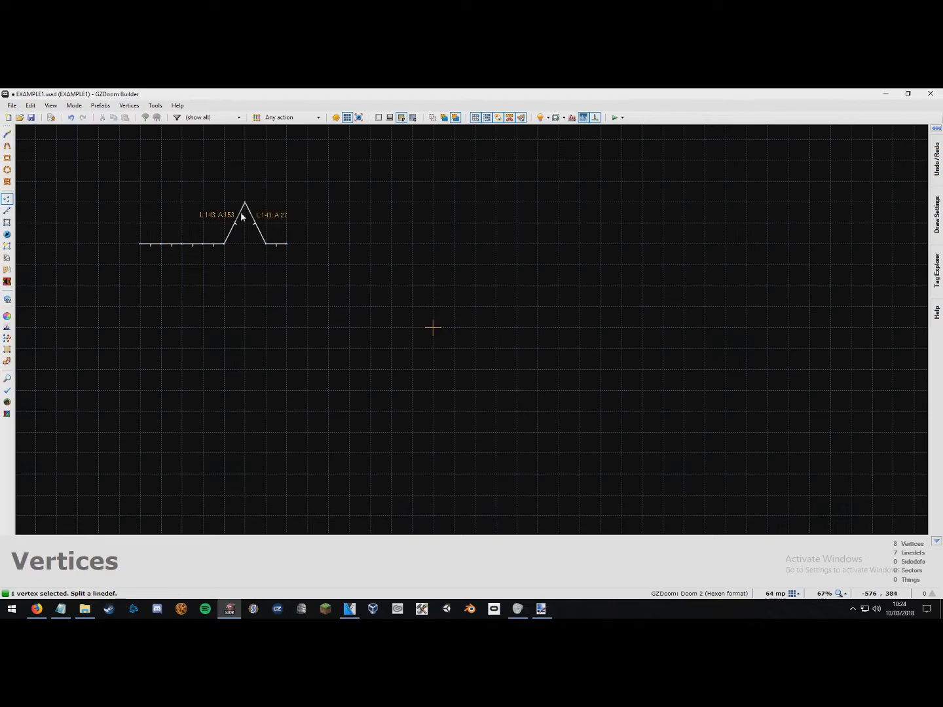
pyautogui.moveTo(245, 200); pyautogui.dragTo(244, 245)
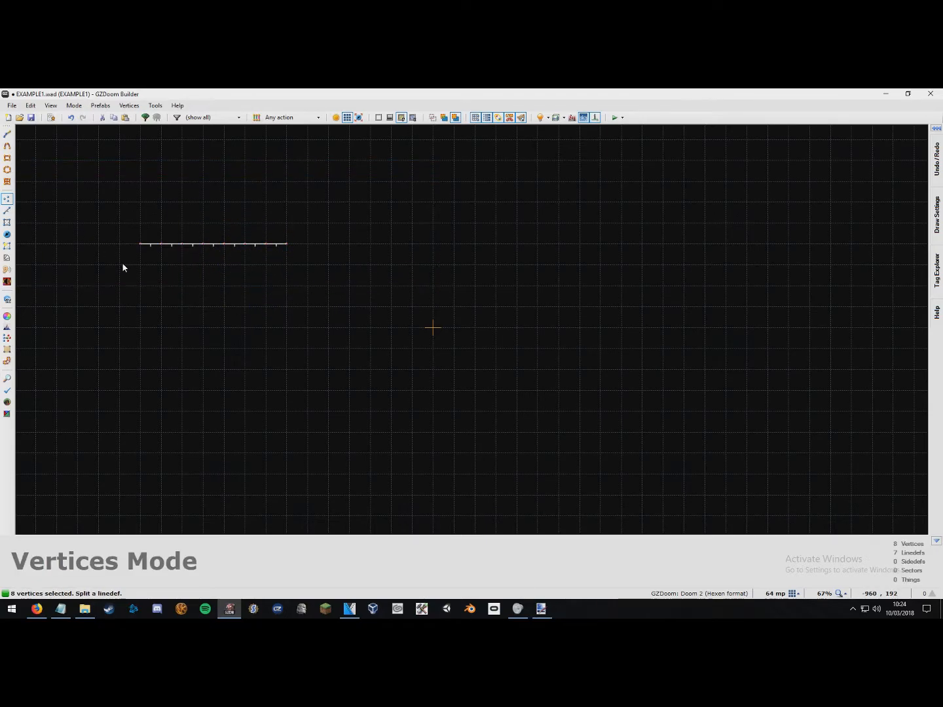
pyautogui.press('Delete')
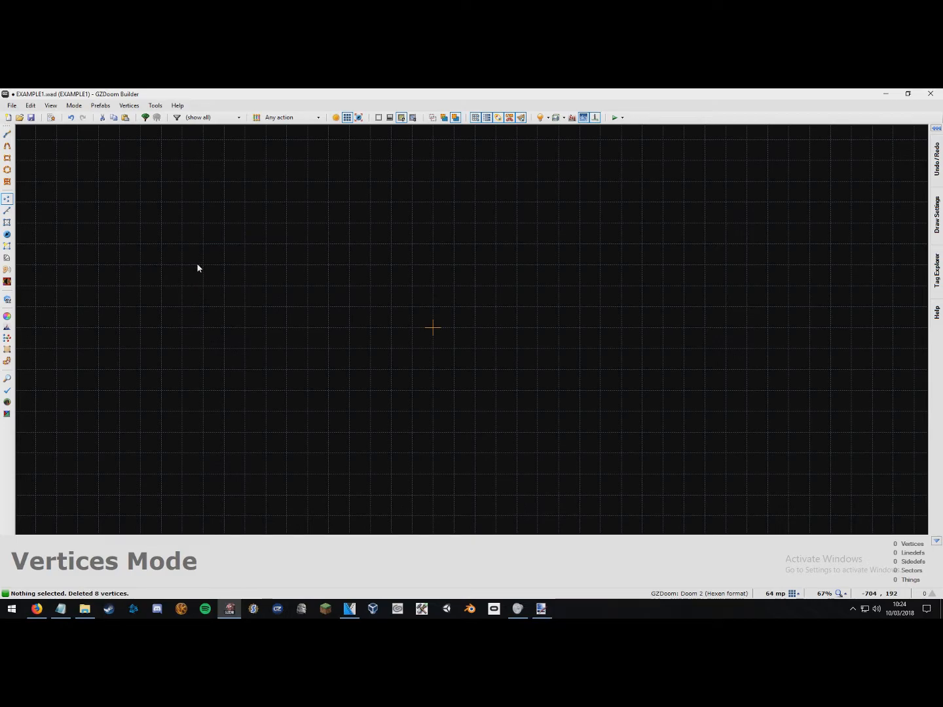
pyautogui.moveTo(198, 268)
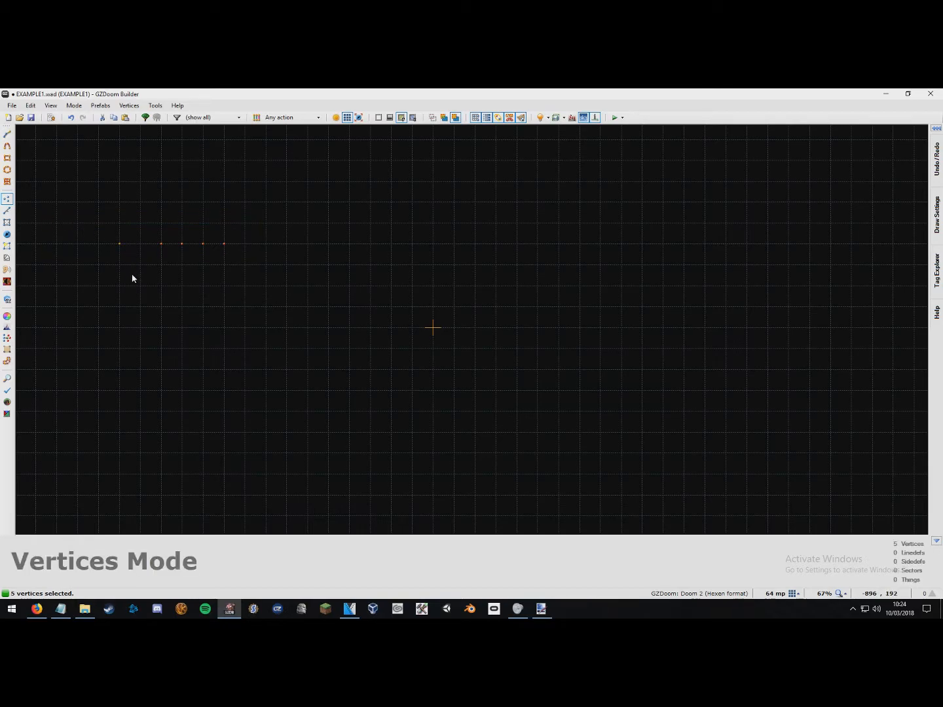
pyautogui.press('Delete')
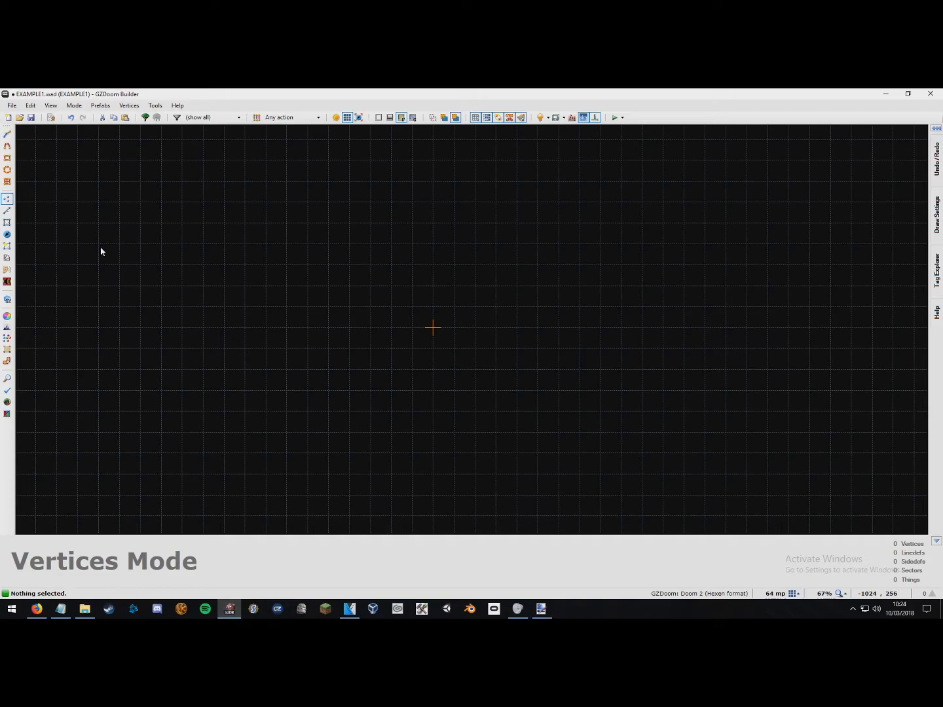
pyautogui.moveTo(116, 249)
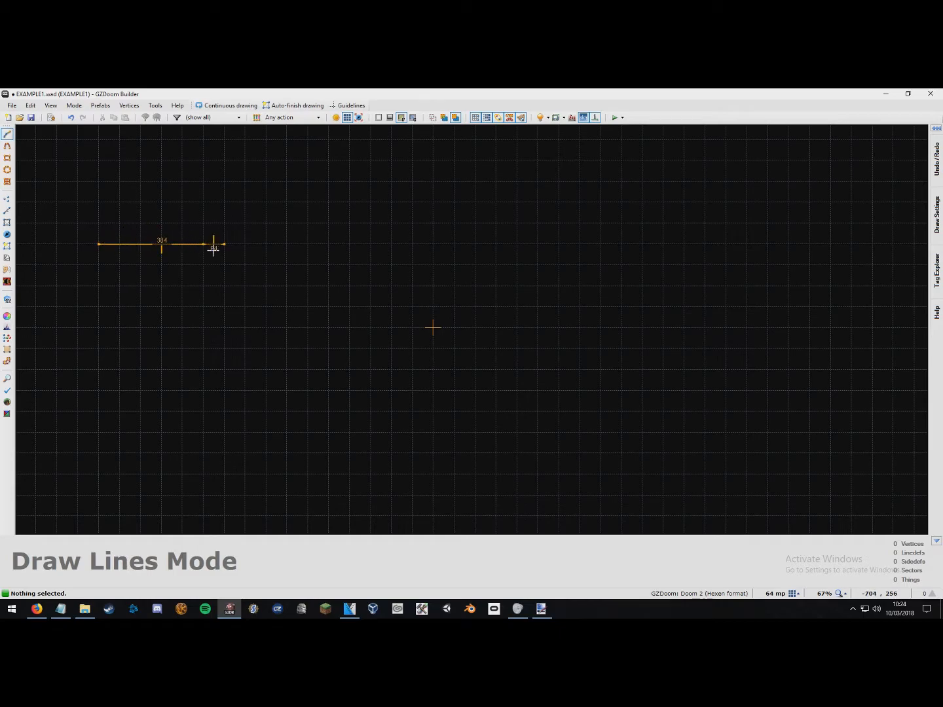
# Place the next corner of the square room outline
pyautogui.click(98, 244)
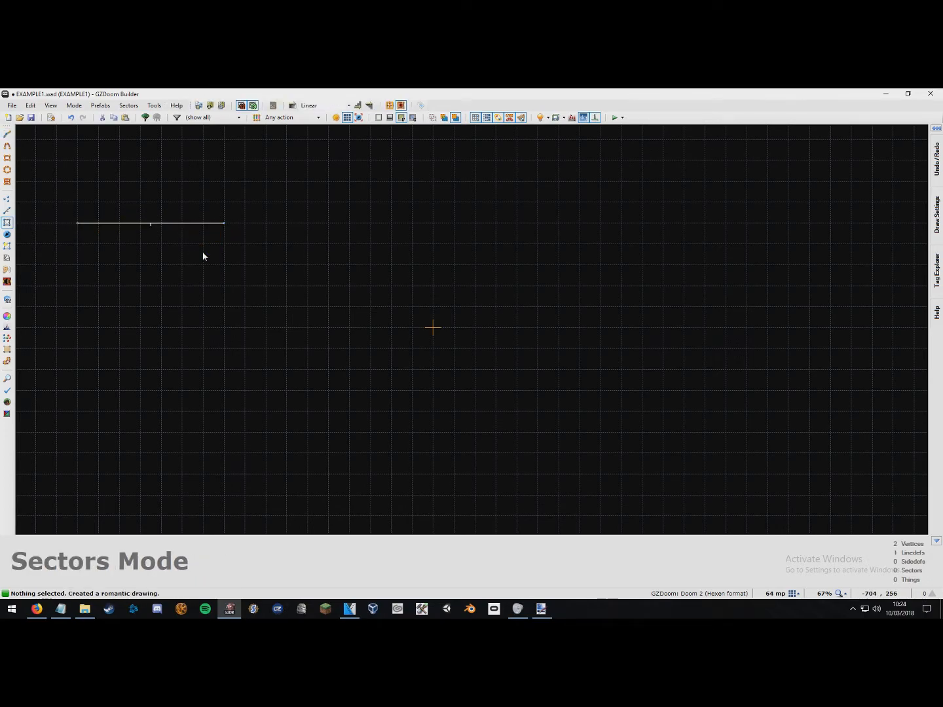
pyautogui.moveTo(110, 223)
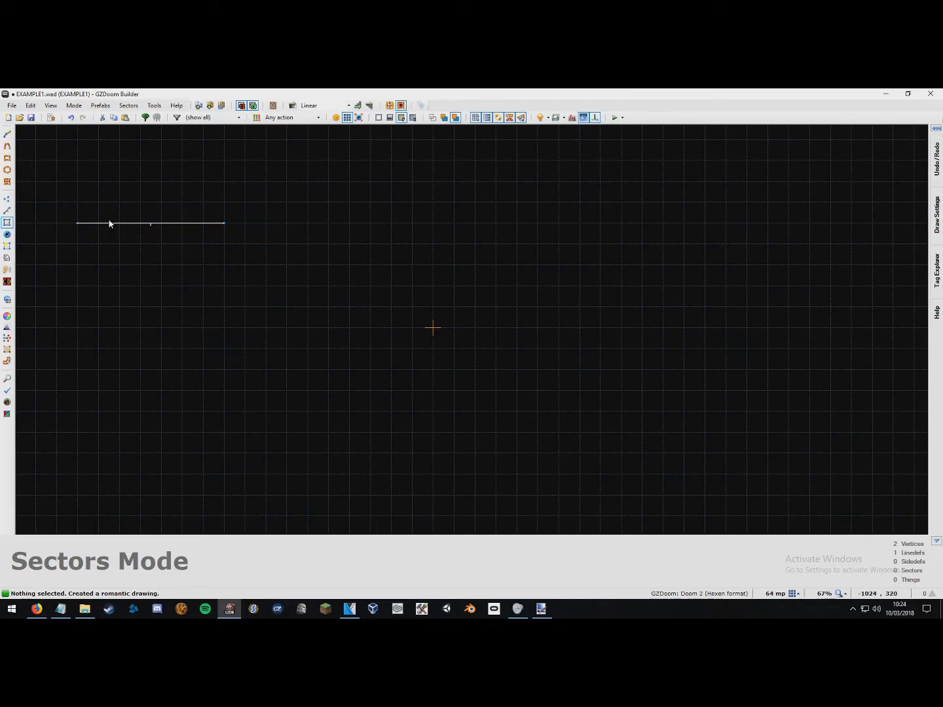
pyautogui.moveTo(177, 240)
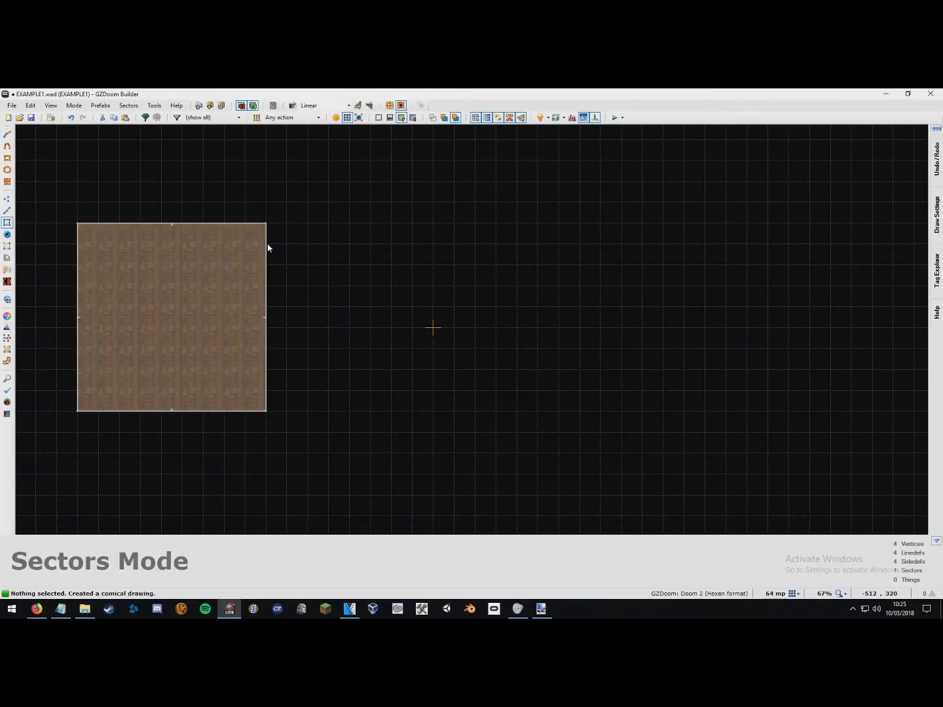
pyautogui.moveTo(81, 218)
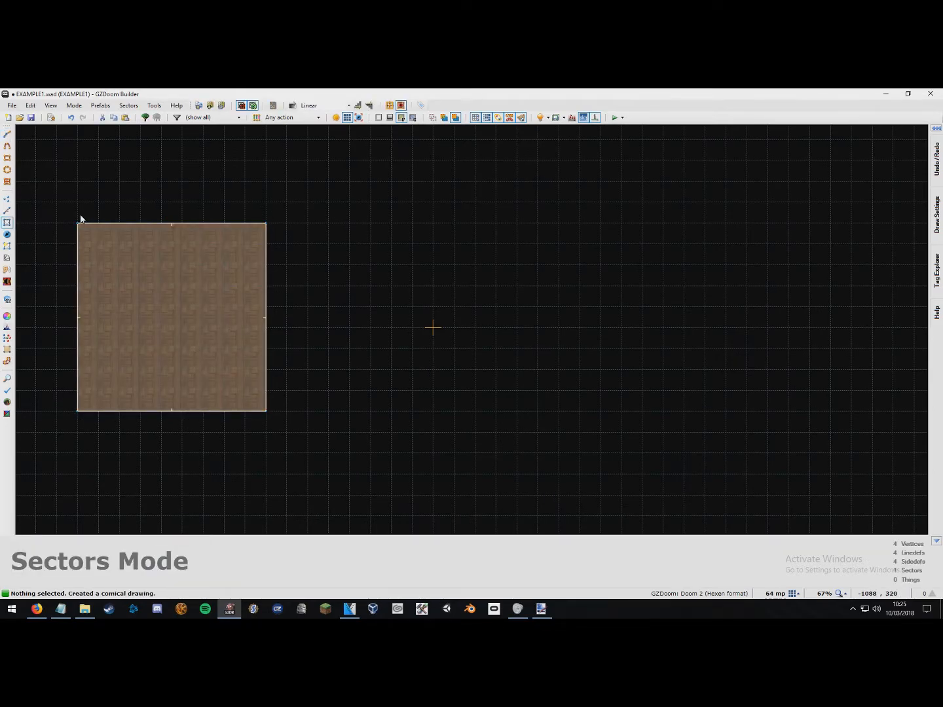
pyautogui.moveTo(333, 332)
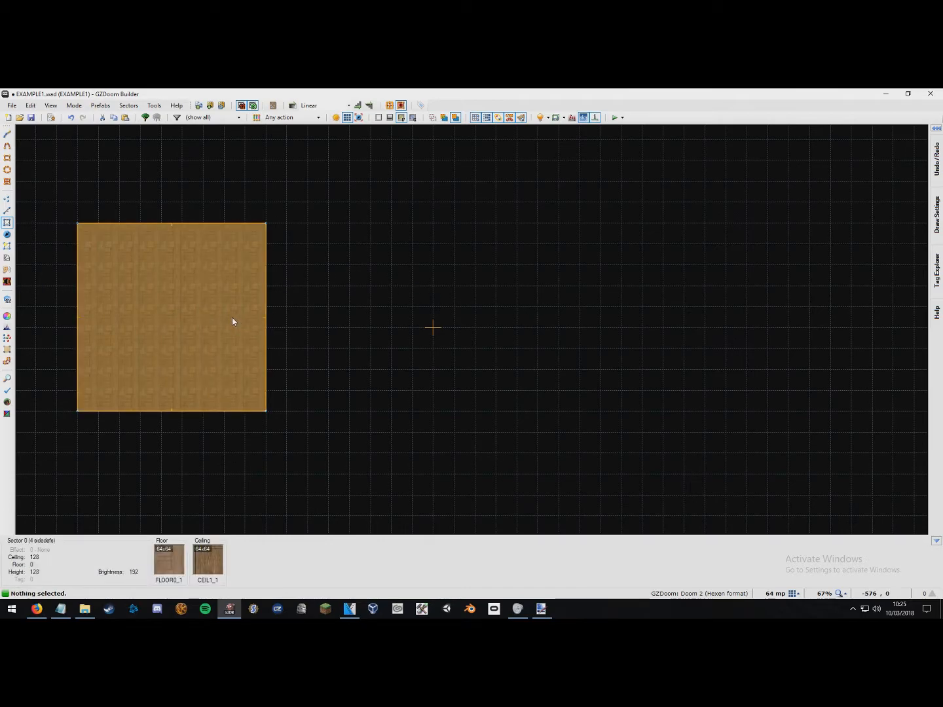
pyautogui.moveTo(229, 332)
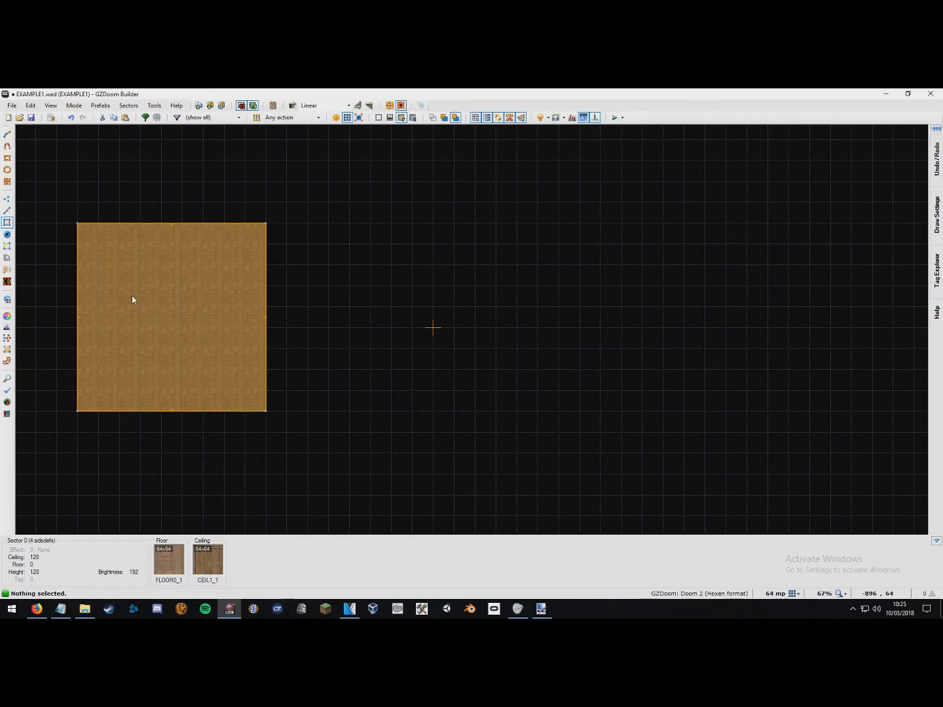
# View the room's sector properties without changes, then draw and select an inner square
pyautogui.doubleClick(171, 318)
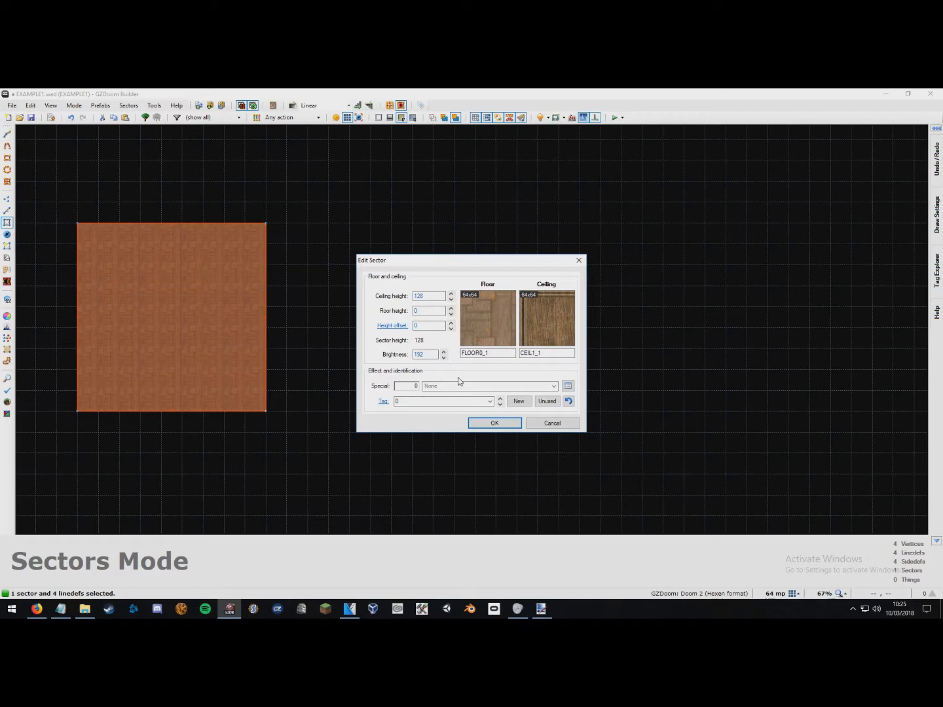
pyautogui.click(494, 423)
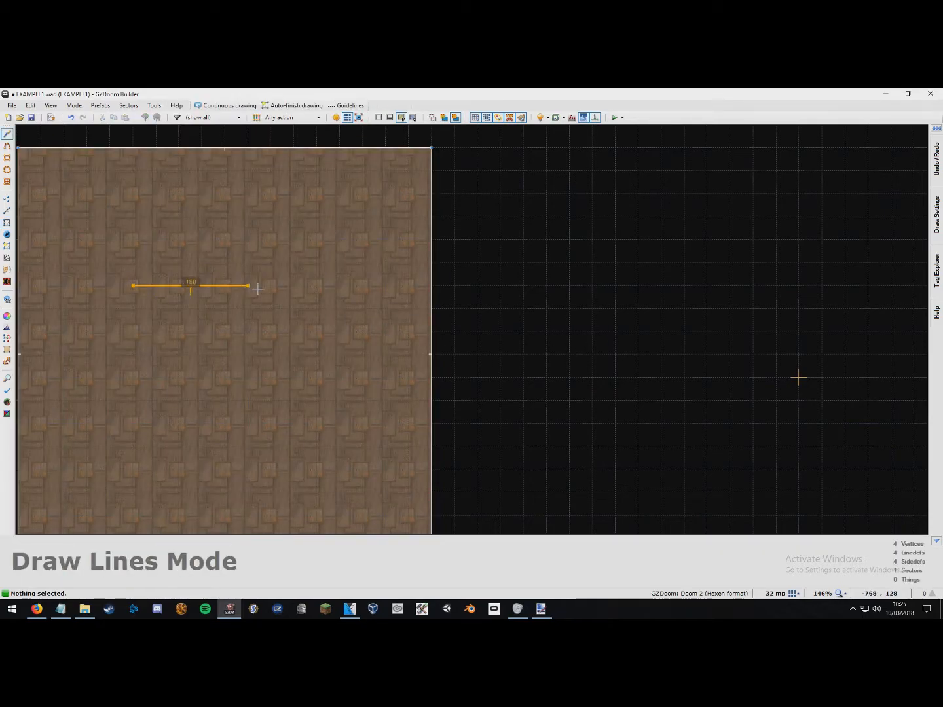
pyautogui.click(270, 422)
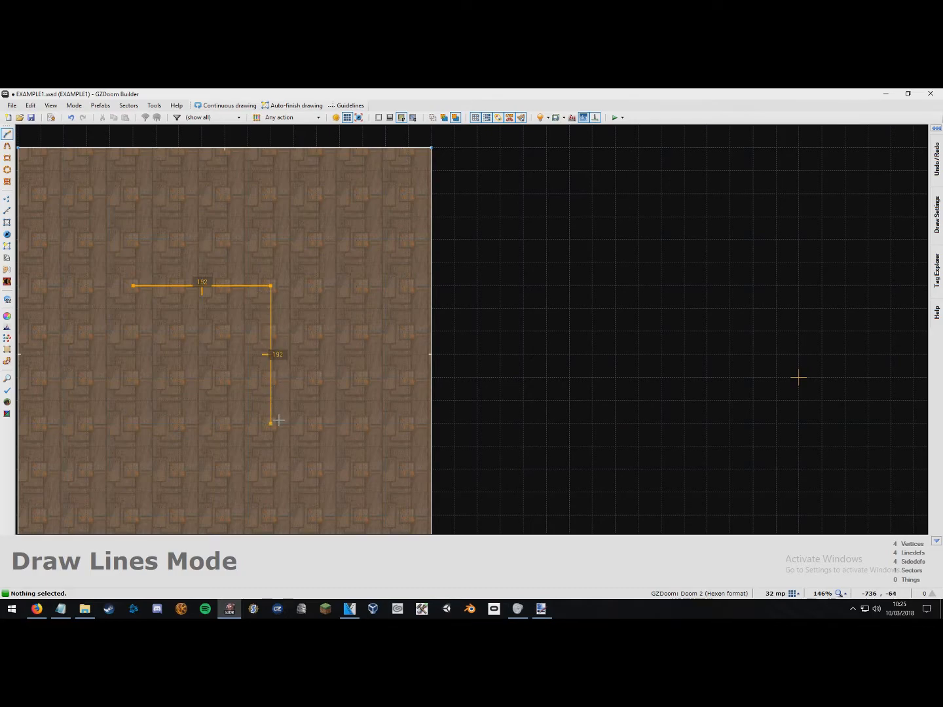
pyautogui.click(136, 423)
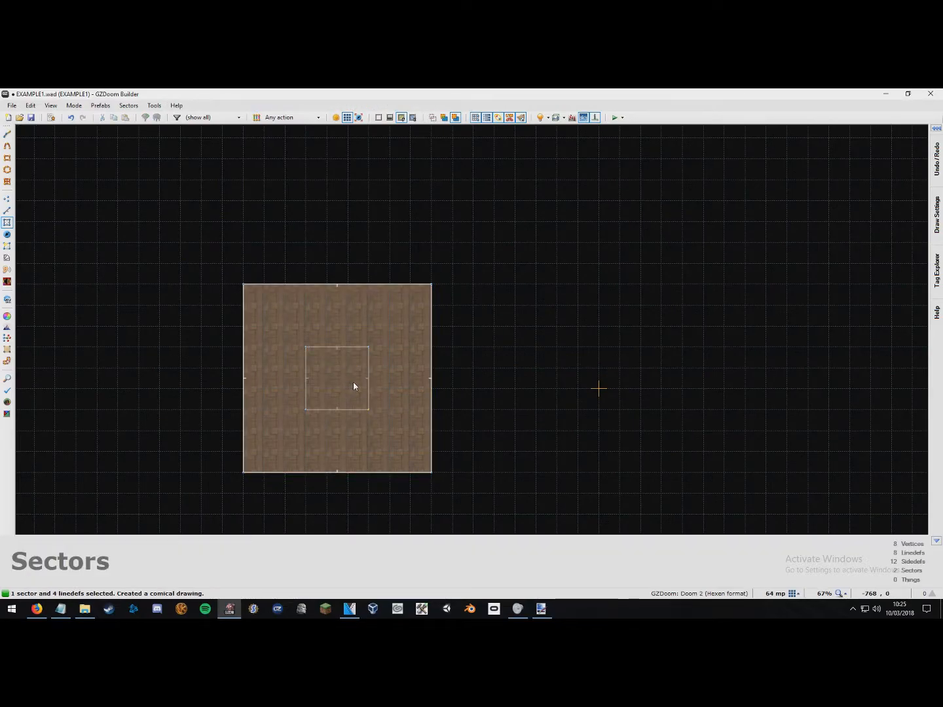
pyautogui.click(337, 380)
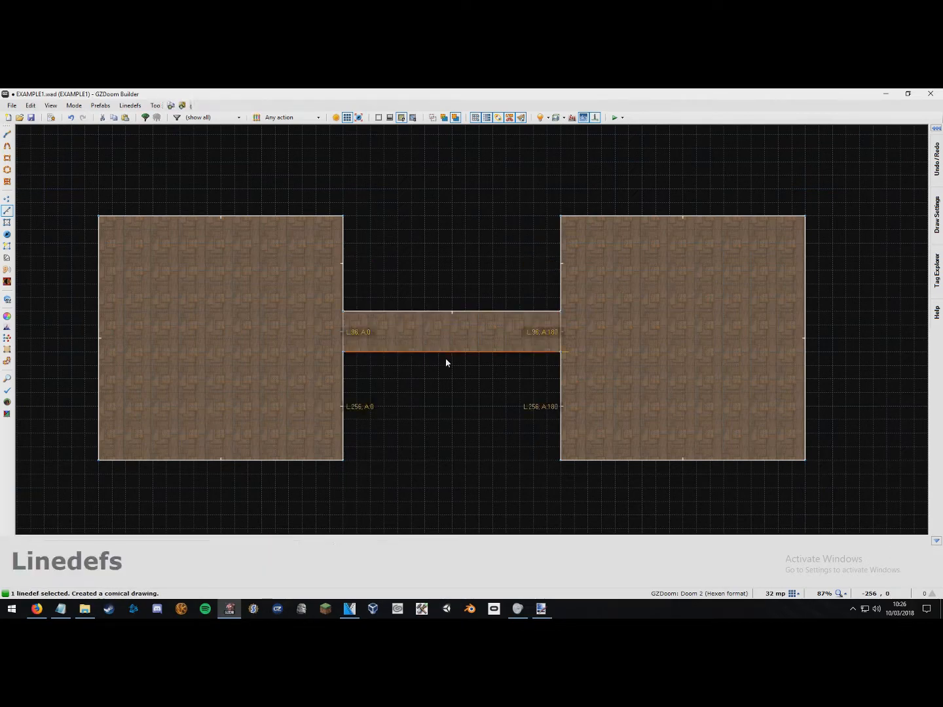
# Deselect the corridor wall linedef
pyautogui.click(451, 359)
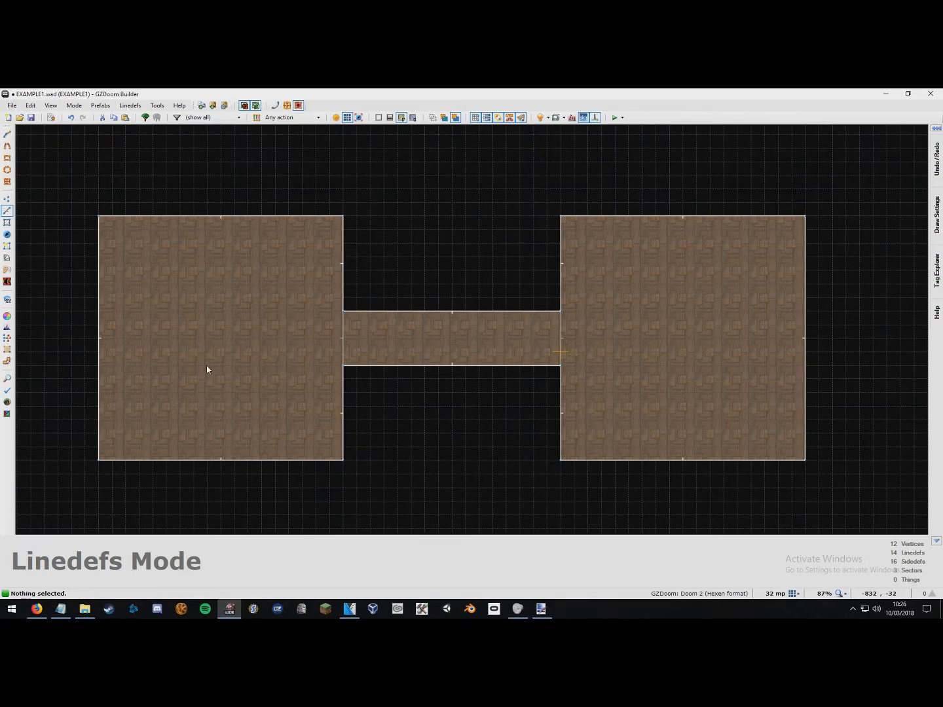
# Place a Player 1 start thing in the left room, then deselect it
pyautogui.click(8, 222)
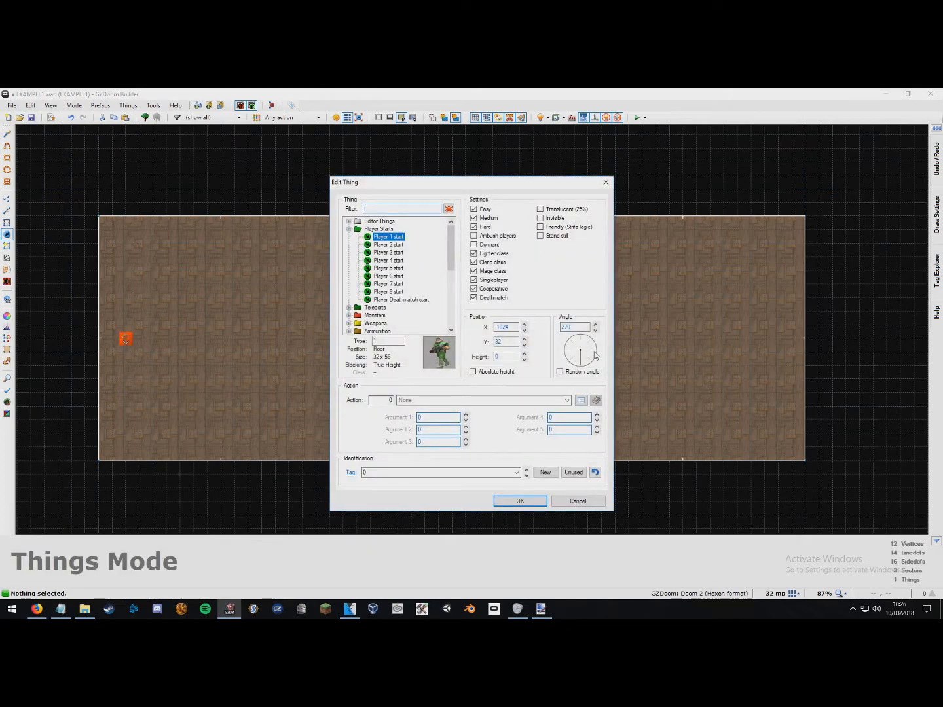
pyautogui.click(519, 501)
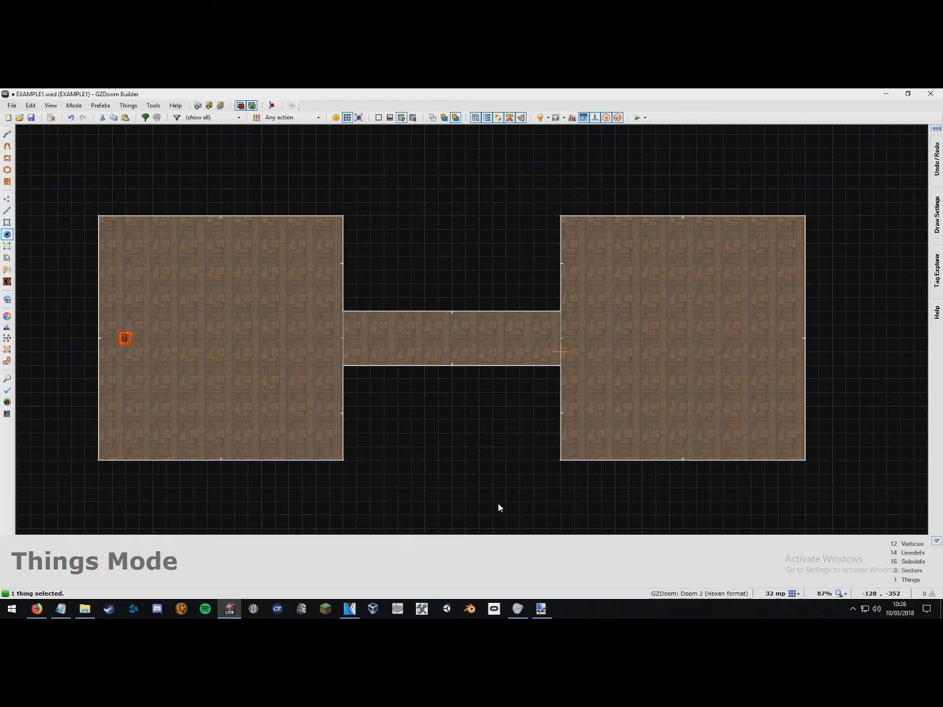
pyautogui.click(304, 389)
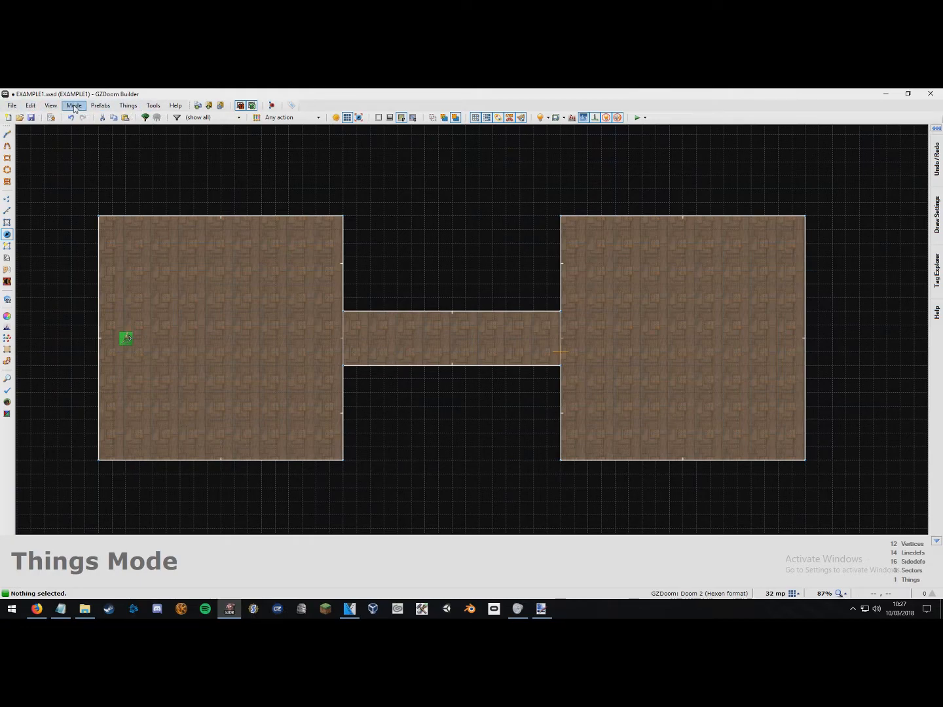
# Review the Testing settings (Brutal DOOM engine, skill 3 Hurt me plenty) and confirm
pyautogui.click(152, 106)
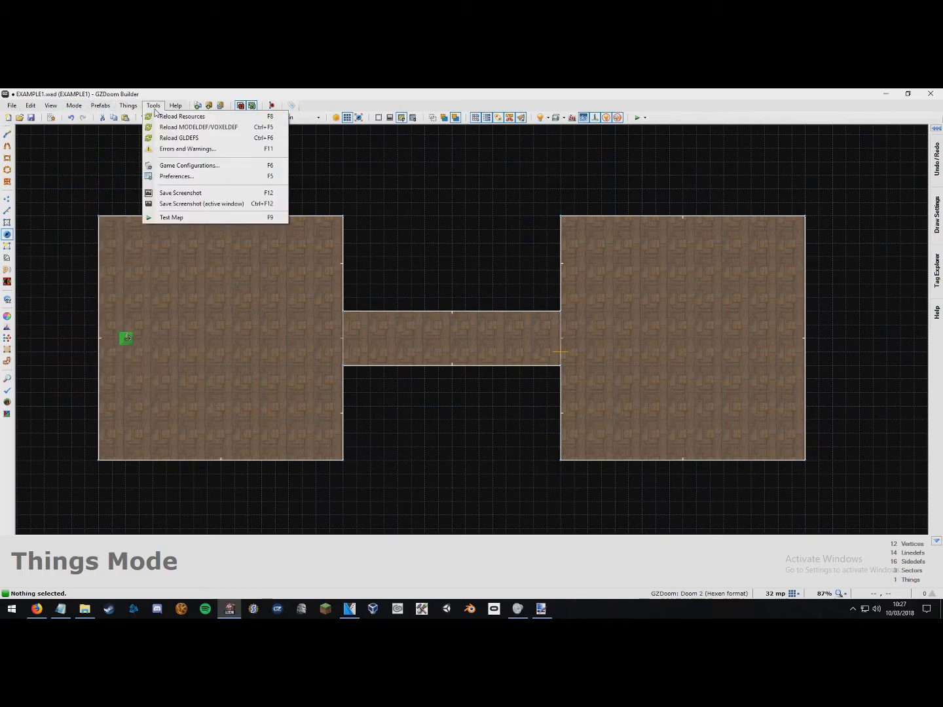
pyautogui.click(189, 165)
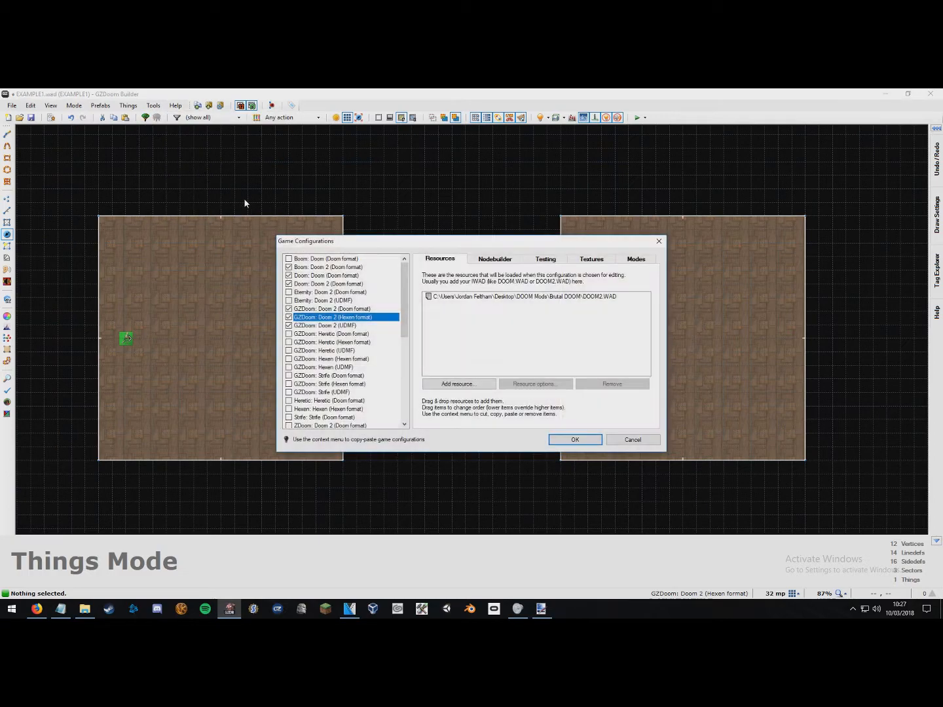
pyautogui.moveTo(545, 258)
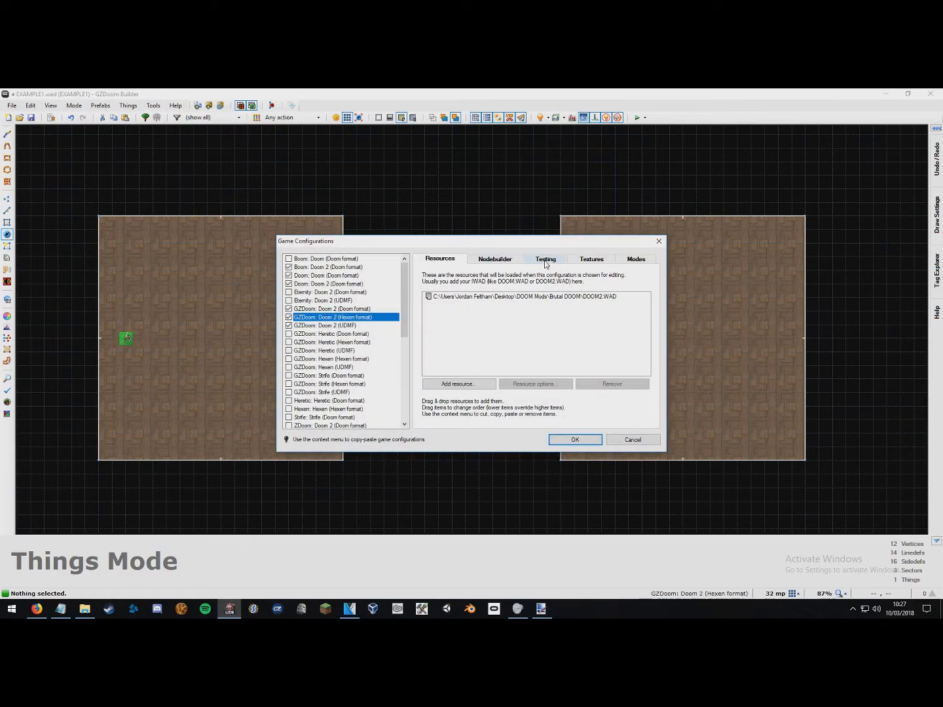
pyautogui.click(545, 259)
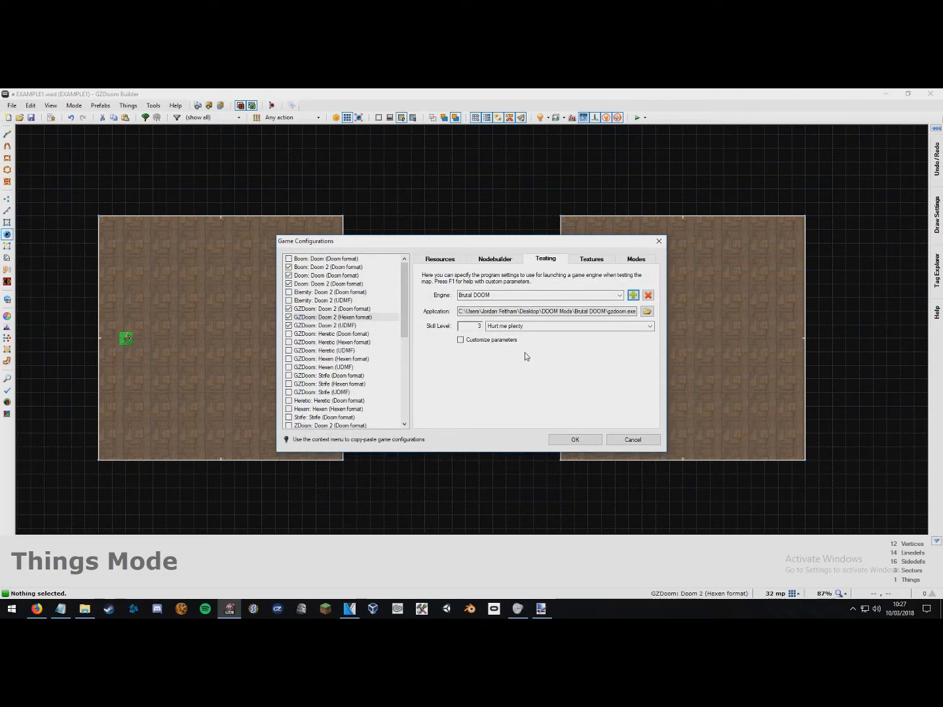
pyautogui.click(618, 294)
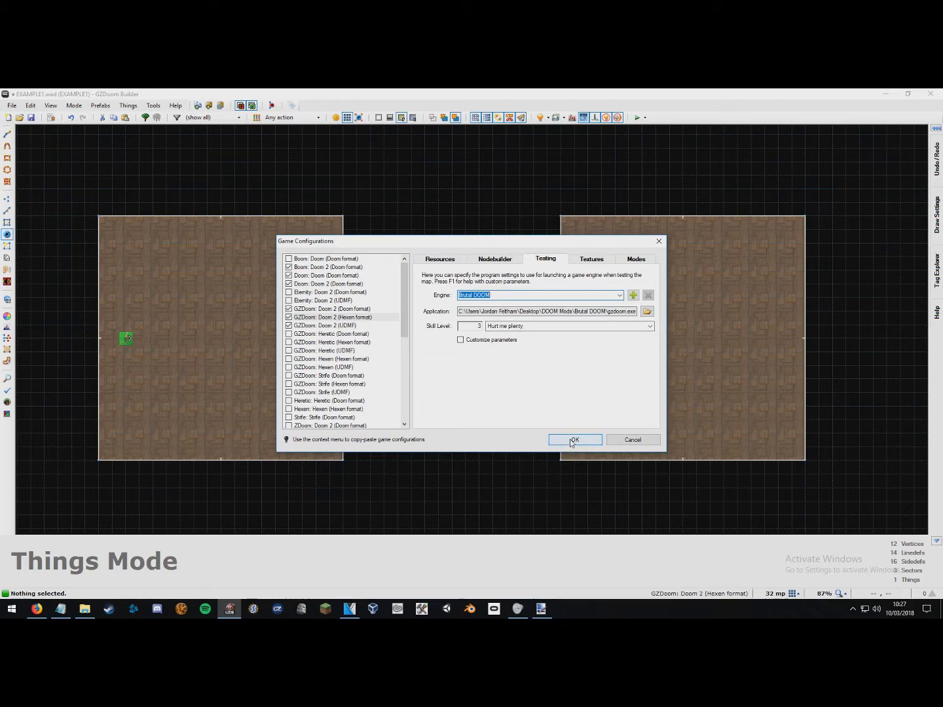
pyautogui.click(574, 439)
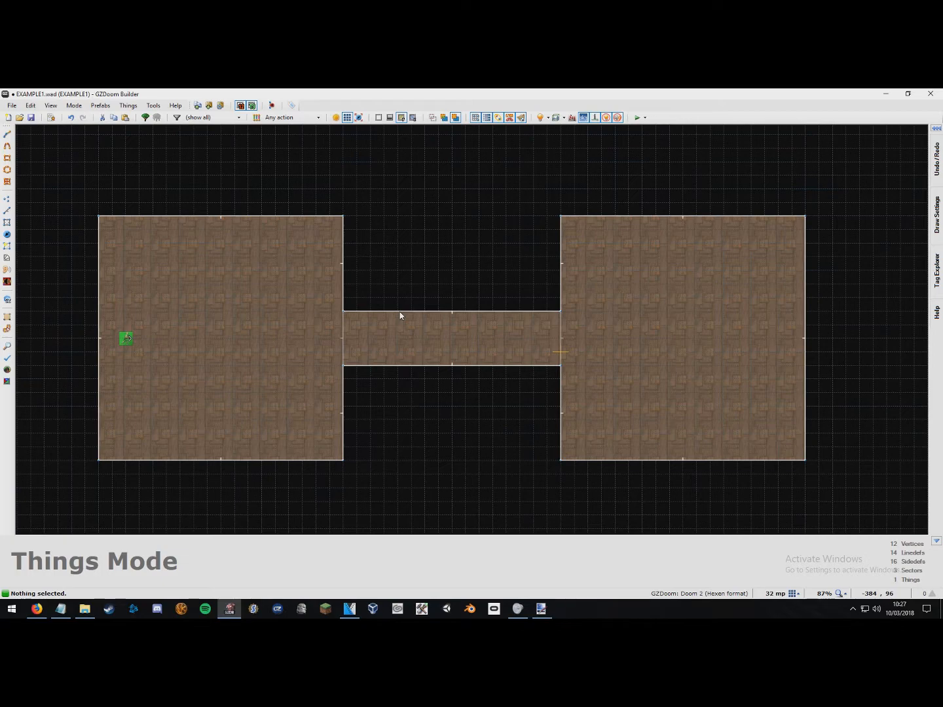
pyautogui.moveTo(642, 162)
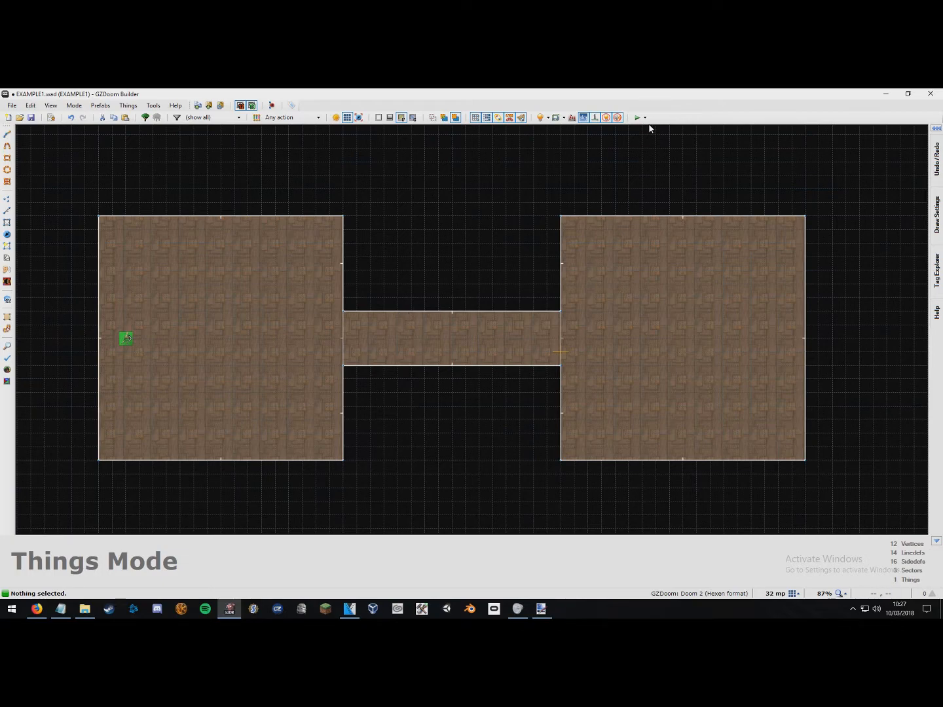
pyautogui.moveTo(637, 118)
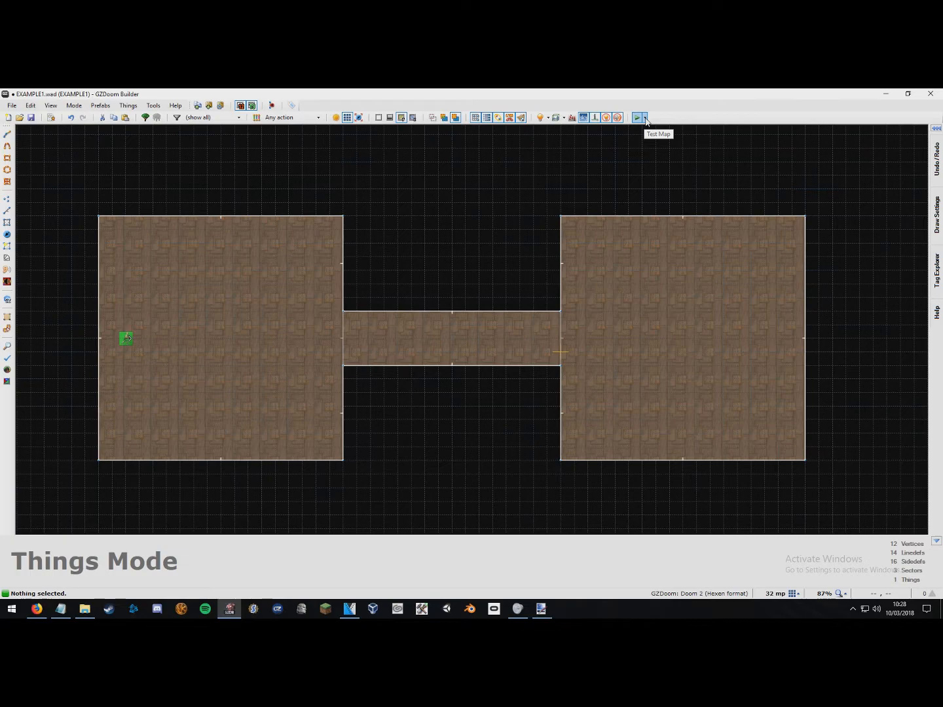
pyautogui.click(644, 117)
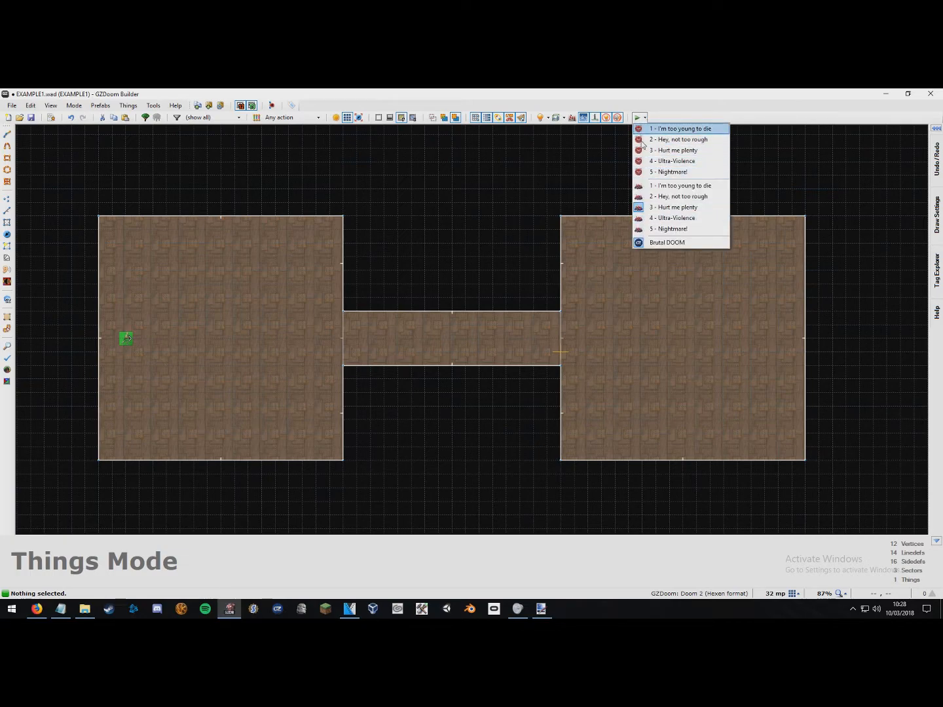
pyautogui.moveTo(674, 150)
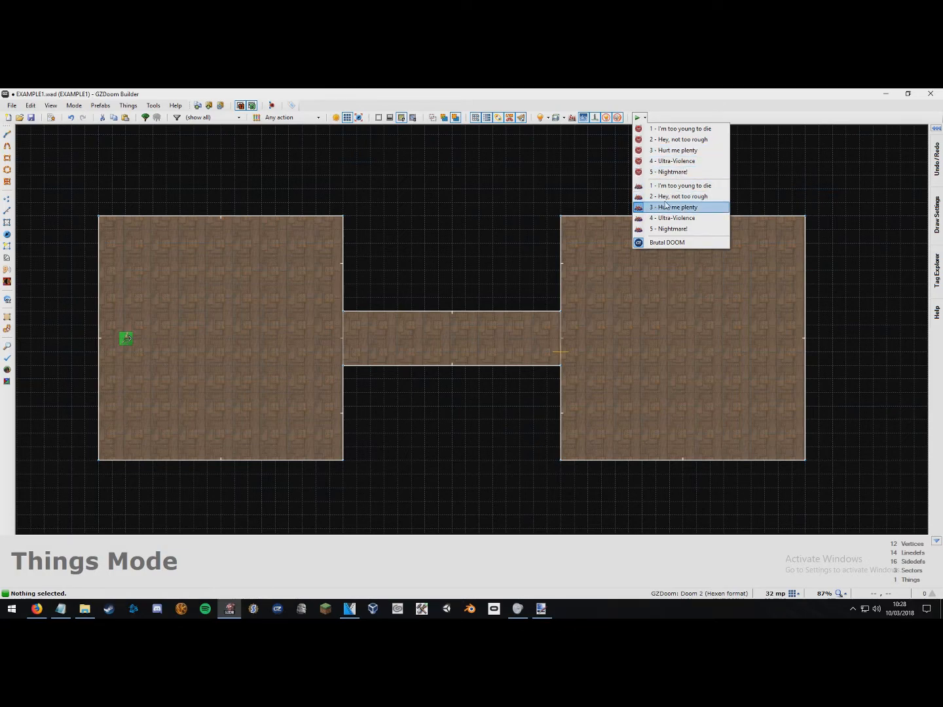
pyautogui.moveTo(674, 150)
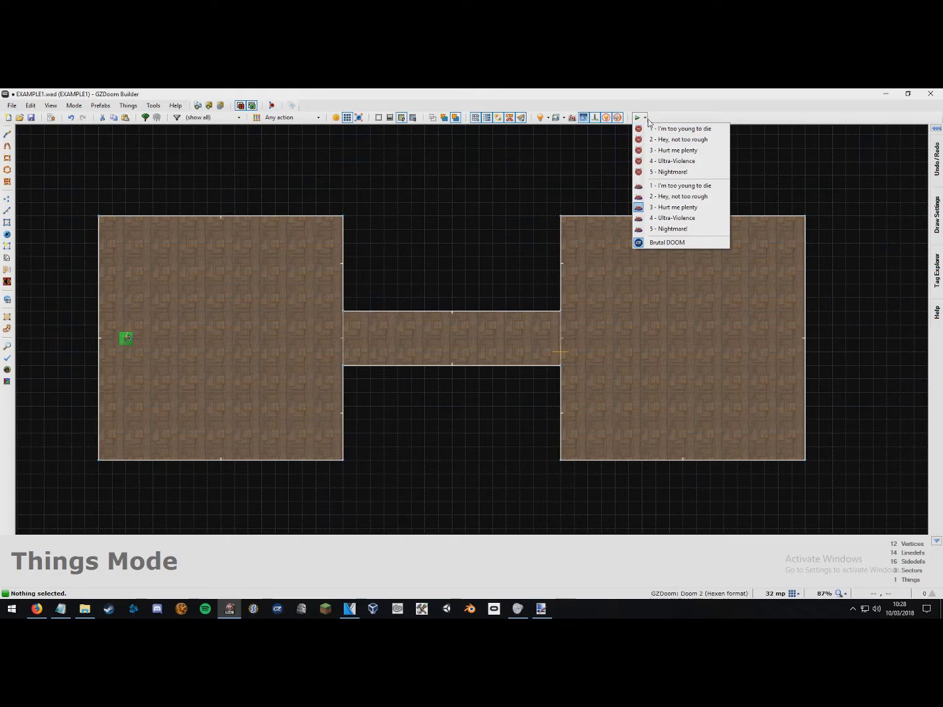
pyautogui.click(667, 115)
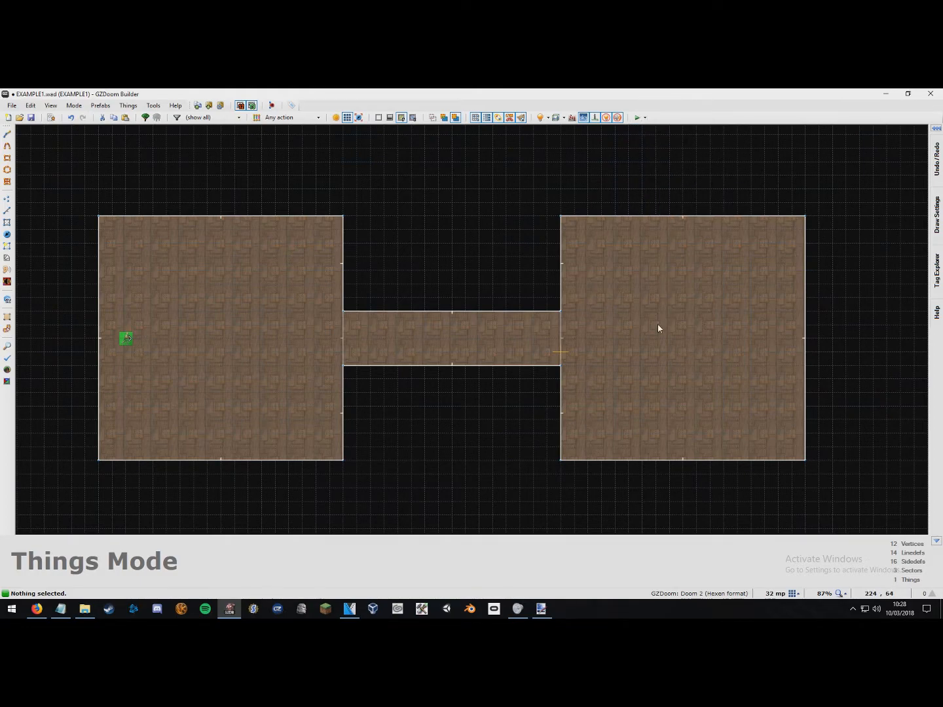
pyautogui.click(635, 118)
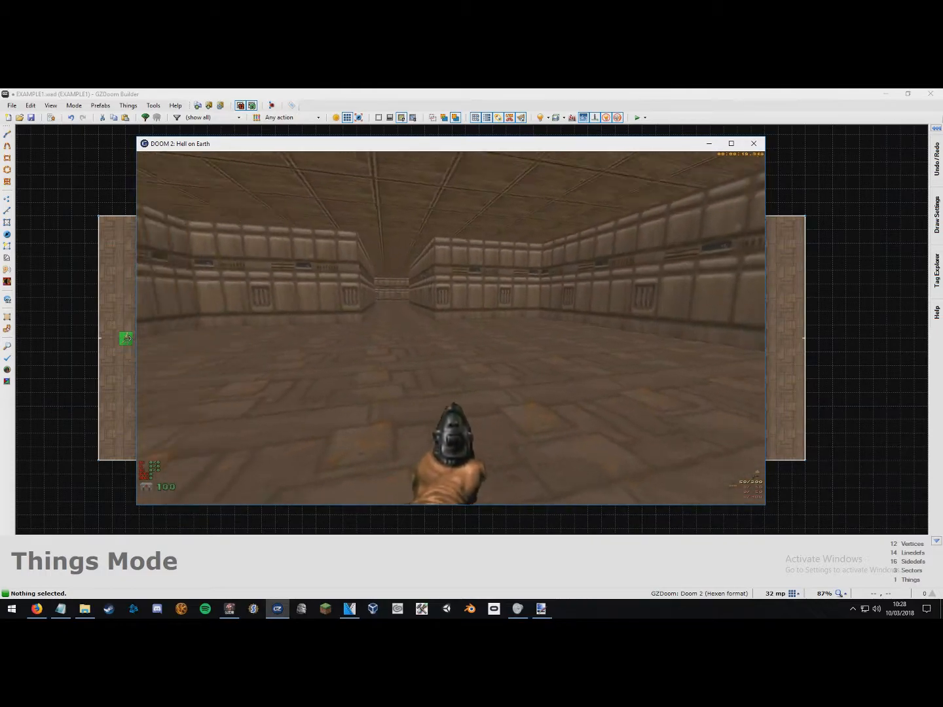
# Quit the GZDoom test session through the Esc main menu
pyautogui.press('Escape')
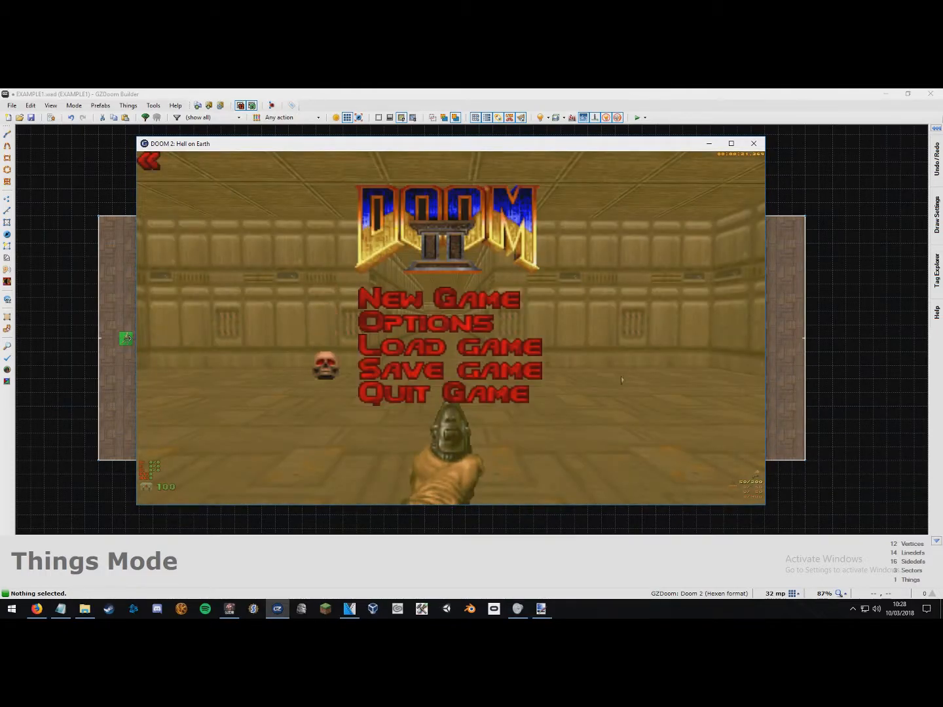
pyautogui.click(442, 393)
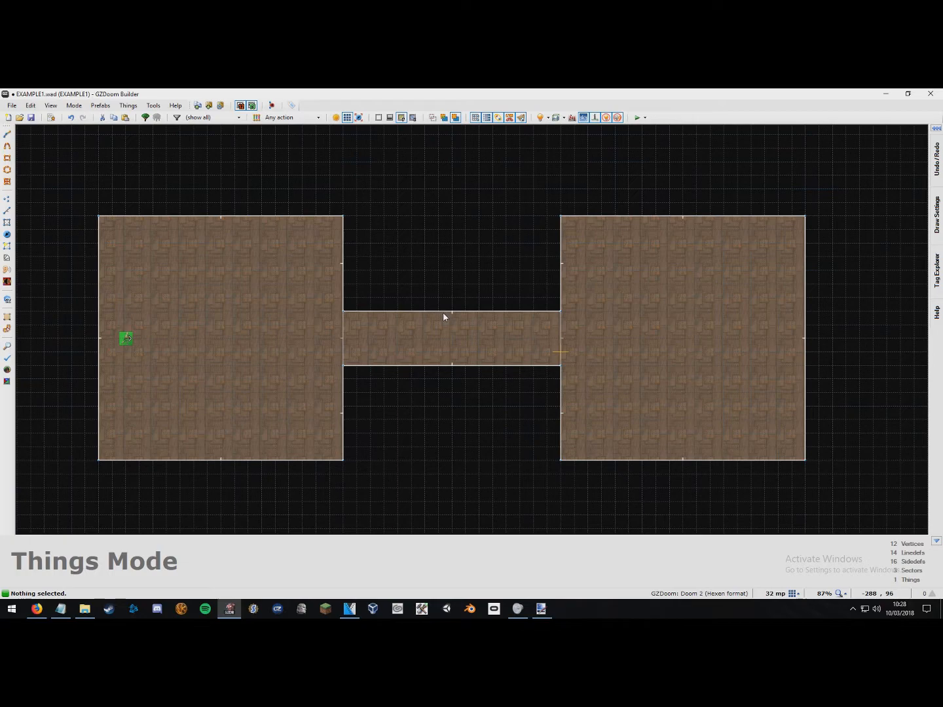
pyautogui.moveTo(442, 315)
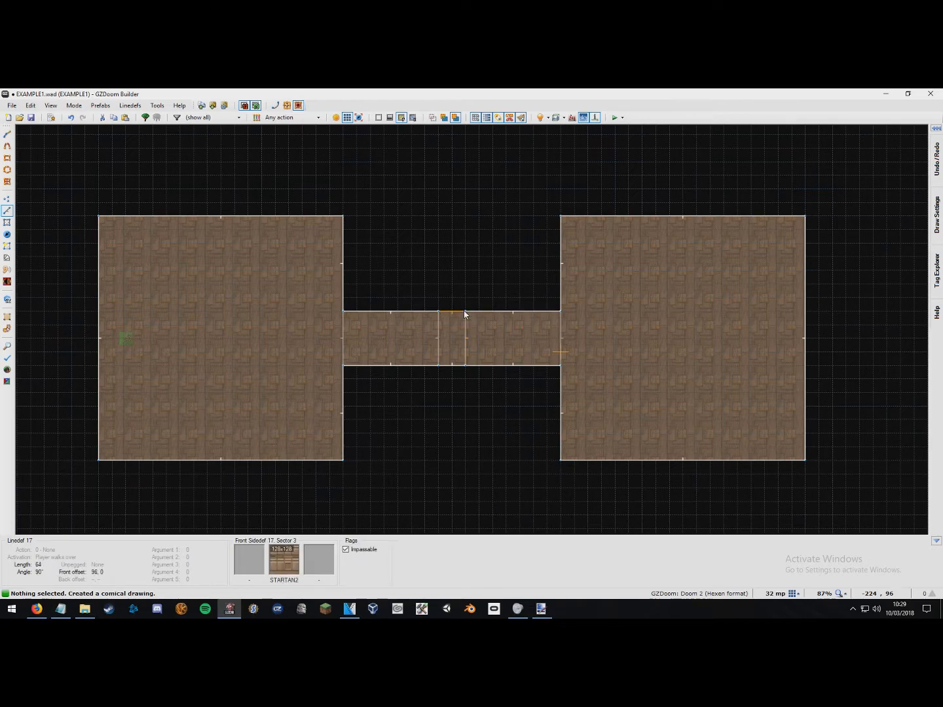
# Select both new door lines crossing the corridor's middle
pyautogui.click(7, 133)
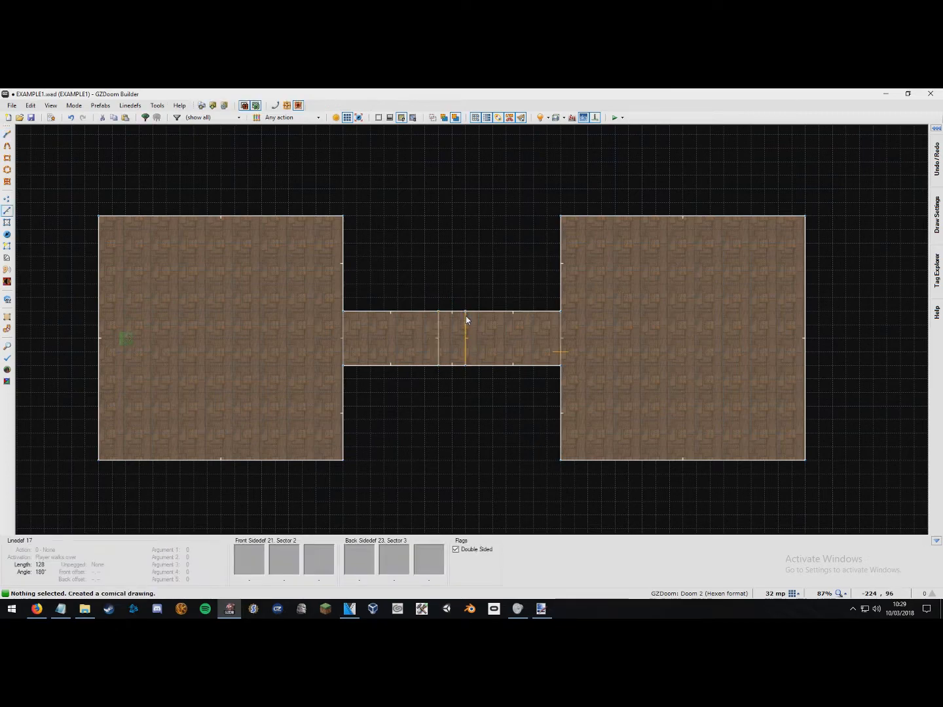
pyautogui.click(448, 337)
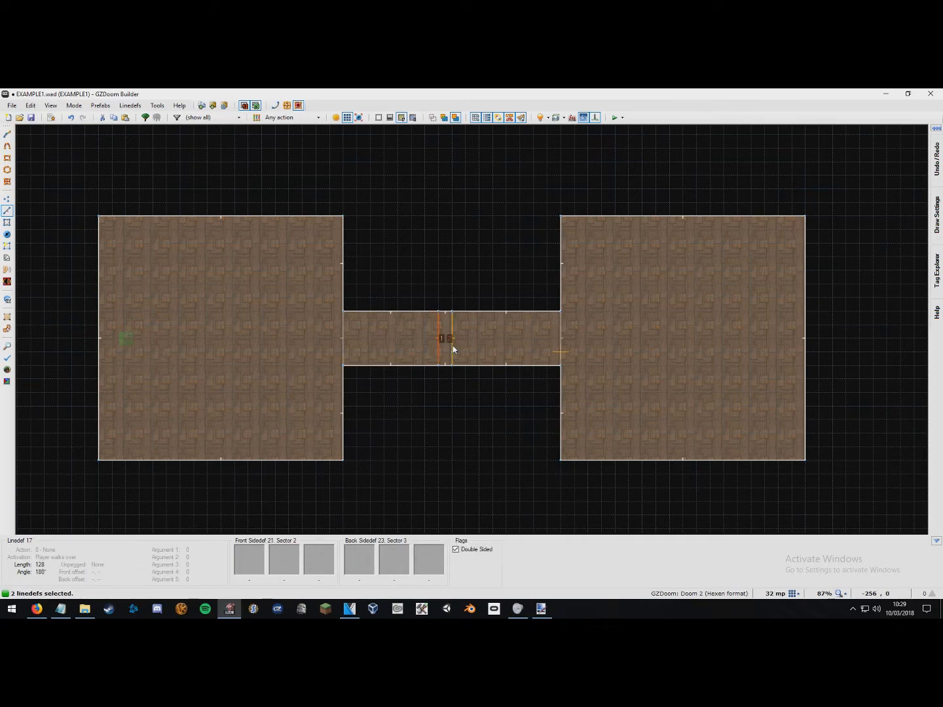
# Set the door linedefs' trigger to Player presses Use and action to Door > Door Generic
pyautogui.doubleClick(448, 338)
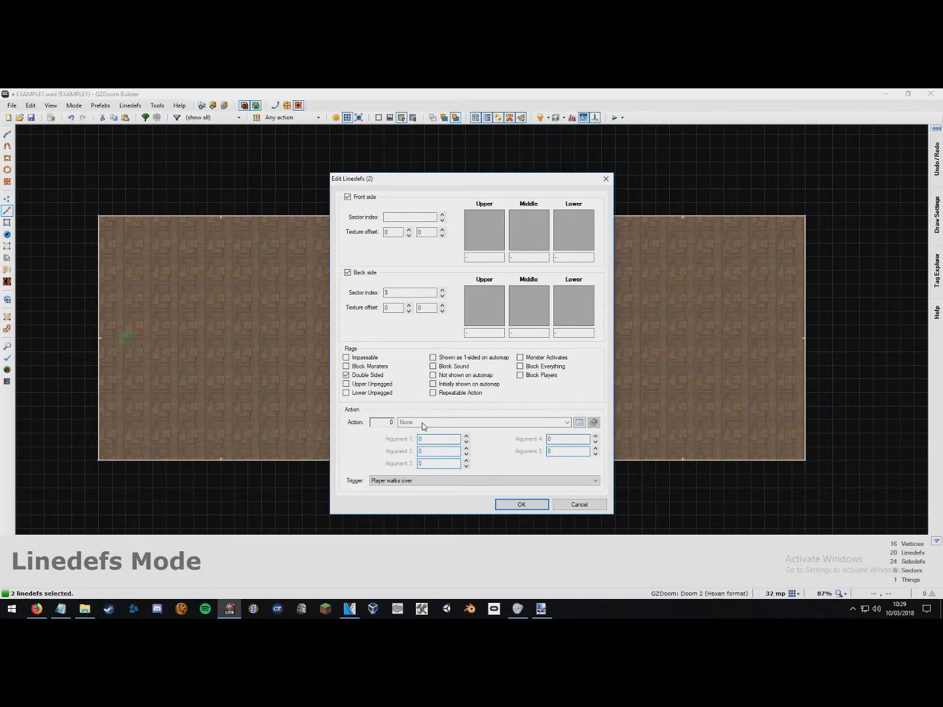
pyautogui.click(483, 480)
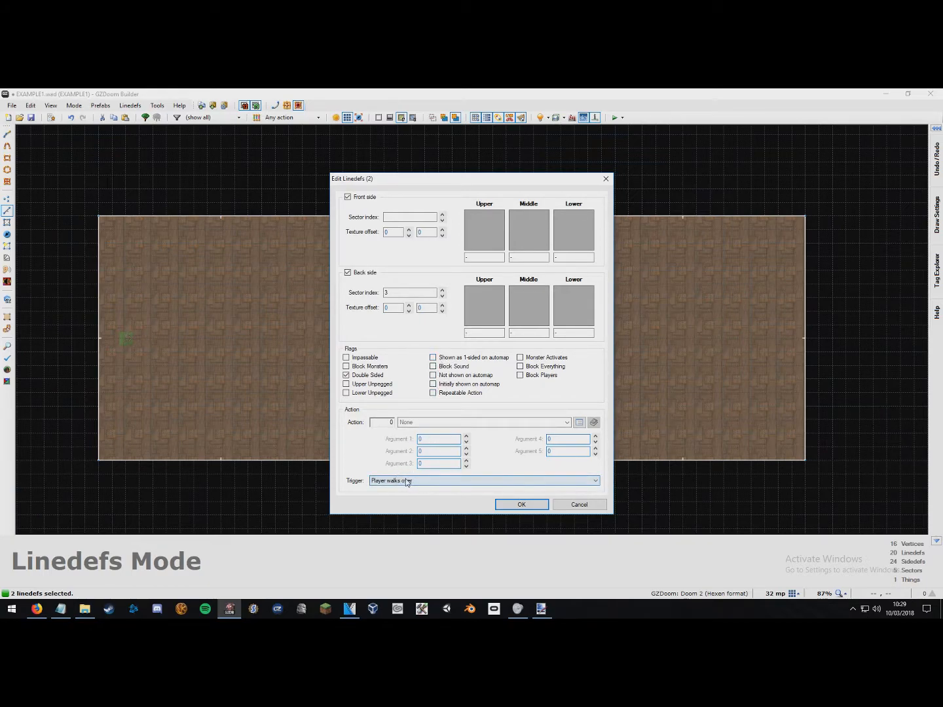
pyautogui.moveTo(439, 487)
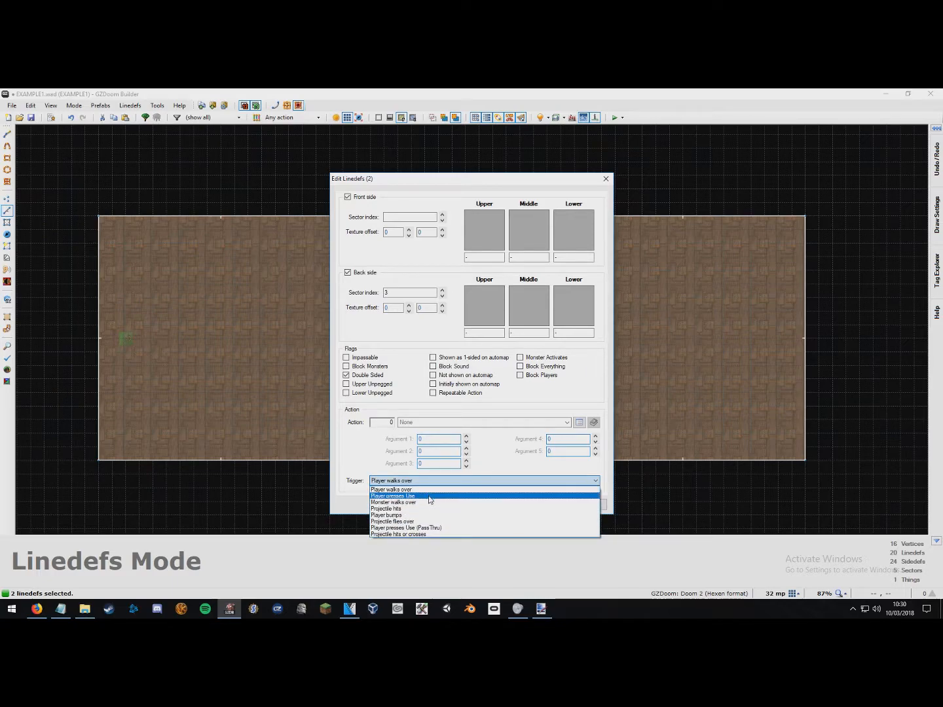
pyautogui.click(393, 496)
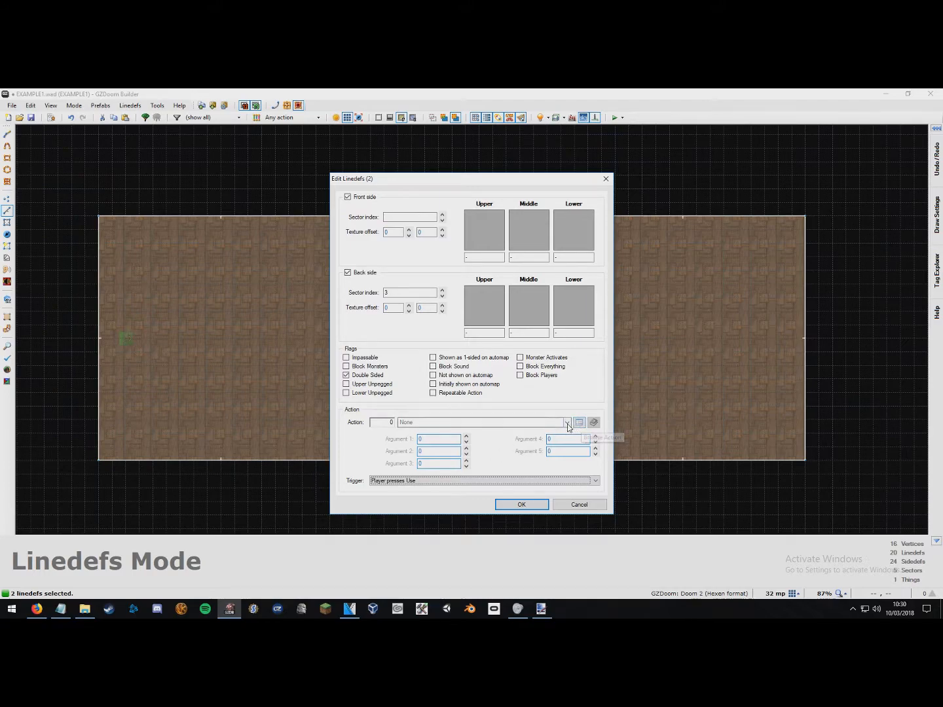
pyautogui.click(566, 422)
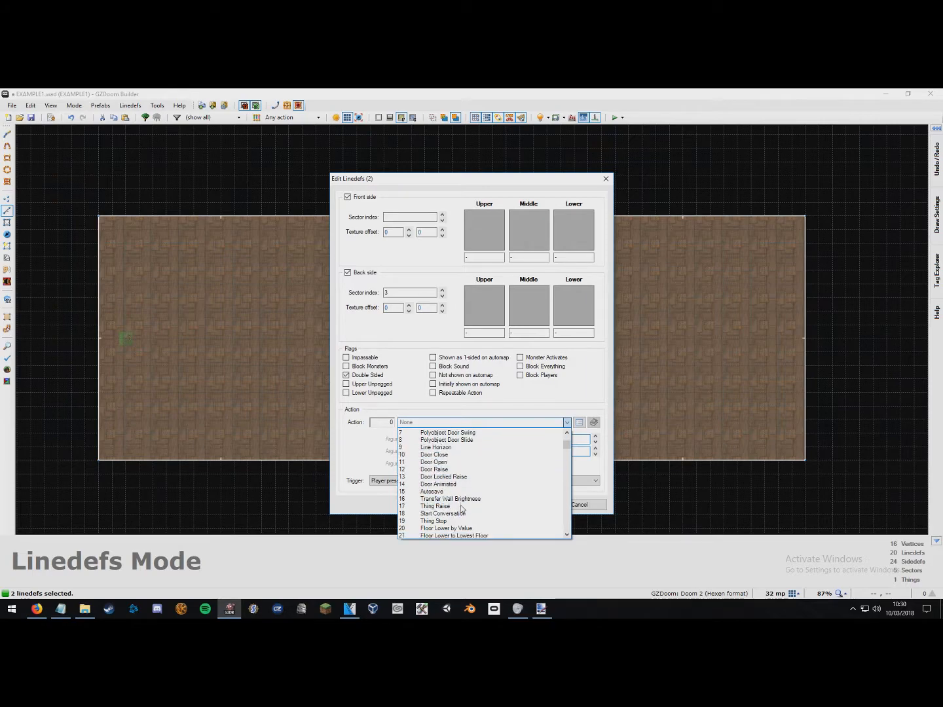
pyautogui.scroll(-3)
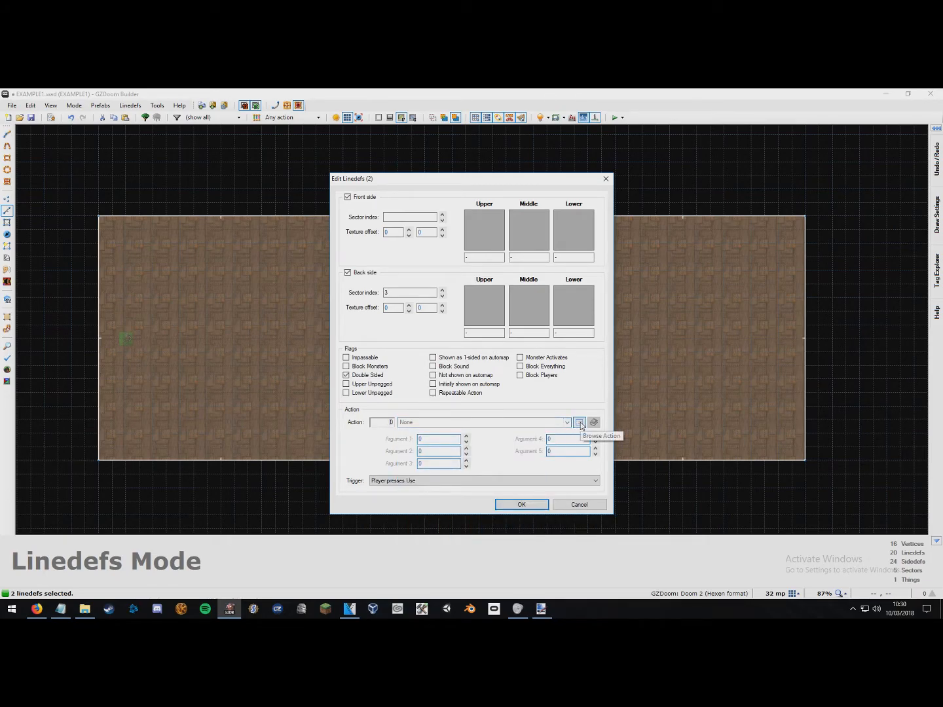
pyautogui.click(578, 421)
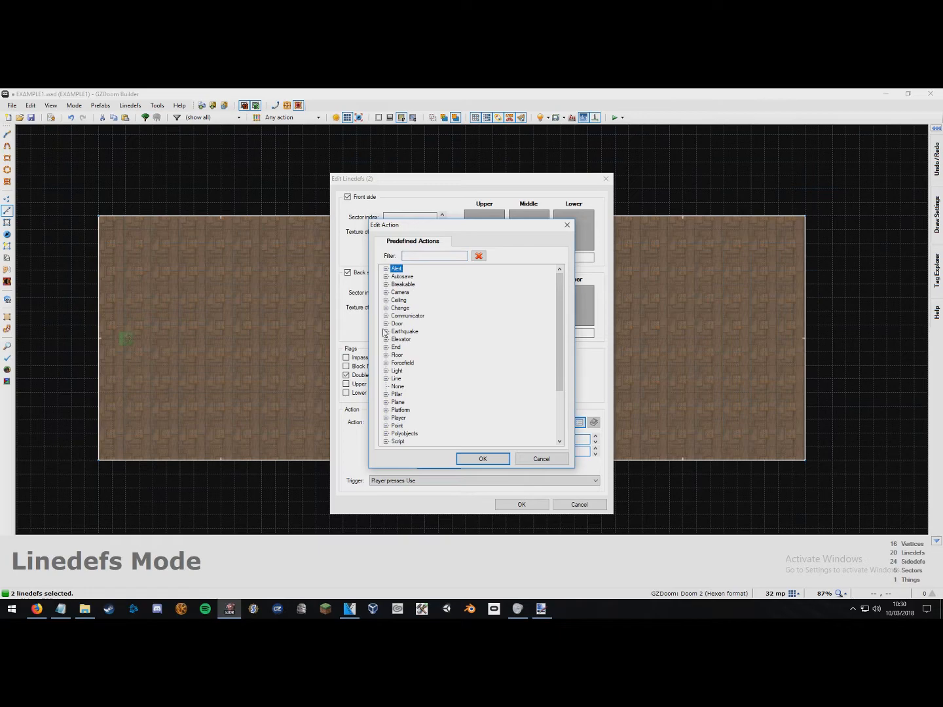
pyautogui.click(386, 322)
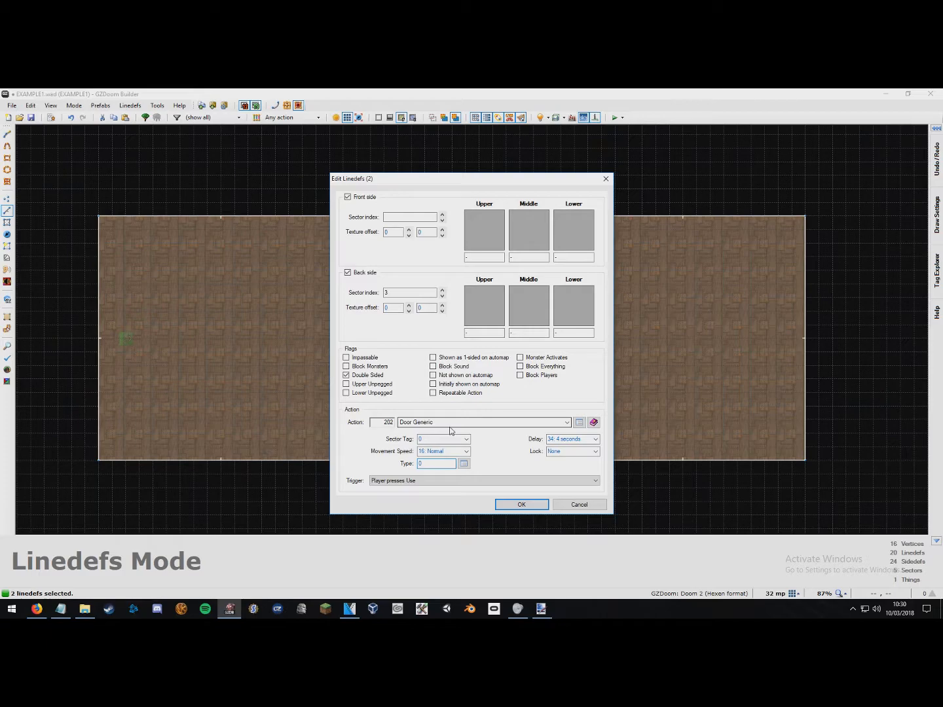
pyautogui.click(520, 504)
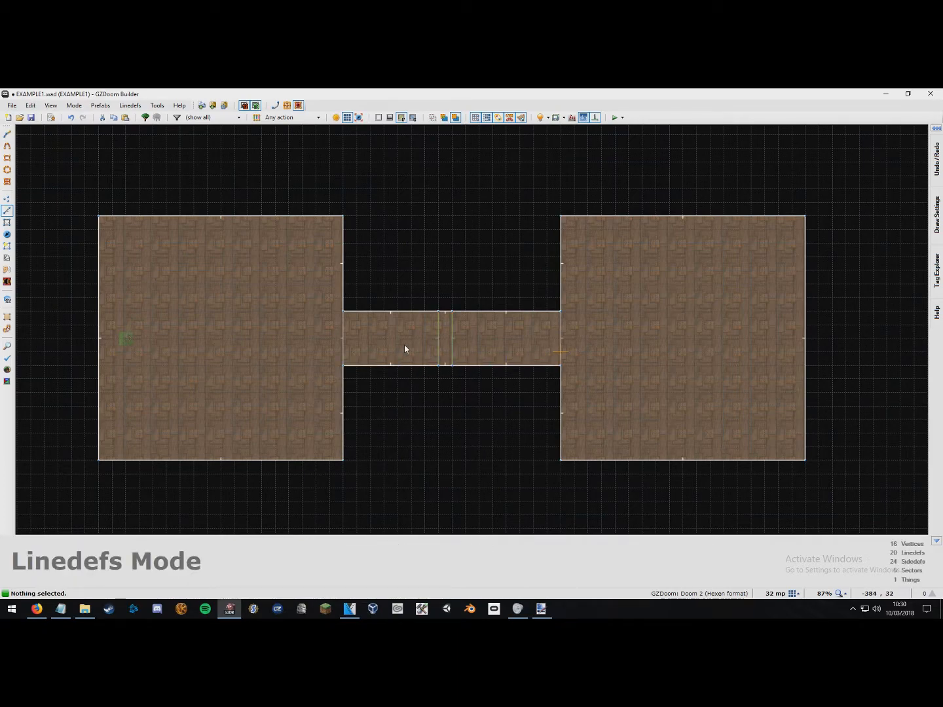
pyautogui.moveTo(273, 319)
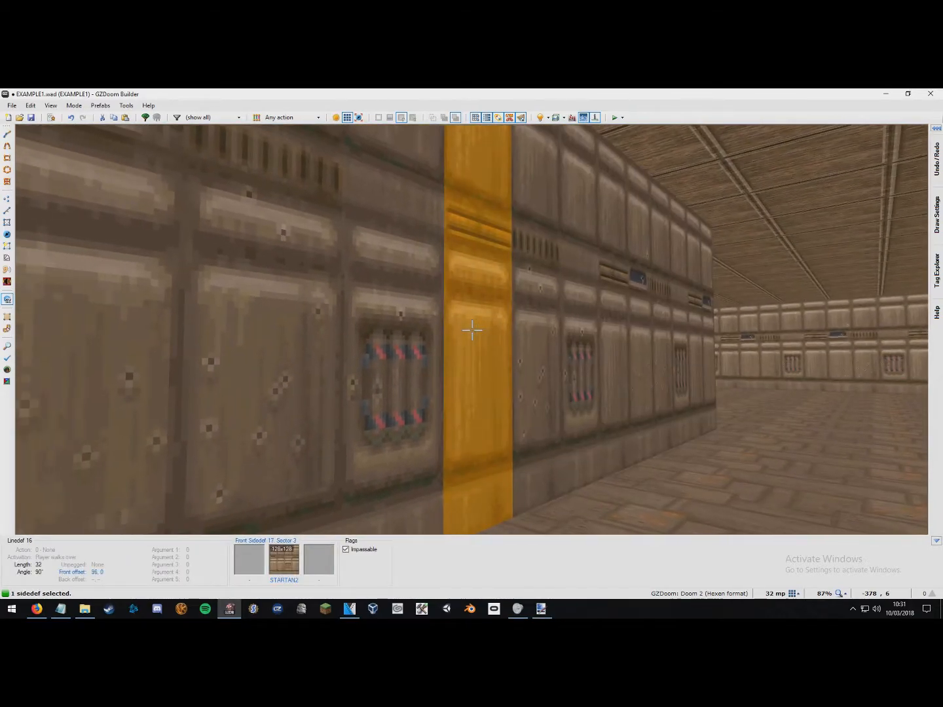
# Make the door's side walls lower unpegged with DOORTRAK as their middle texture
pyautogui.doubleClick(471, 330)
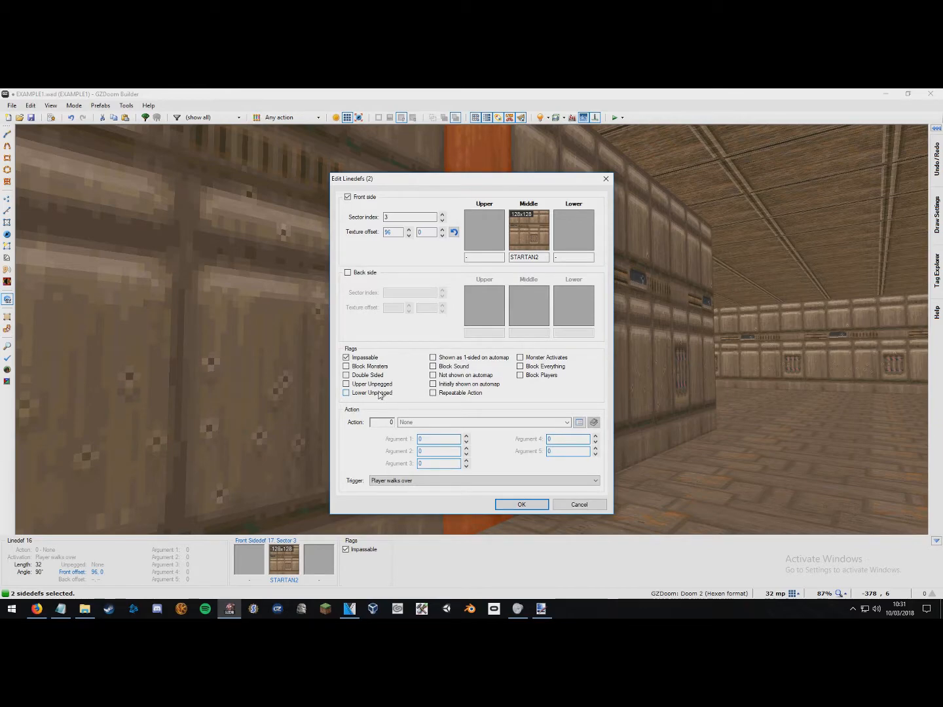
pyautogui.click(347, 393)
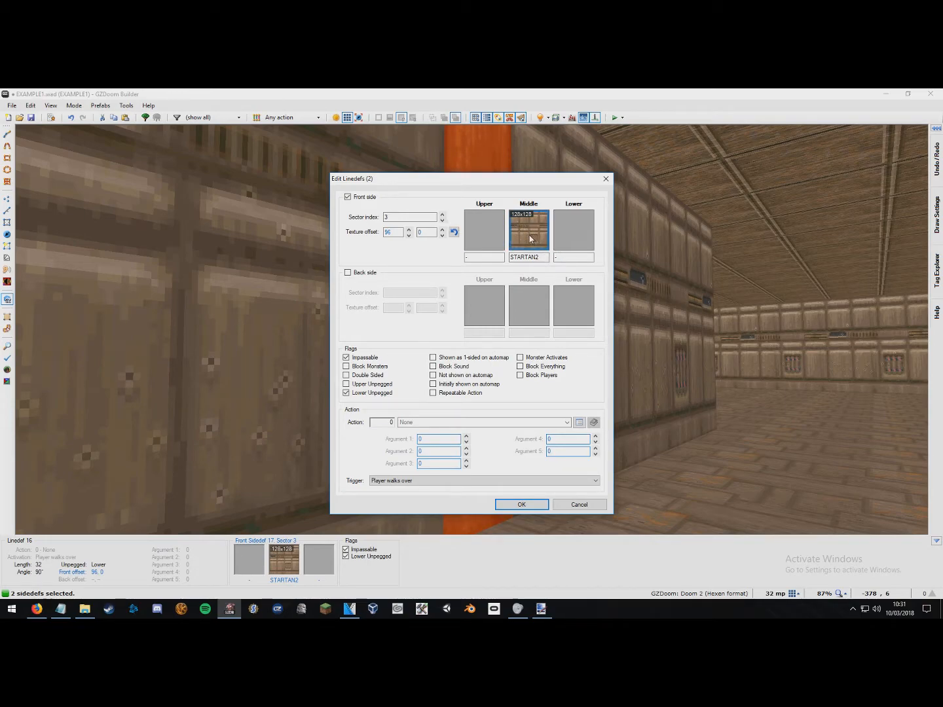
pyautogui.click(527, 230)
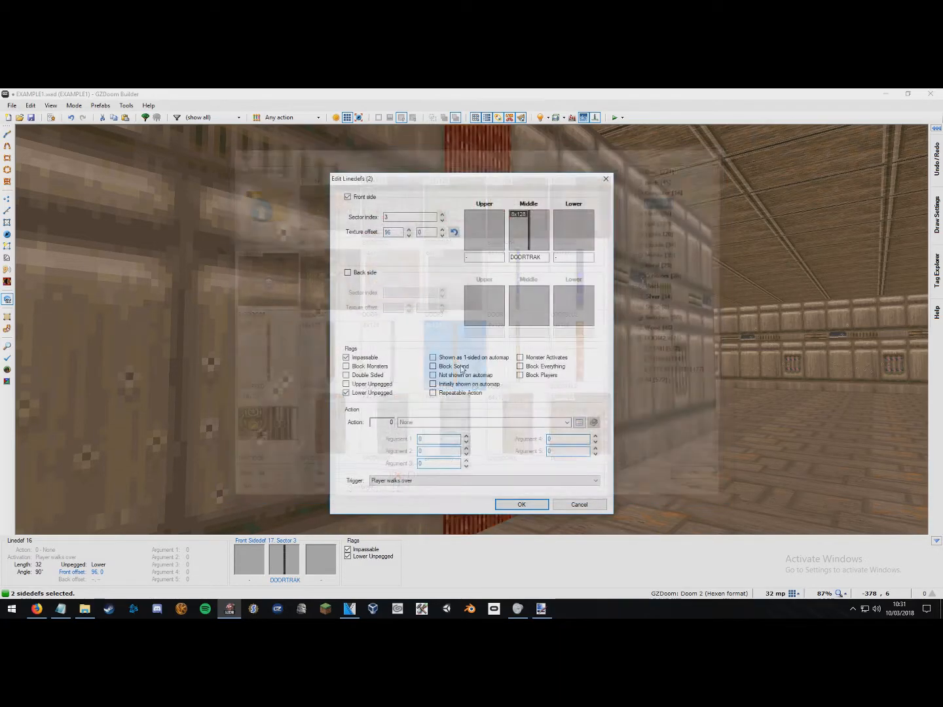
pyautogui.click(520, 504)
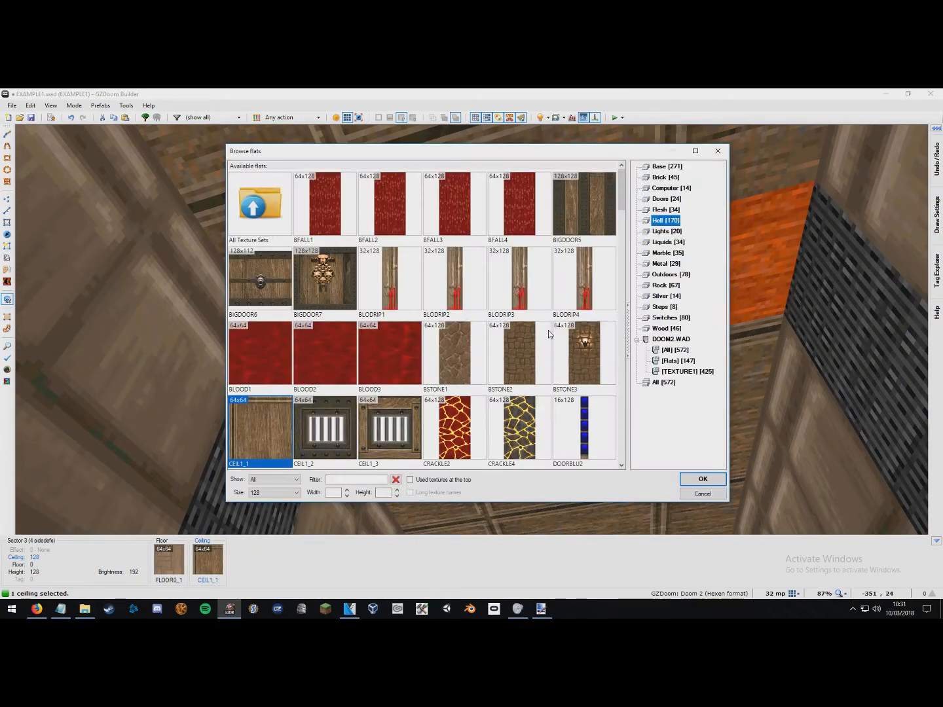
# Pick FLAT20 from the Base flats set as the door sector's ceiling and confirm
pyautogui.click(664, 166)
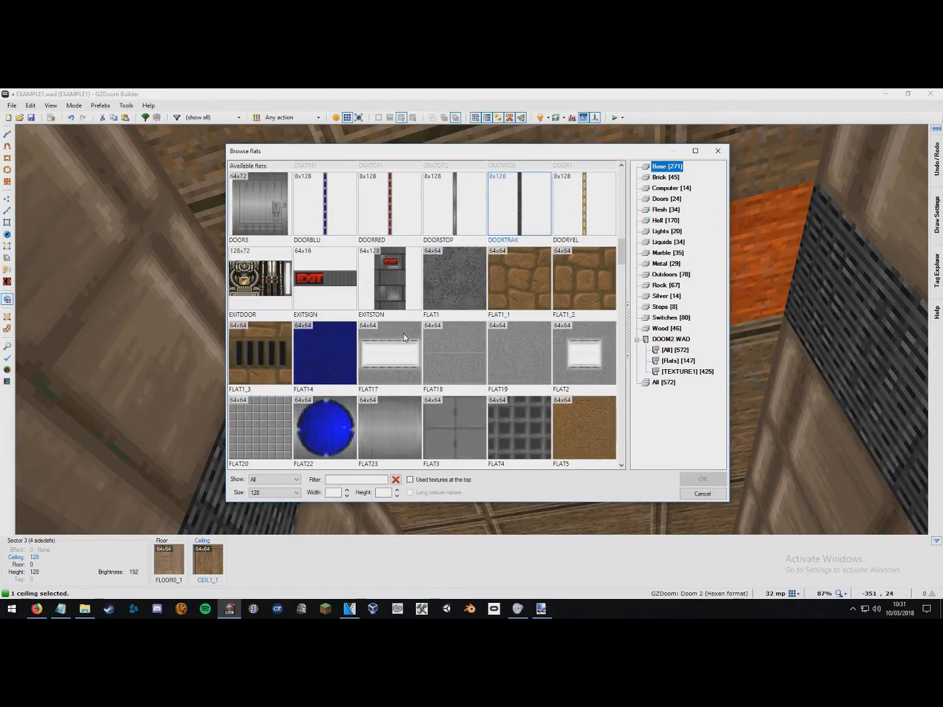
pyautogui.scroll(-3)
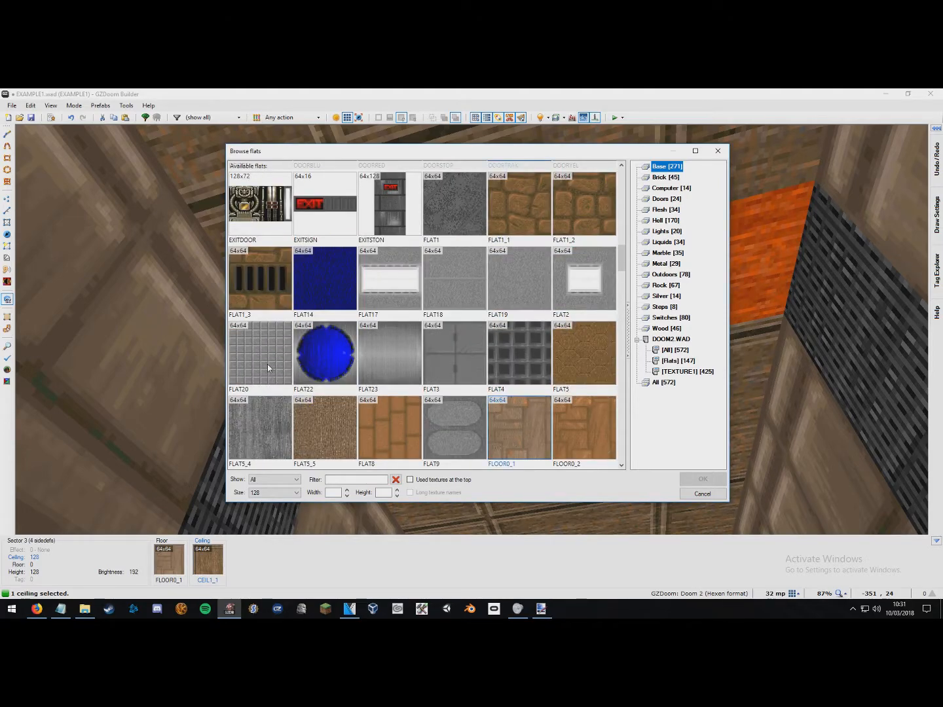
pyautogui.click(357, 479)
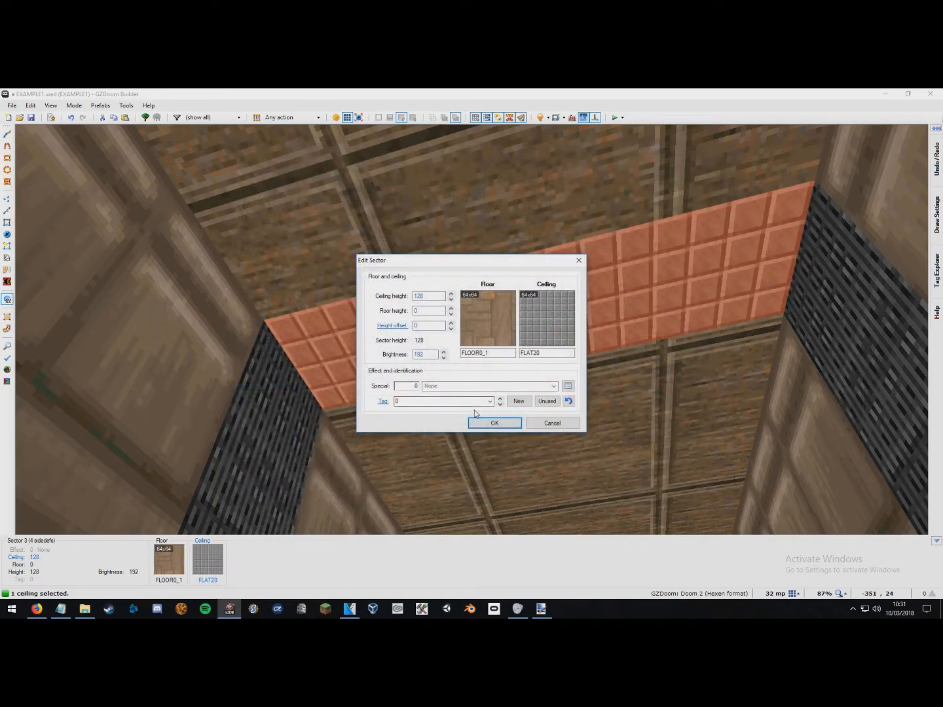
pyautogui.click(494, 422)
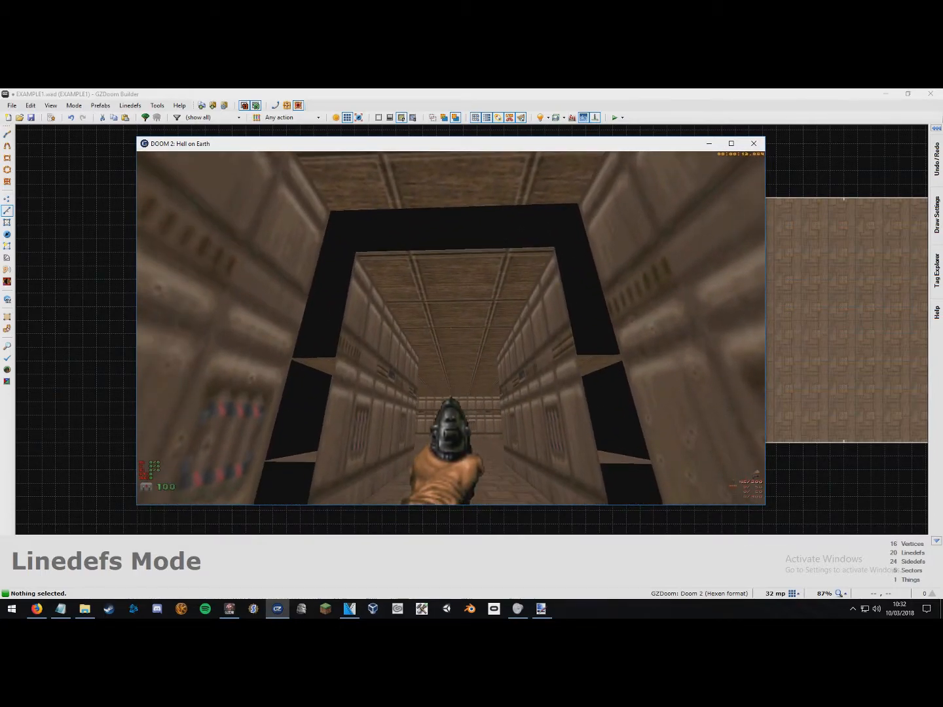
# Quit the DOOM 2 test game through the Esc menu's Quit Game
pyautogui.press('escape')
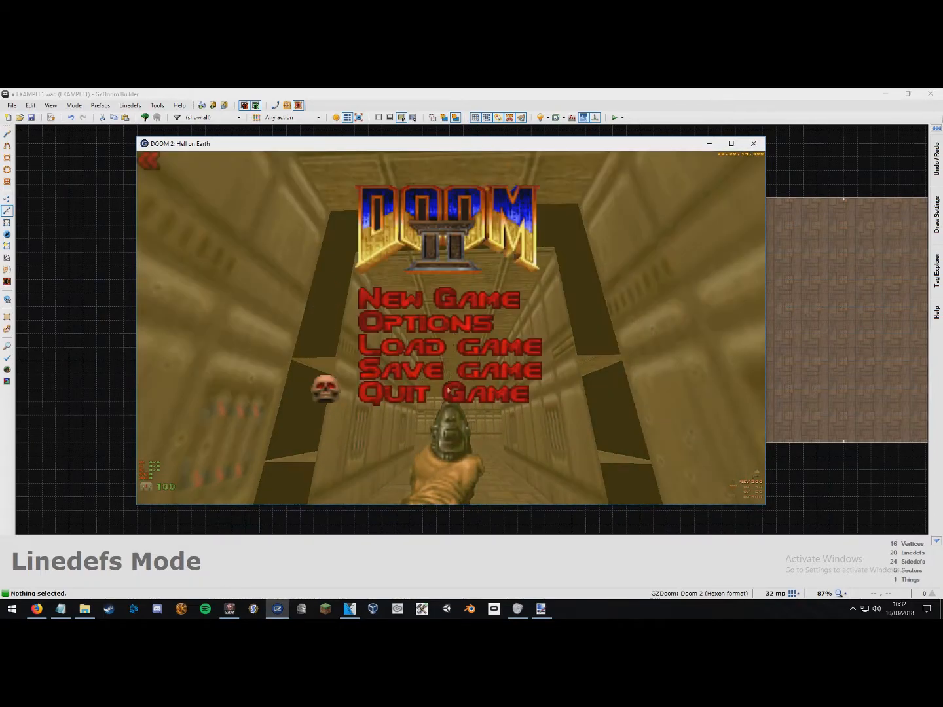
pyautogui.click(443, 393)
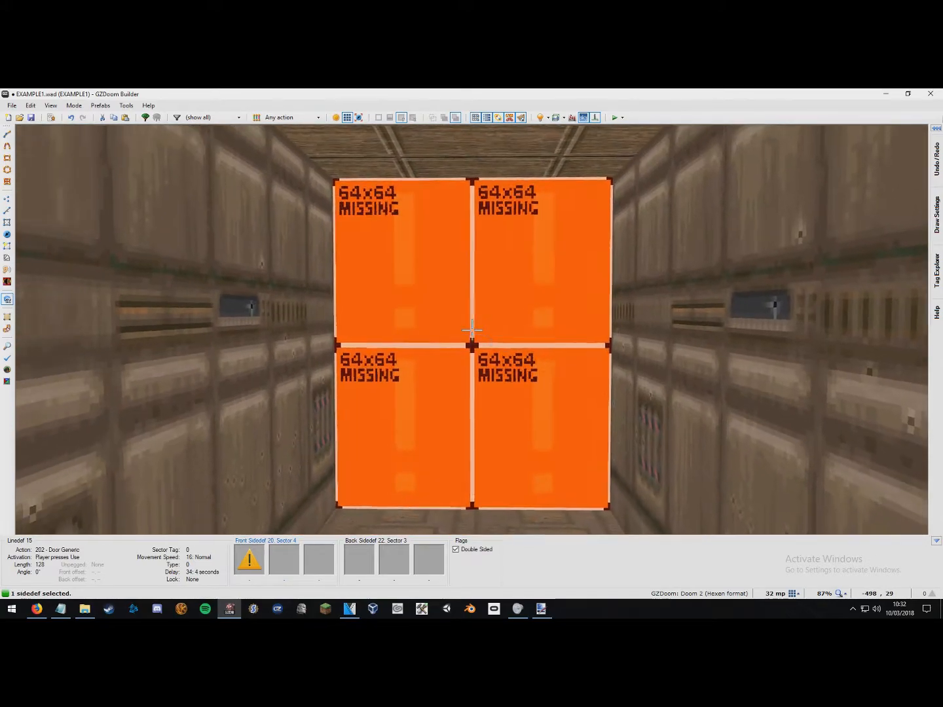
# Give the door line's missing front upper wall a texture from the Doors category
pyautogui.doubleClick(471, 329)
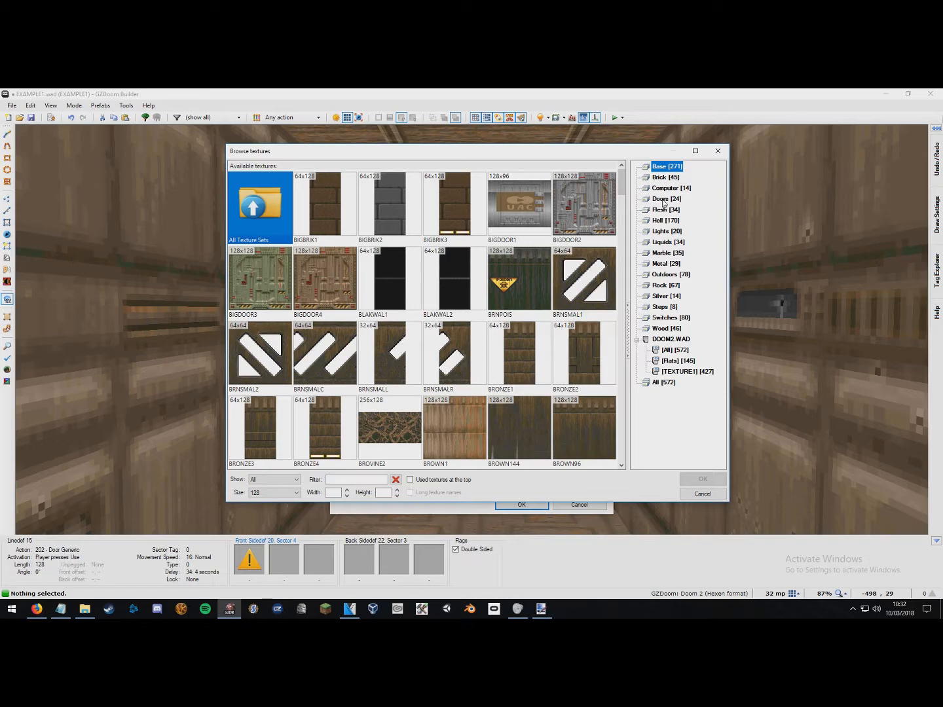
pyautogui.click(665, 198)
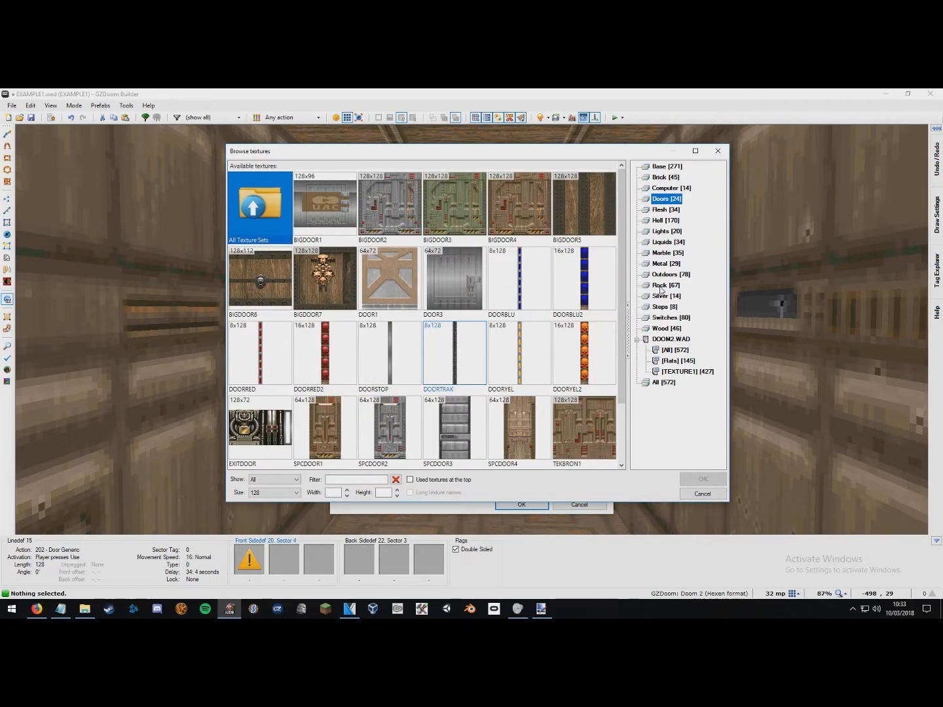
pyautogui.moveTo(303, 354)
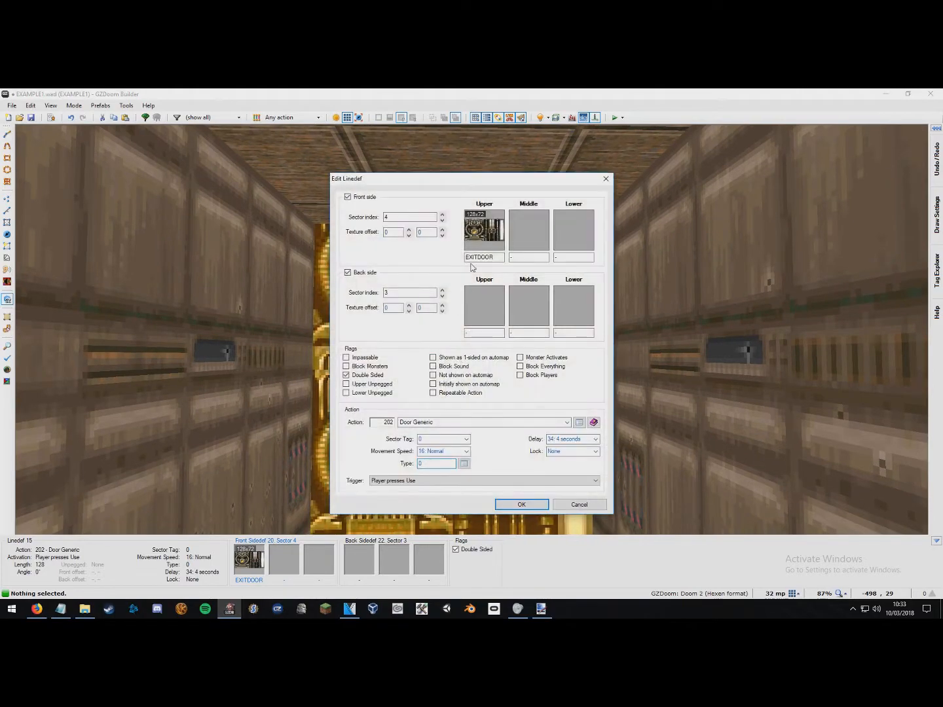
pyautogui.click(484, 229)
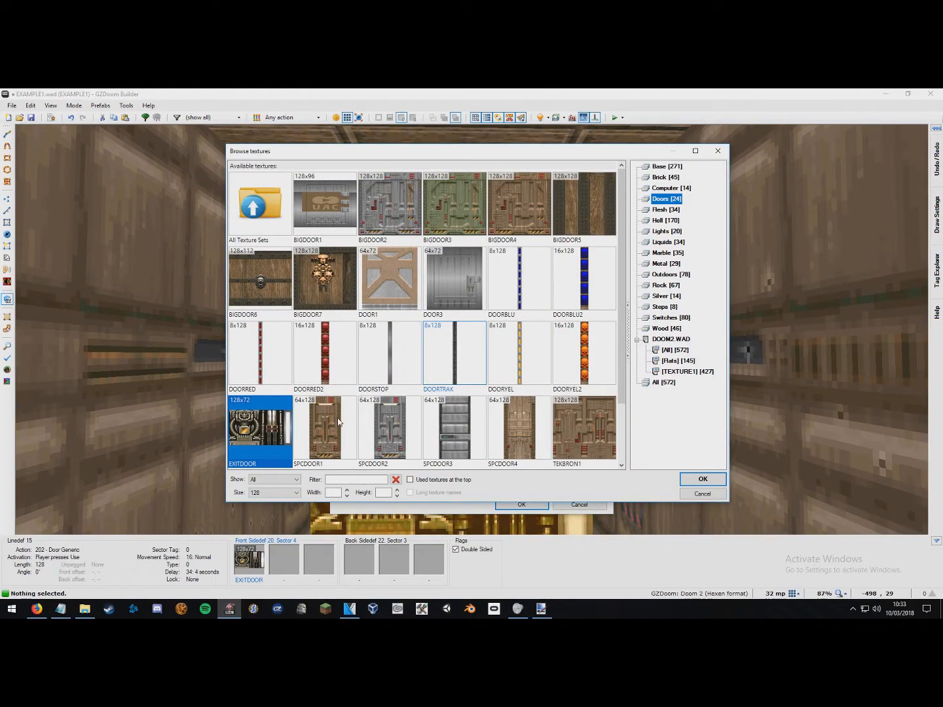
pyautogui.moveTo(389, 198)
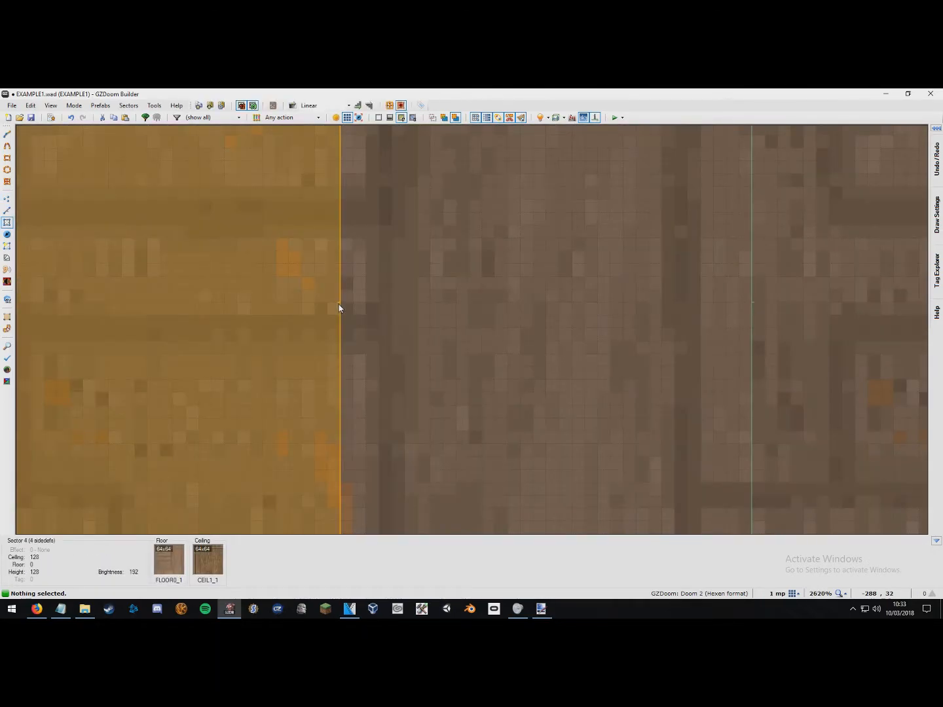
# Copy the door linedef's Door Generic properties onto linedef 17 and flip it outward
pyautogui.click(686, 313)
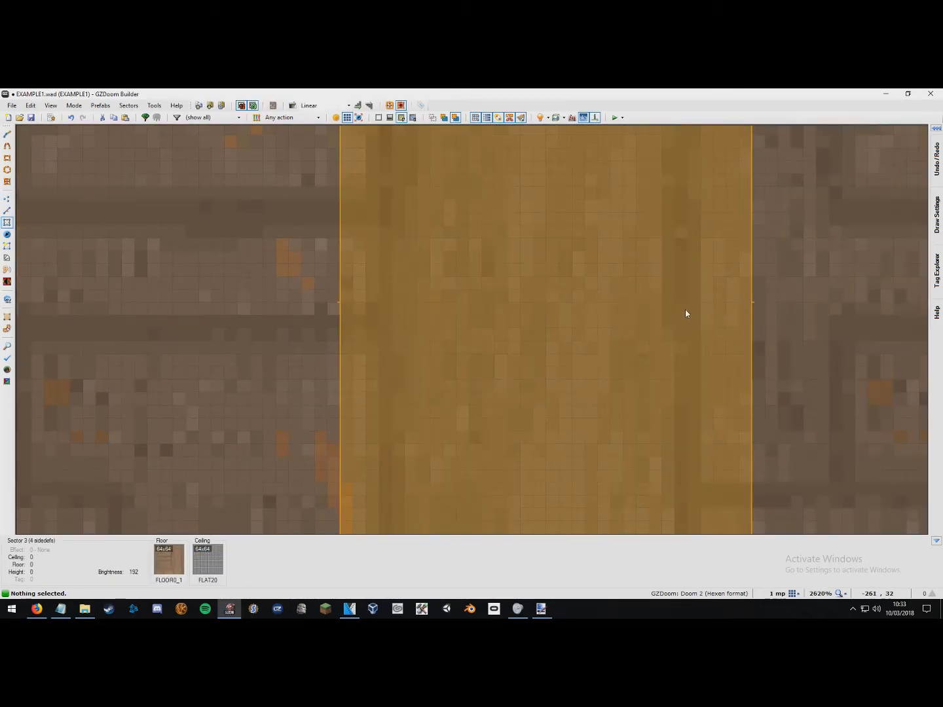
pyautogui.scroll(-3)
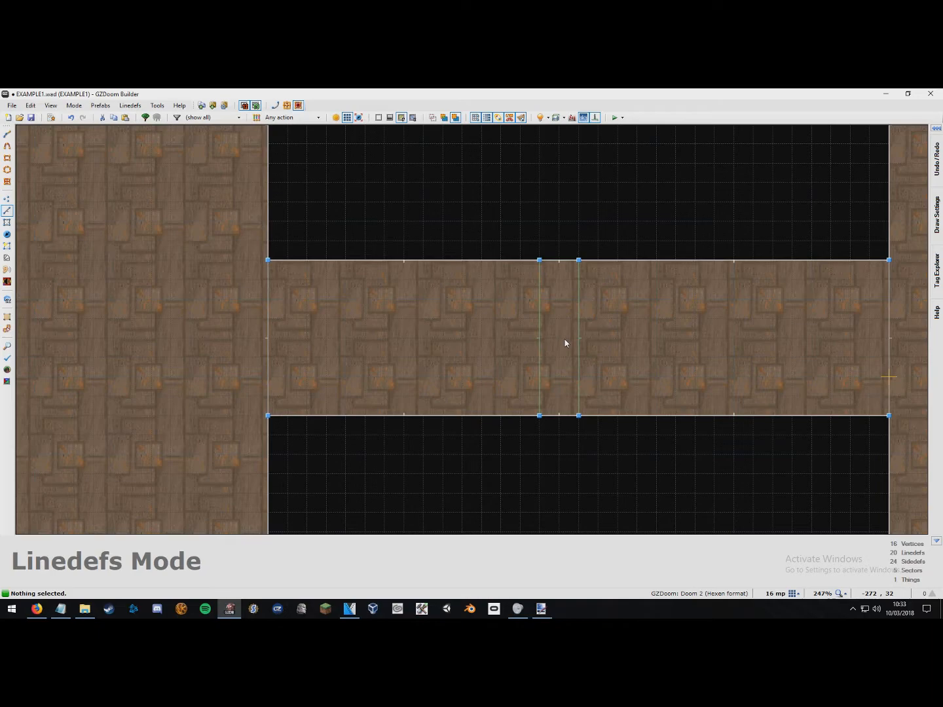
pyautogui.click(540, 337)
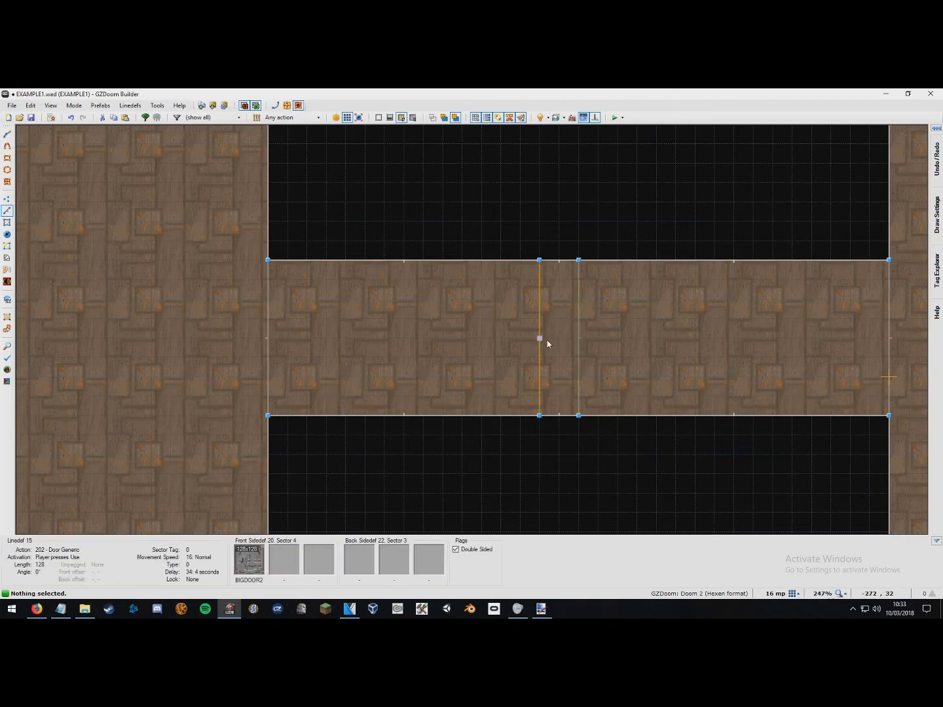
pyautogui.moveTo(540, 380)
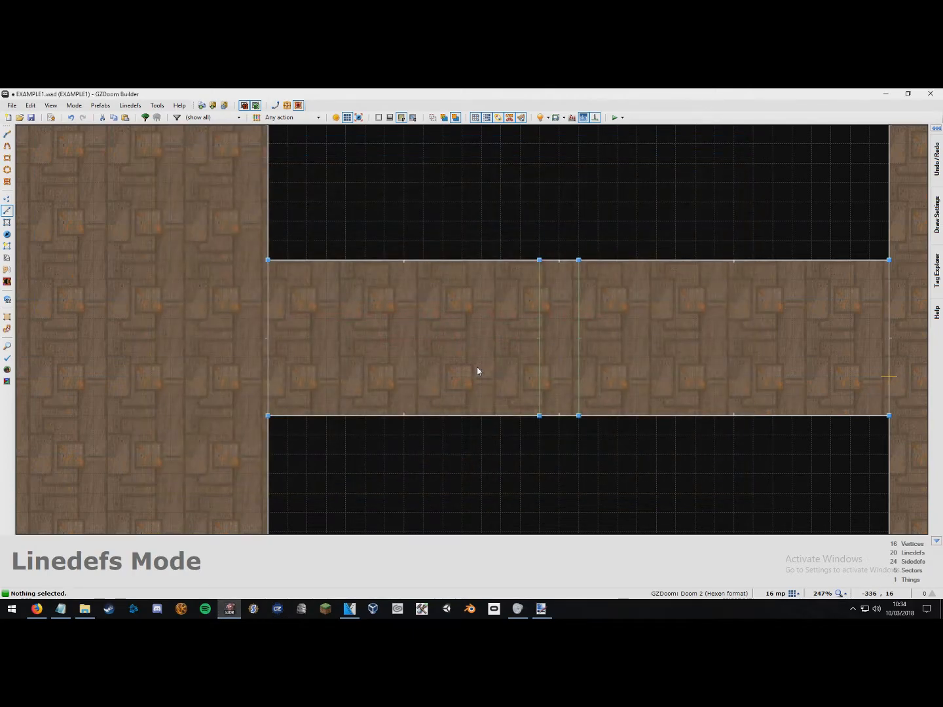
pyautogui.click(578, 337)
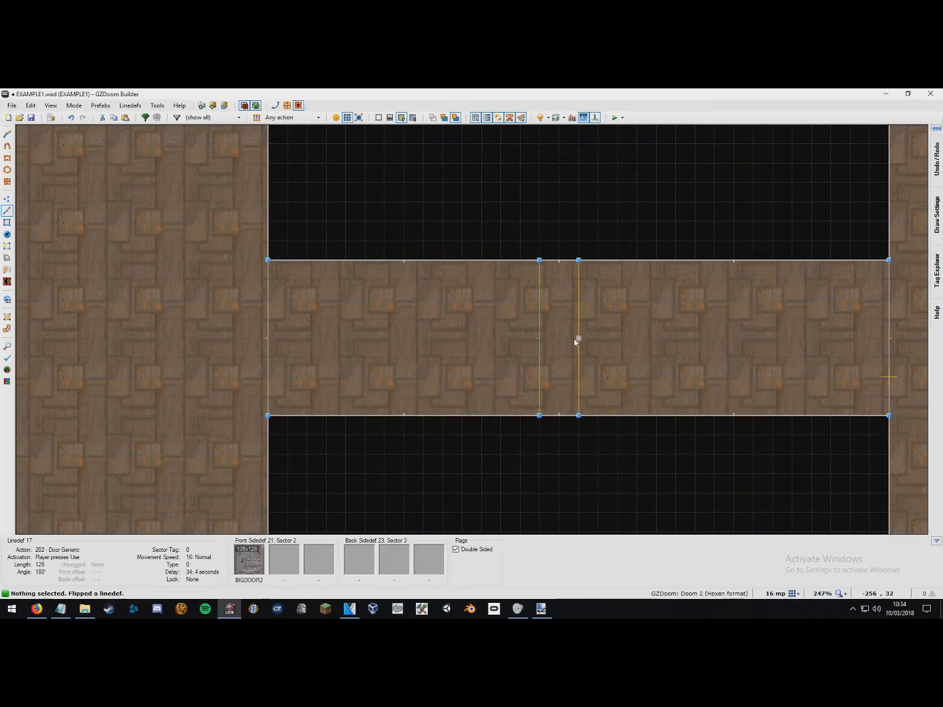
pyautogui.doubleClick(576, 337)
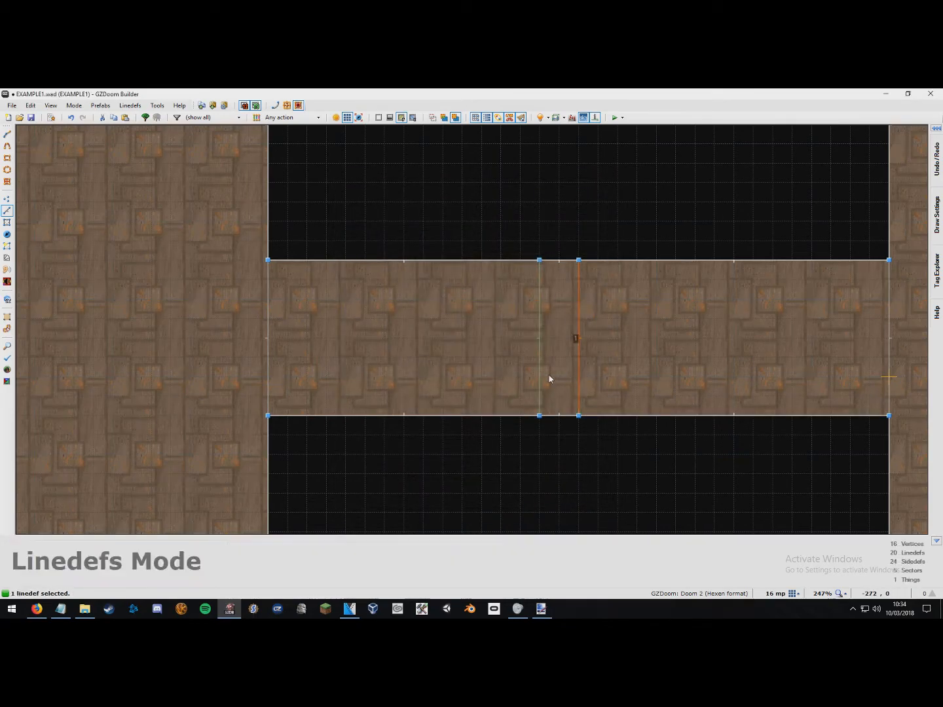
# Tick Repeatable Action for both selected door linedefs and confirm
pyautogui.doubleClick(577, 337)
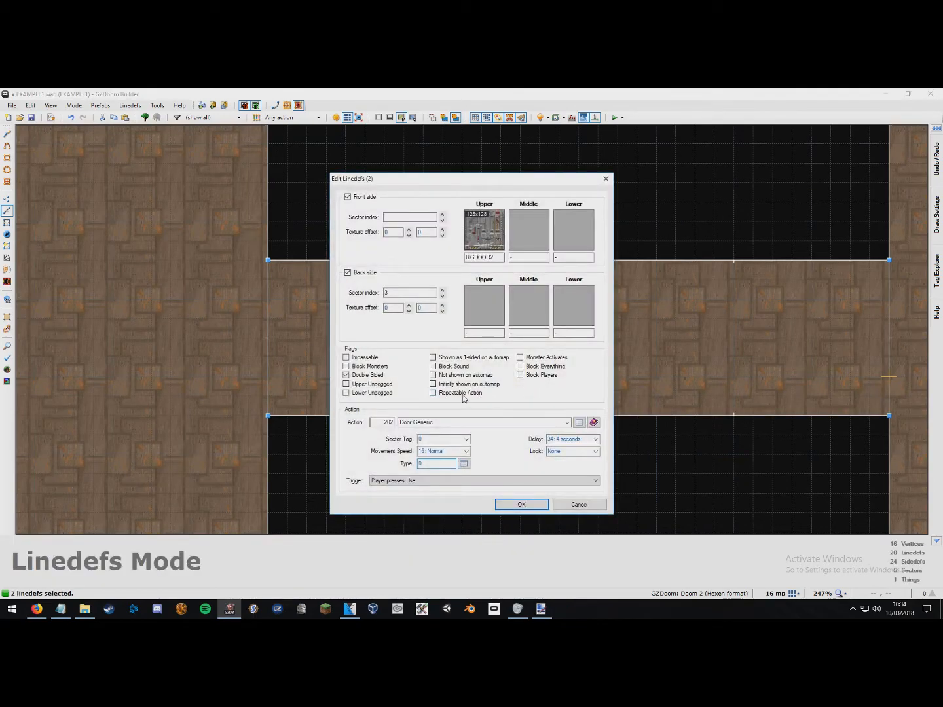
pyautogui.click(432, 393)
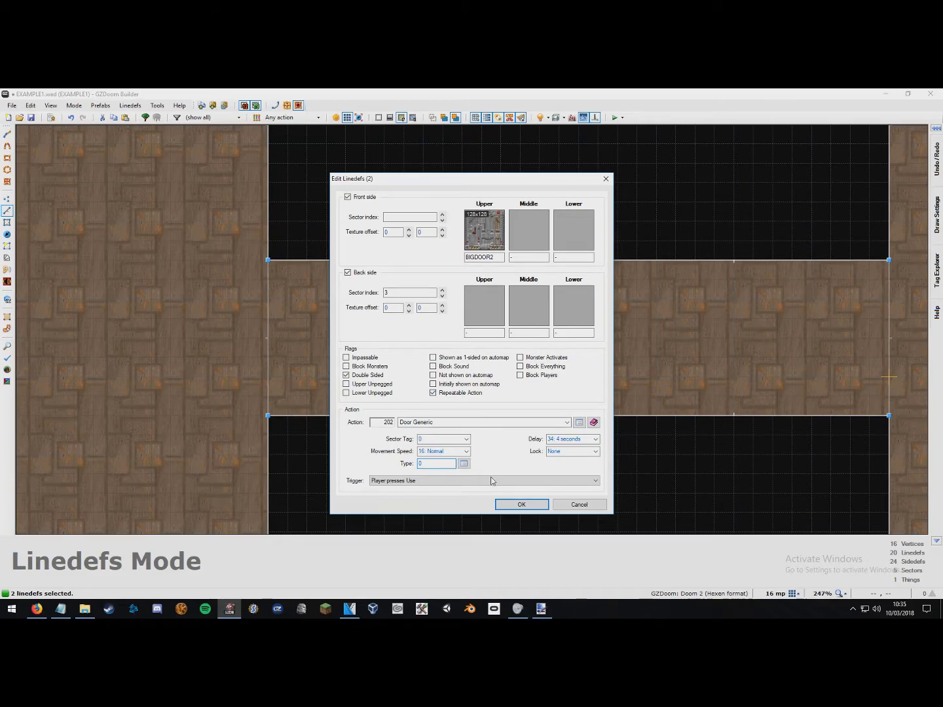
pyautogui.click(521, 504)
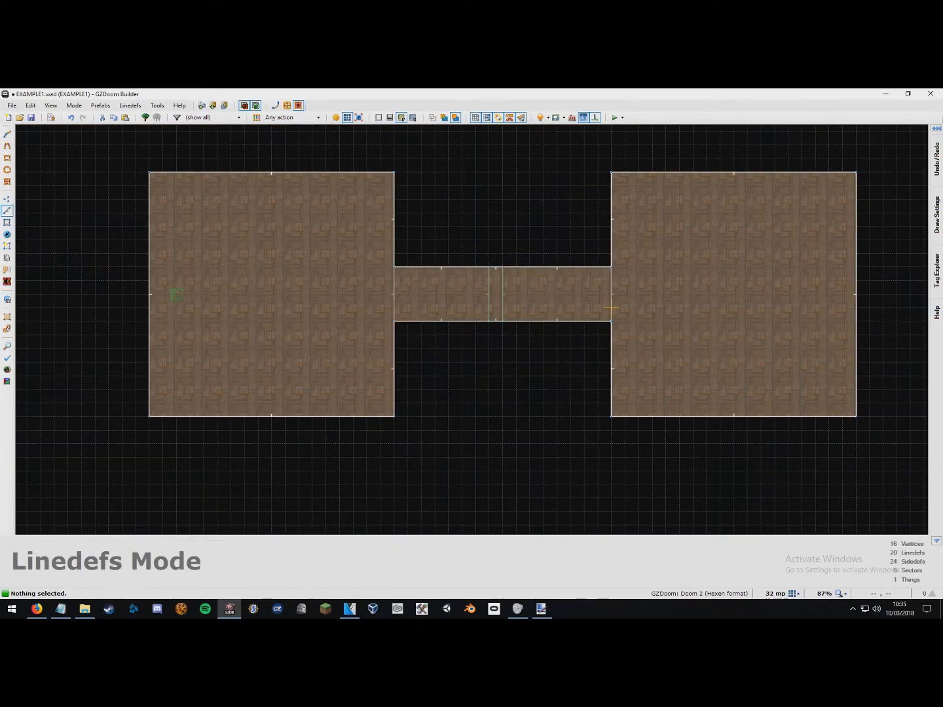
pyautogui.moveTo(242, 430)
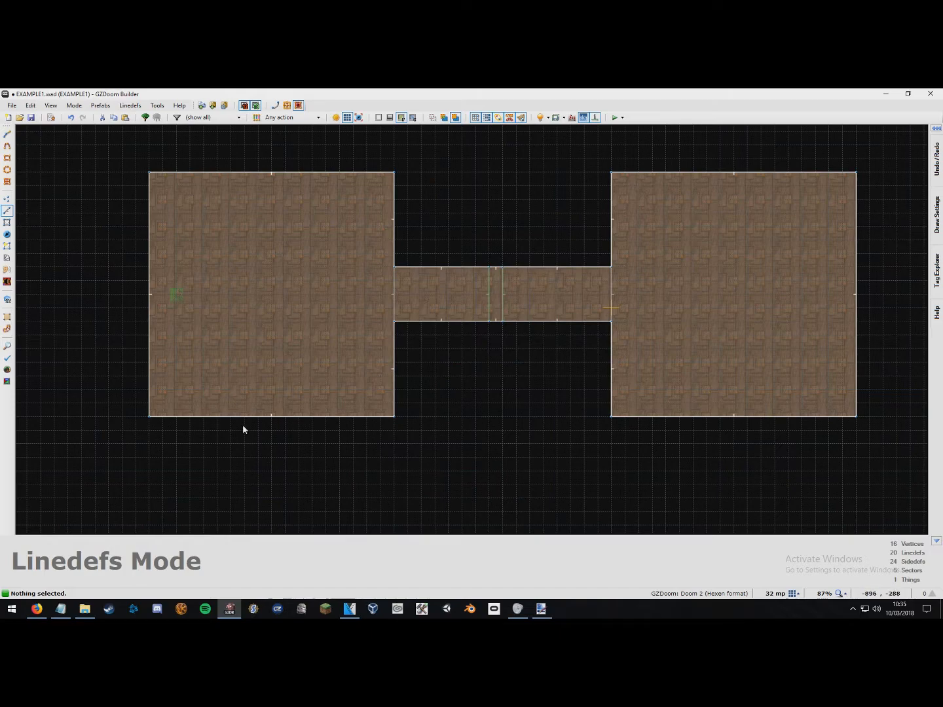
pyautogui.moveTo(318, 366)
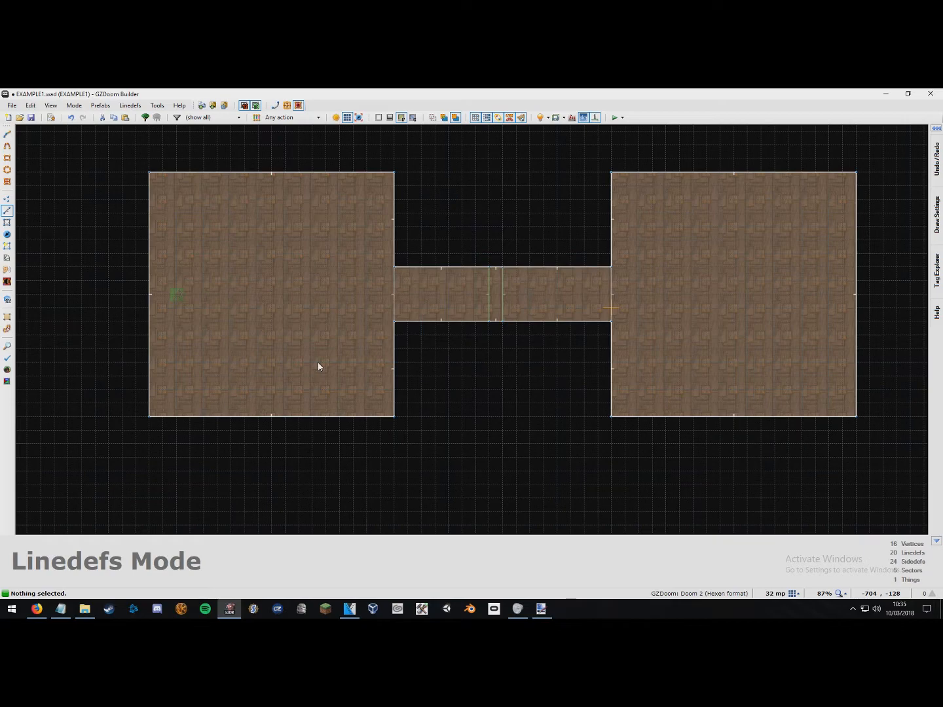
pyautogui.moveTo(283, 342)
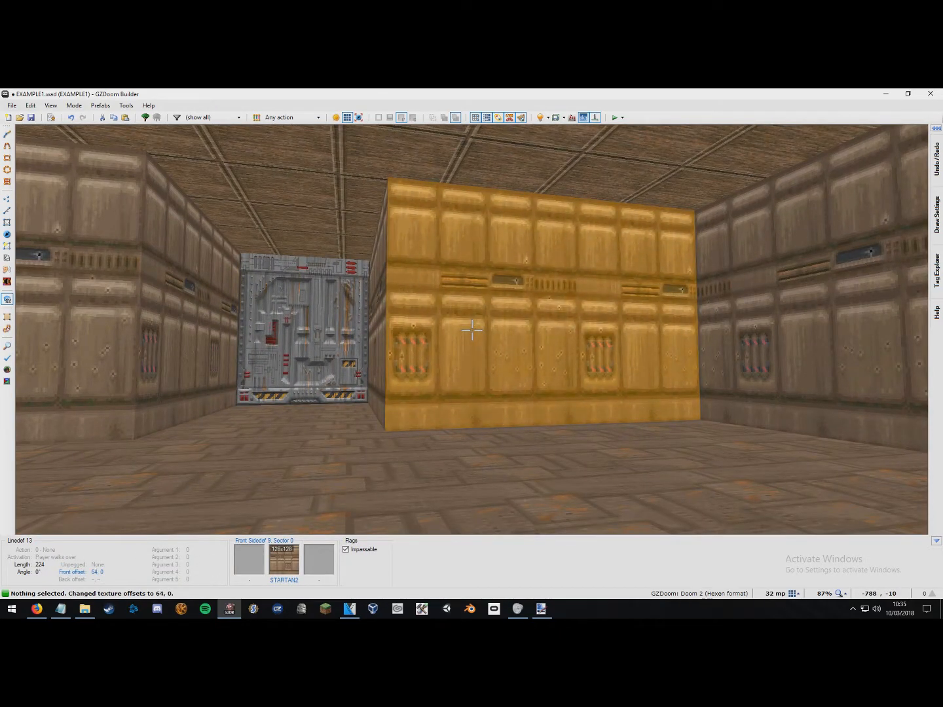
# Shift the STARTAN2 wall's texture offset to 64, 0 in Visual Mode
pyautogui.press('x')
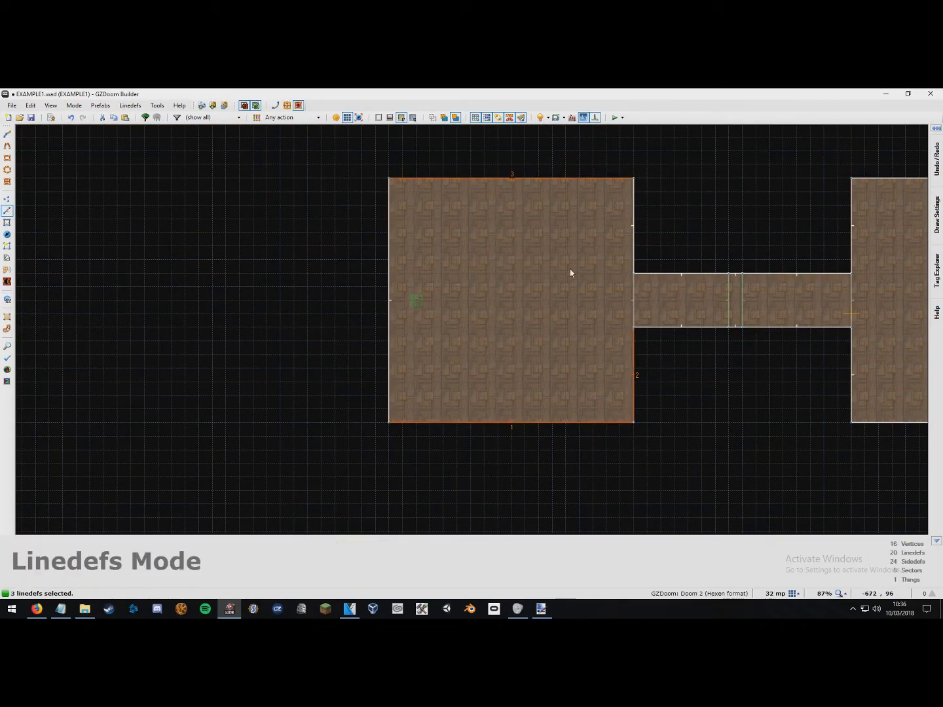
pyautogui.click(559, 289)
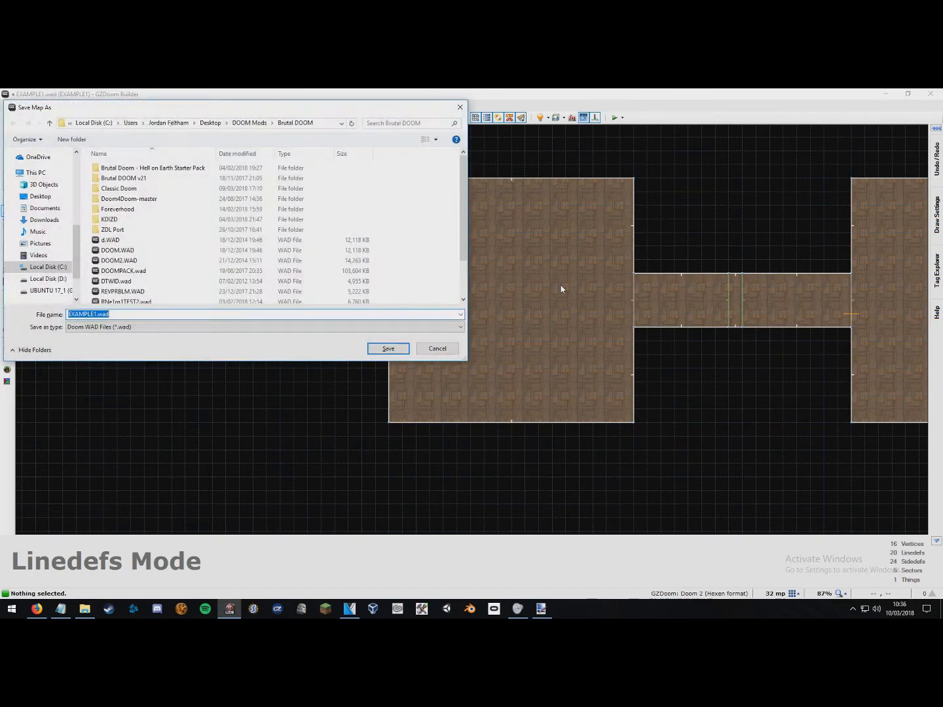
# Save the map as EXAMPLE1.wad in the Brutal DOOM folder
pyautogui.click(387, 348)
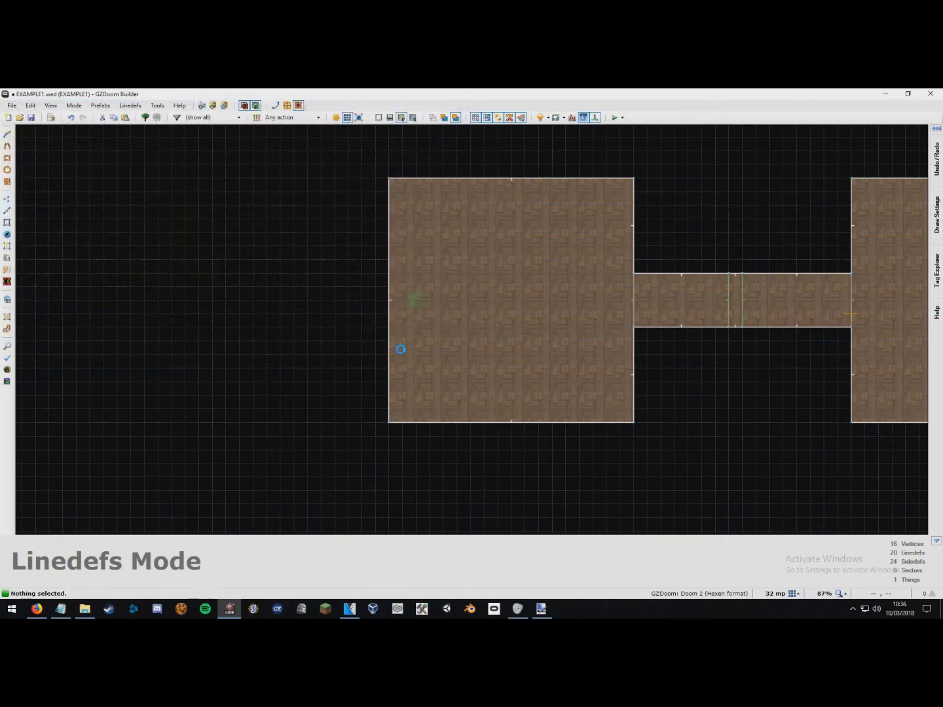